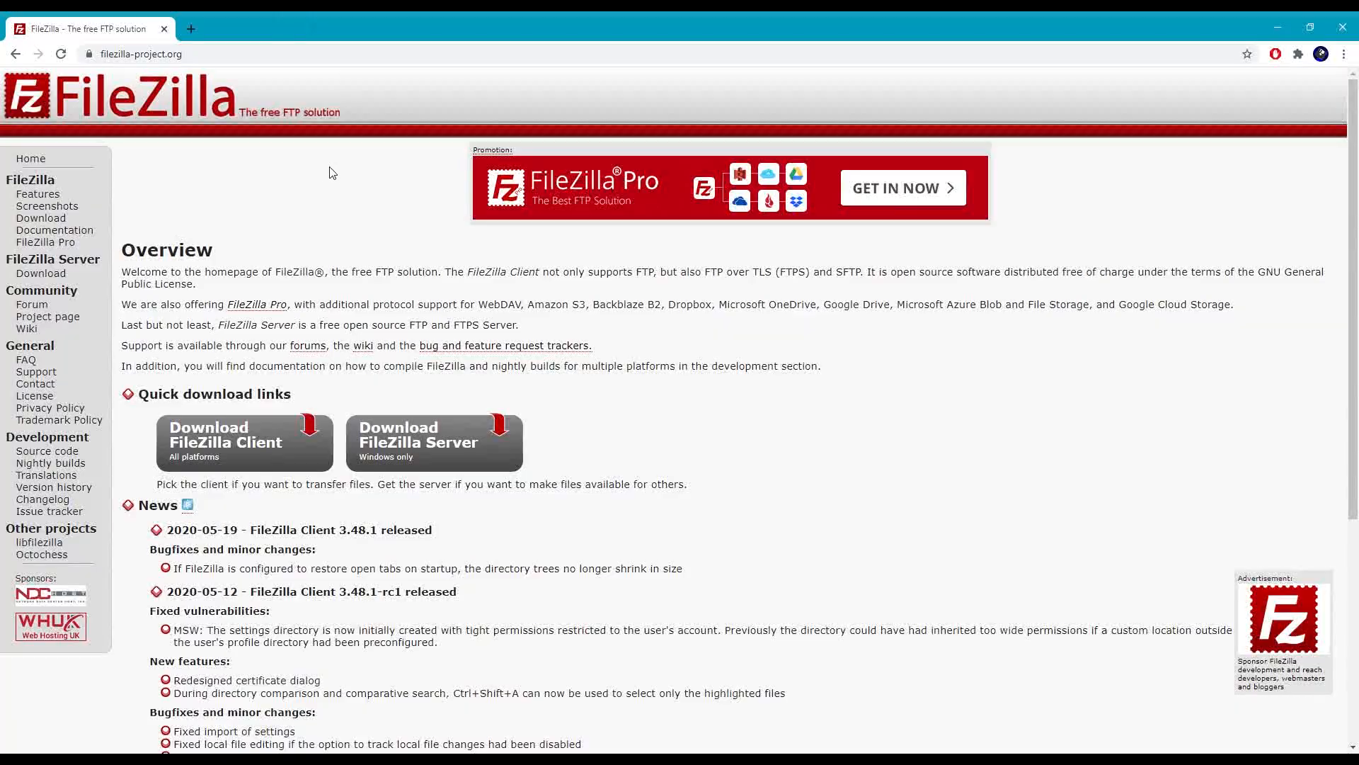
mouse_move(400, 131)
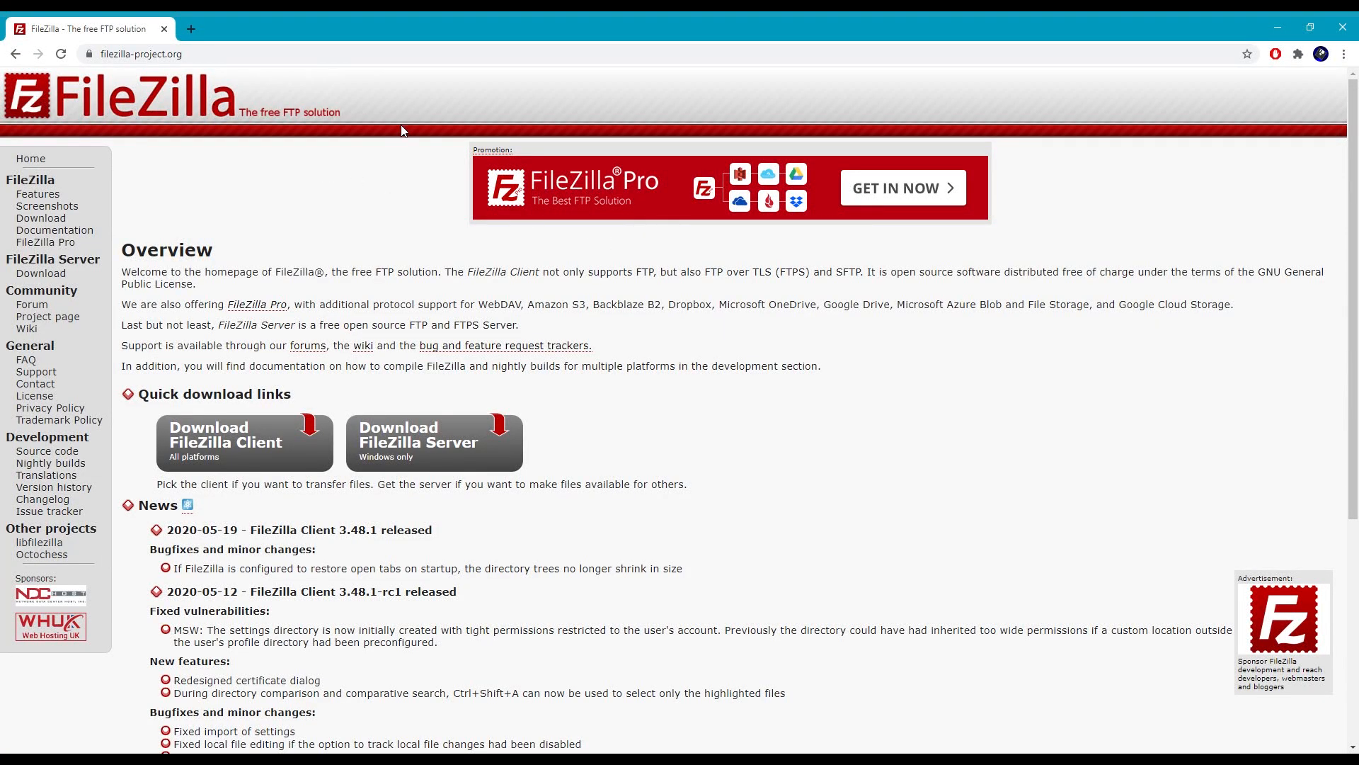
mouse_move(511, 442)
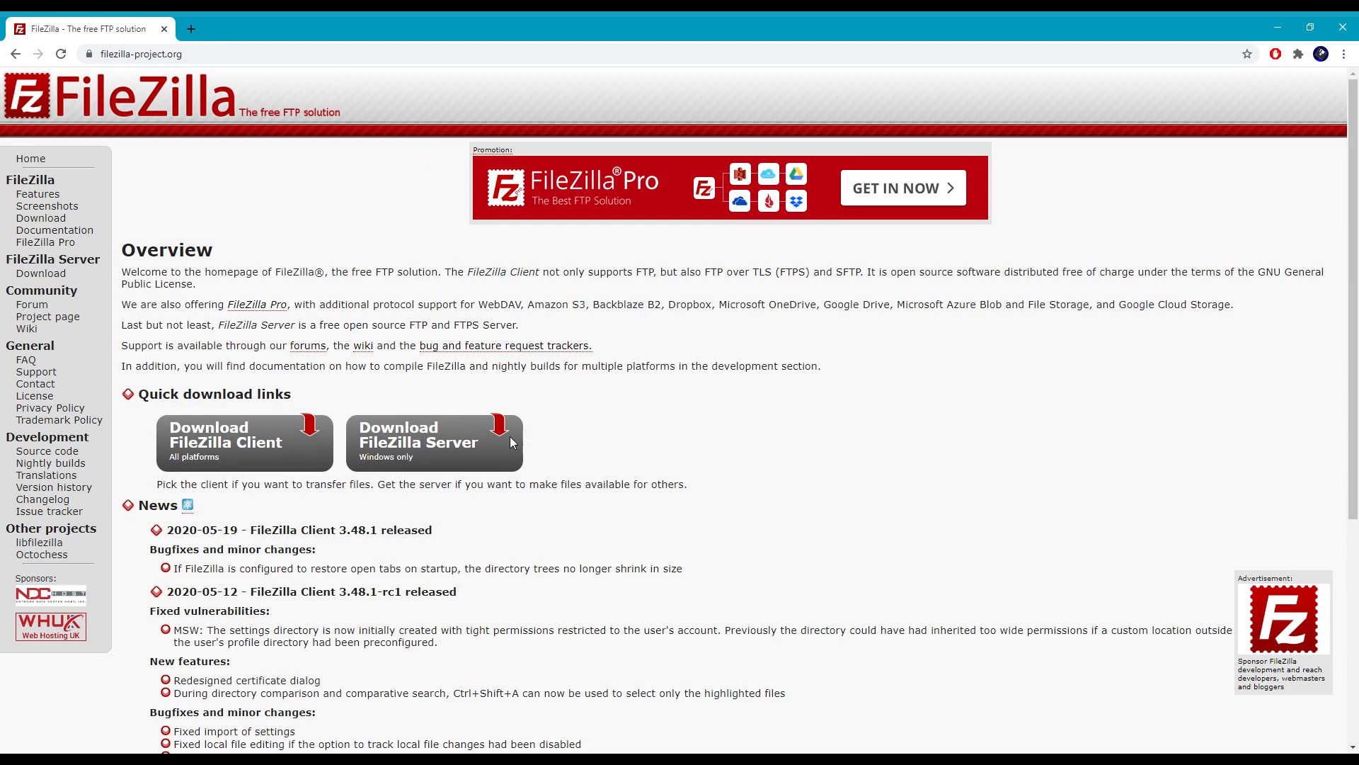
Start downloading the FileZilla Server installer for Windows from the FileZilla site.
click(433, 442)
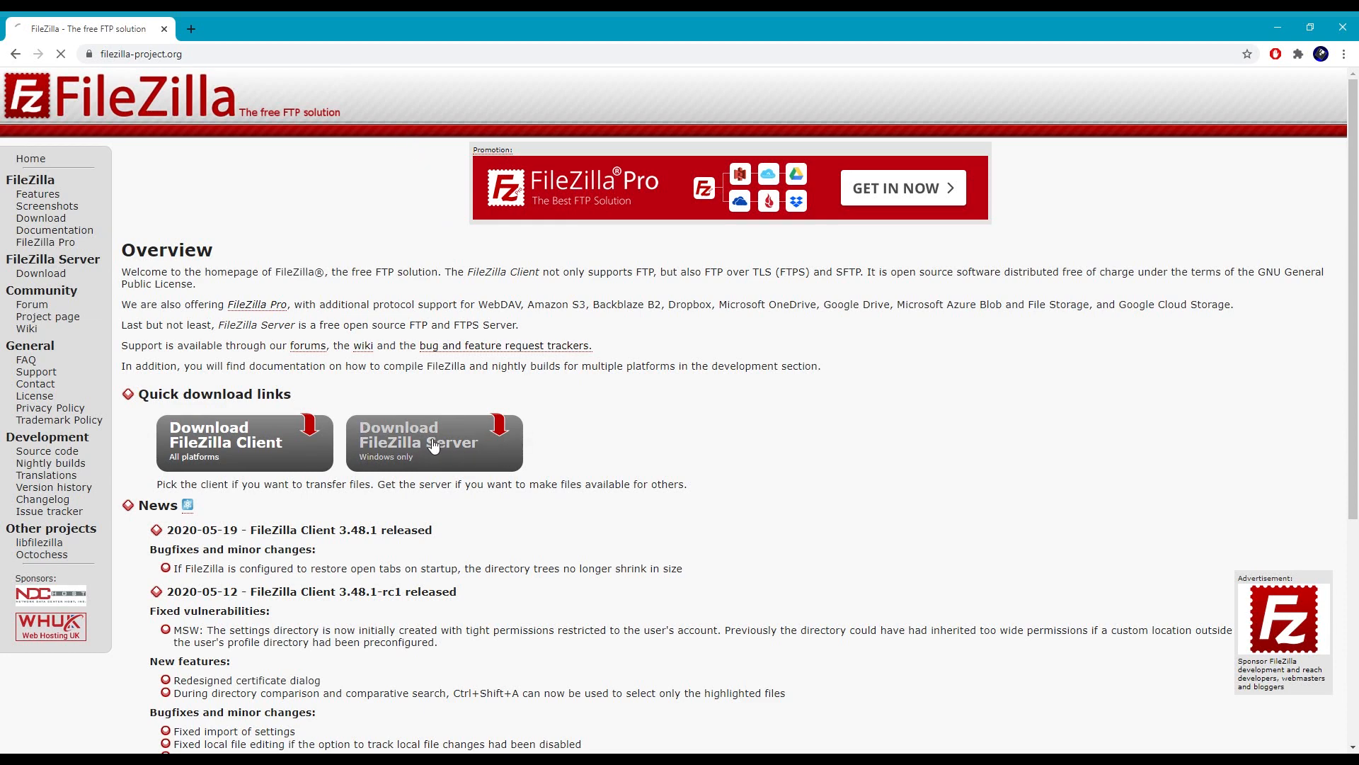
click(433, 442)
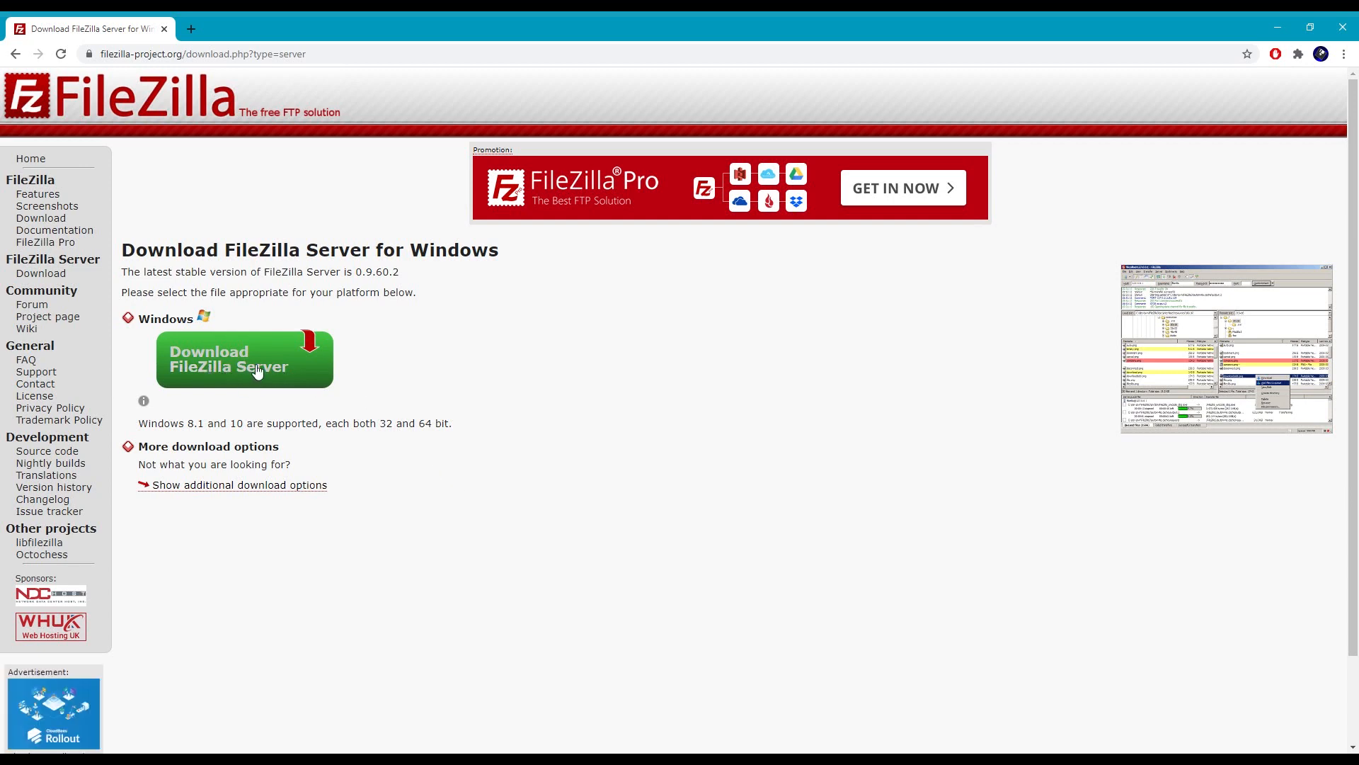
click(245, 358)
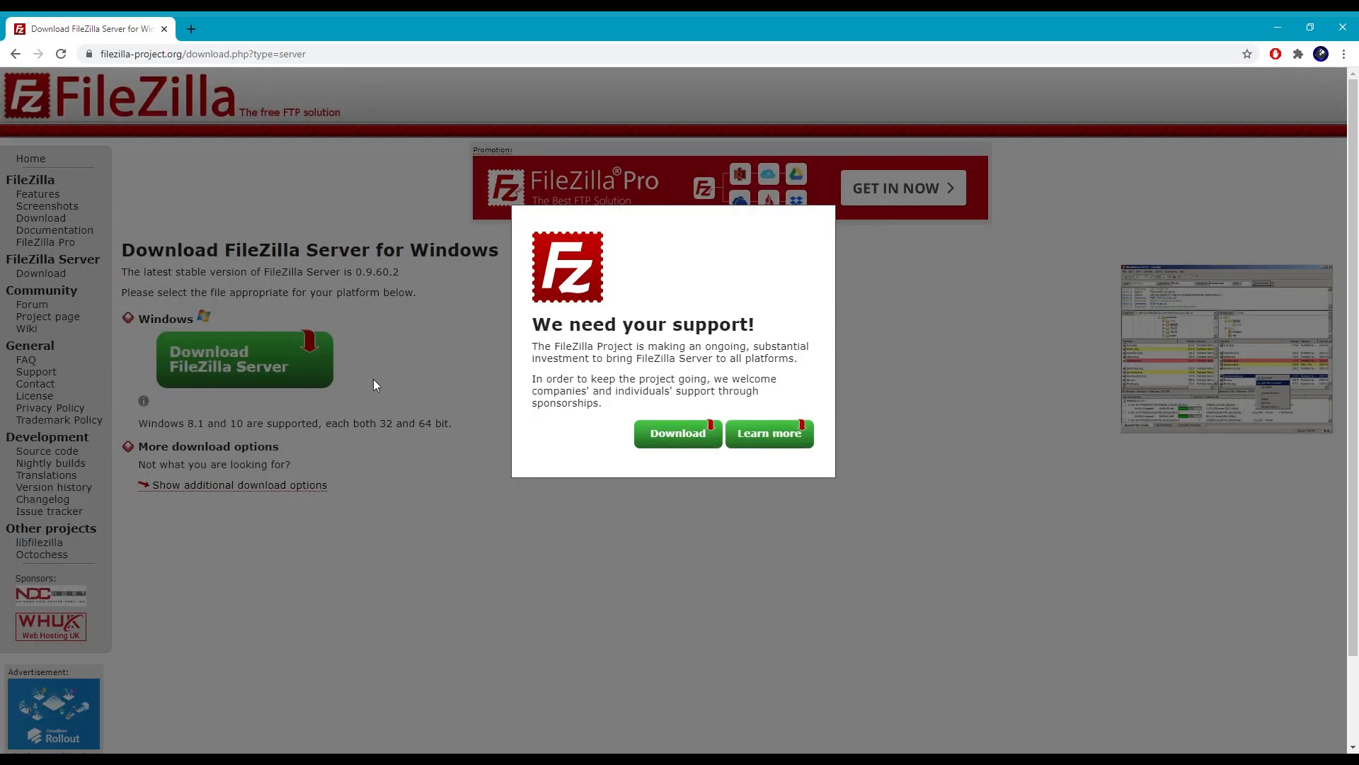
mouse_move(677, 433)
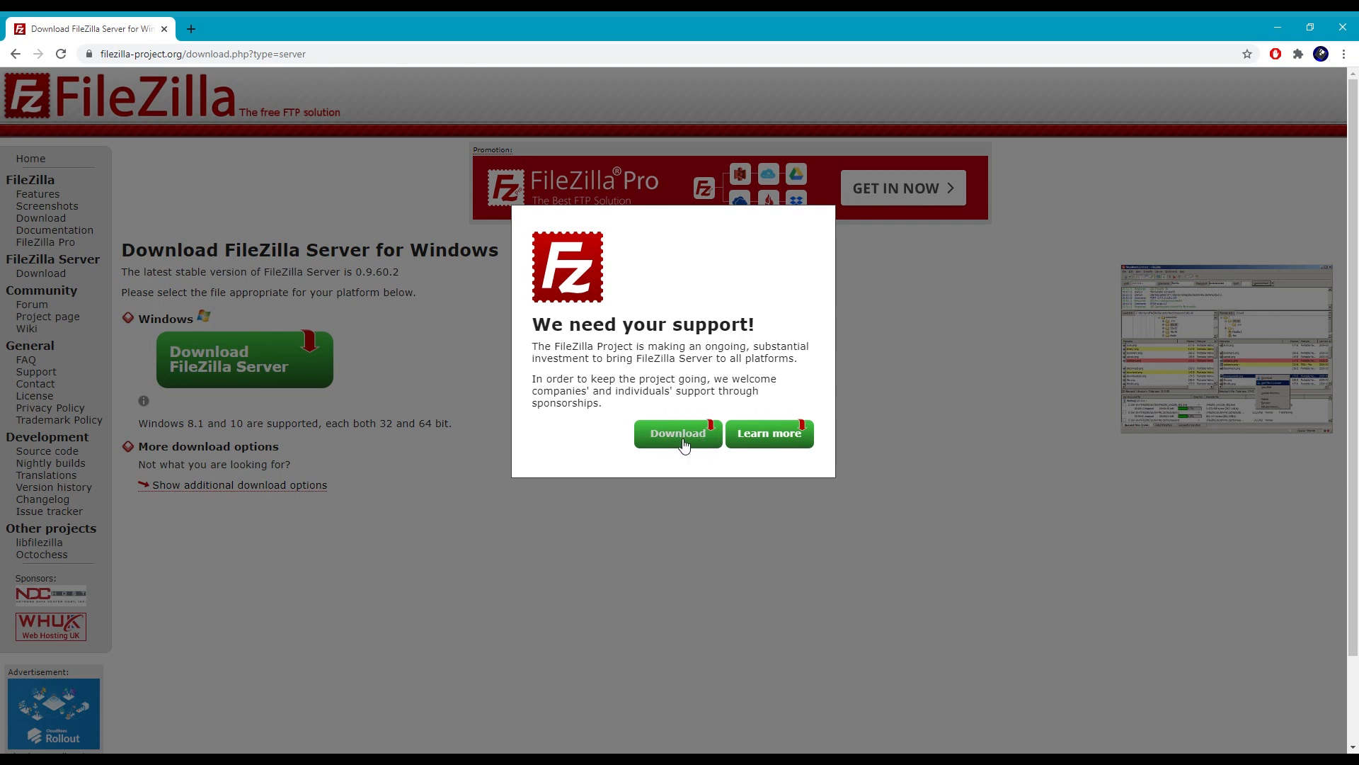
click(677, 433)
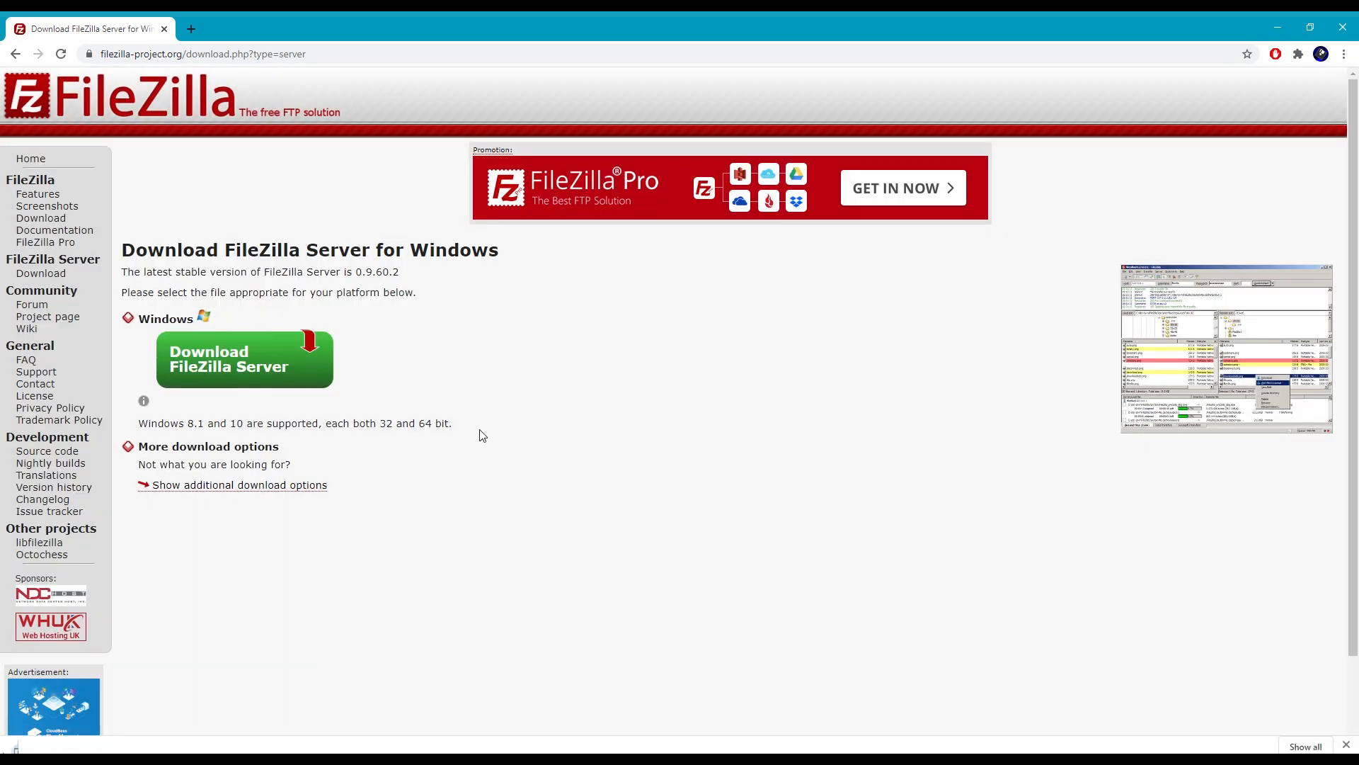
Run the installer with default components and folder, installing the server as a manually started service.
click(245, 358)
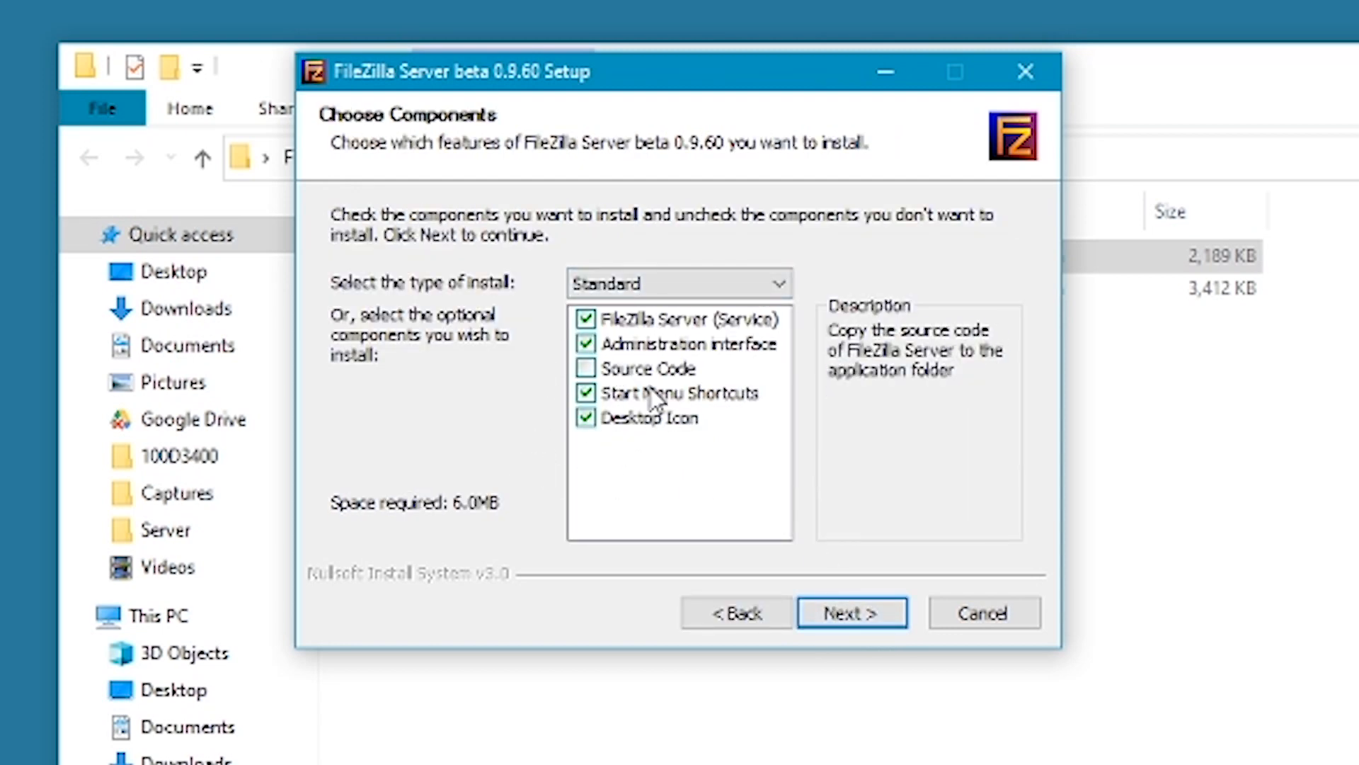
click(851, 613)
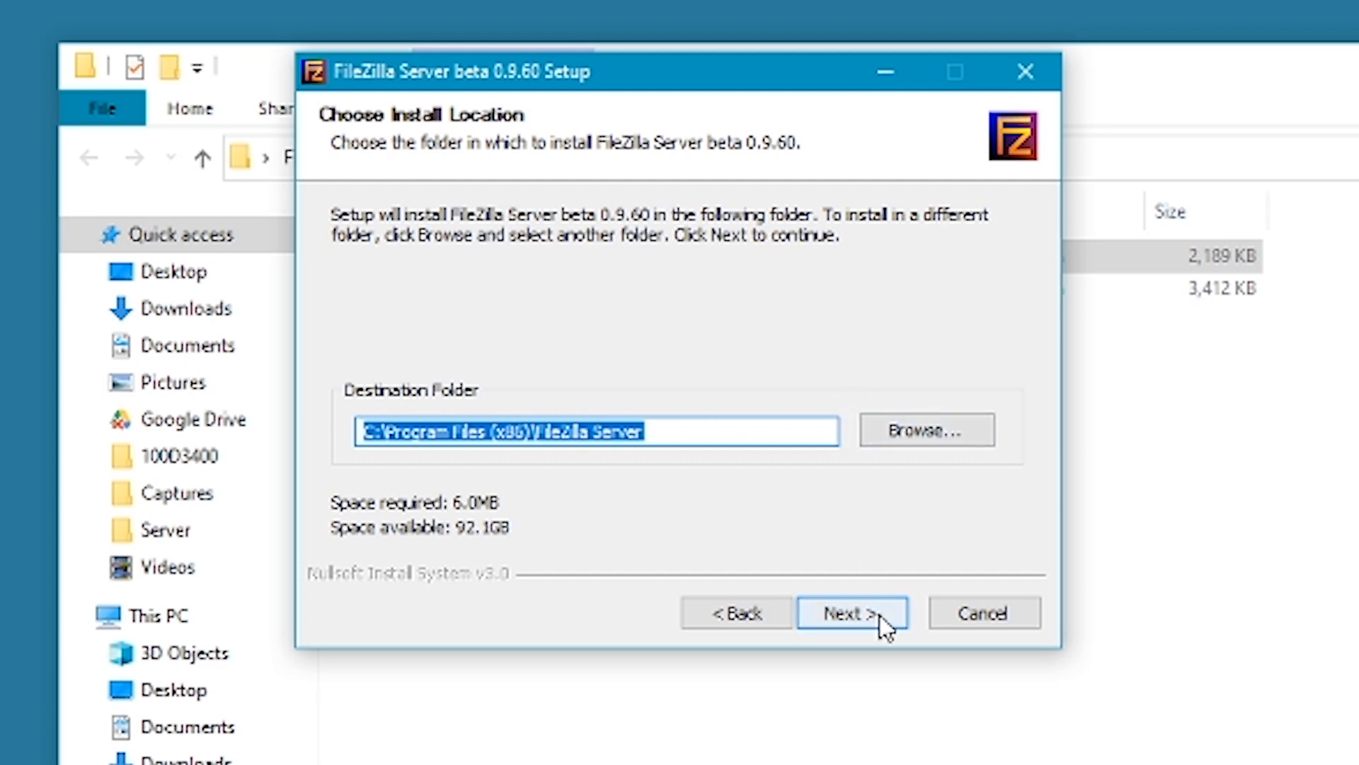
click(851, 611)
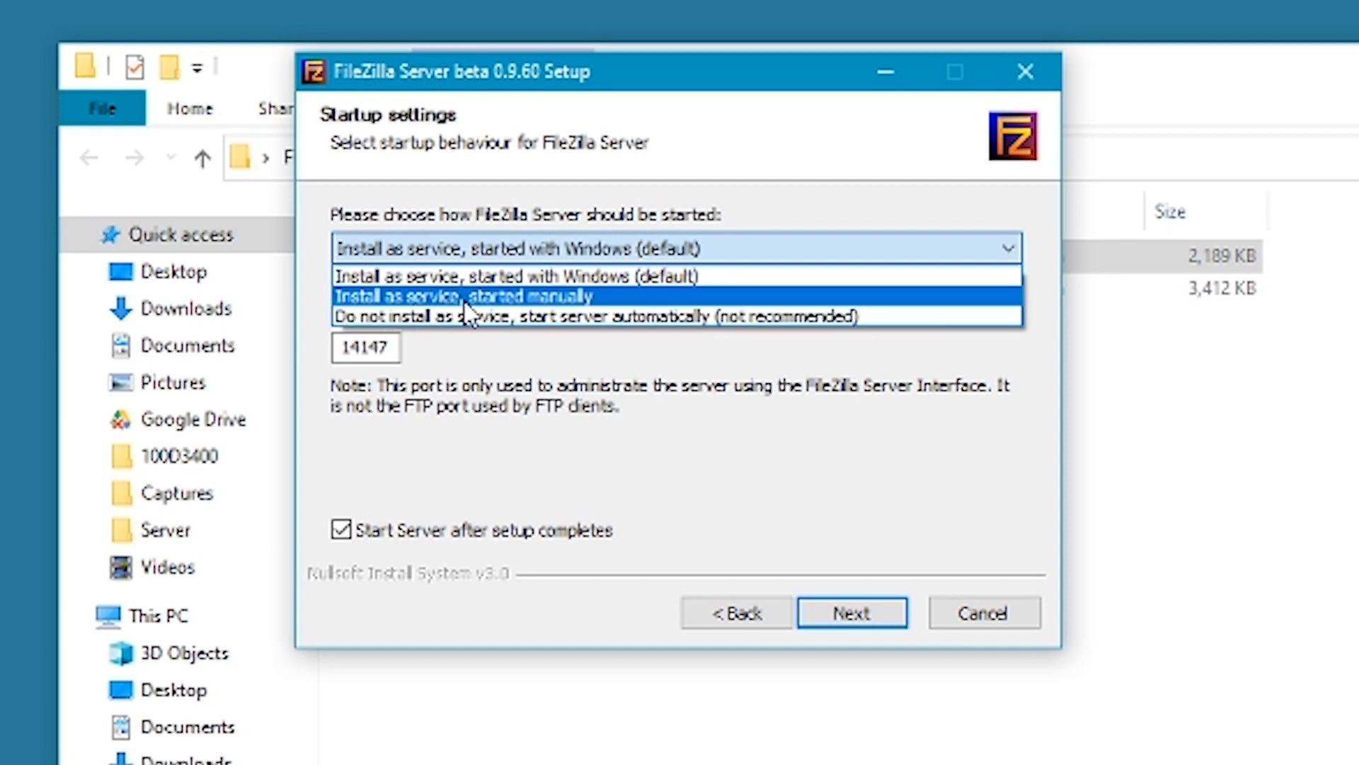
click(460, 296)
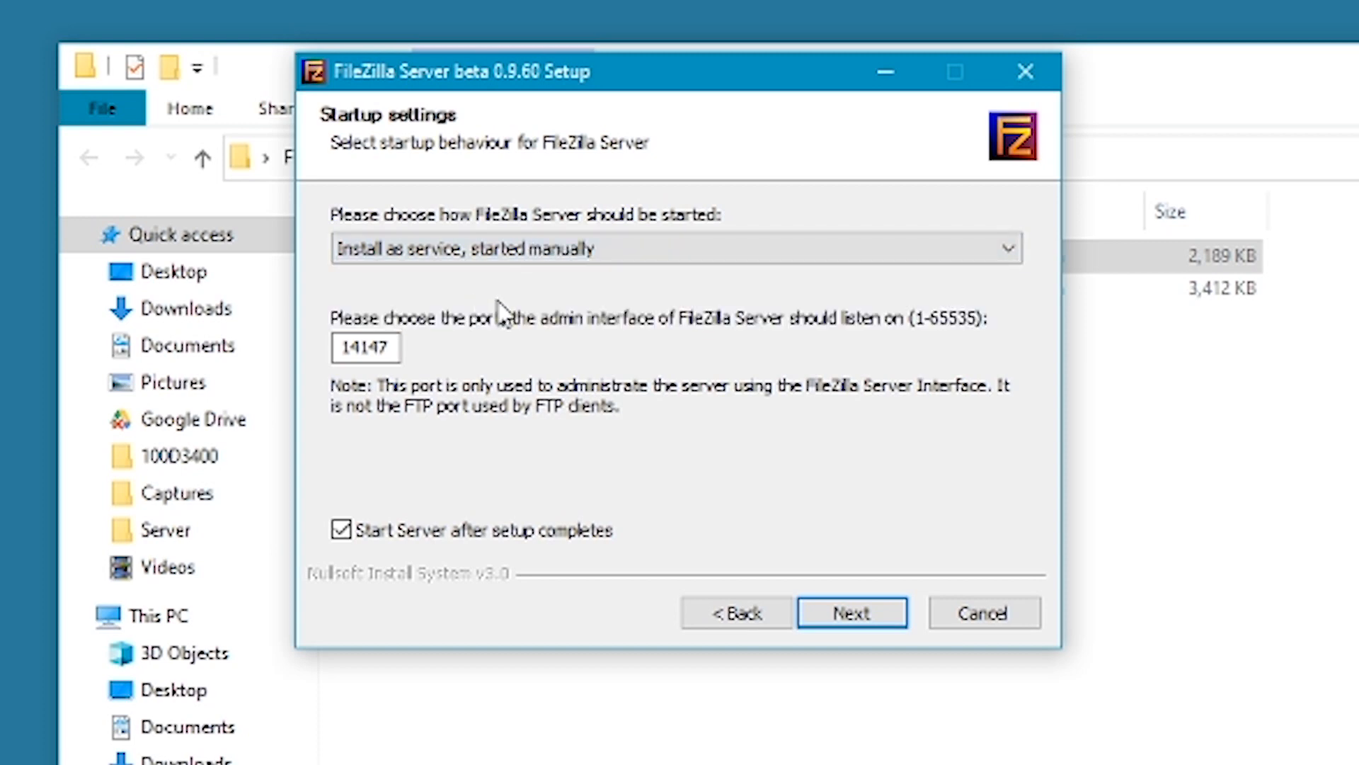
mouse_move(542, 293)
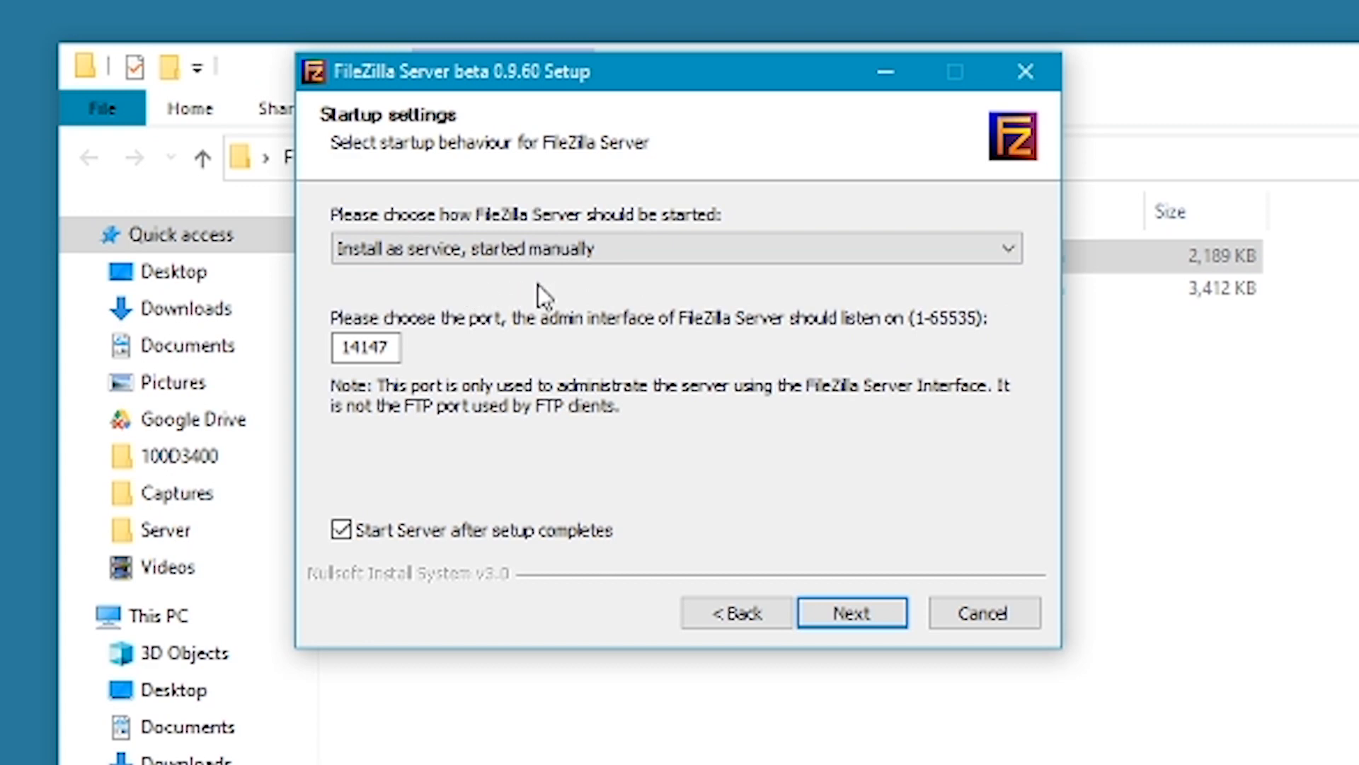
mouse_move(628, 356)
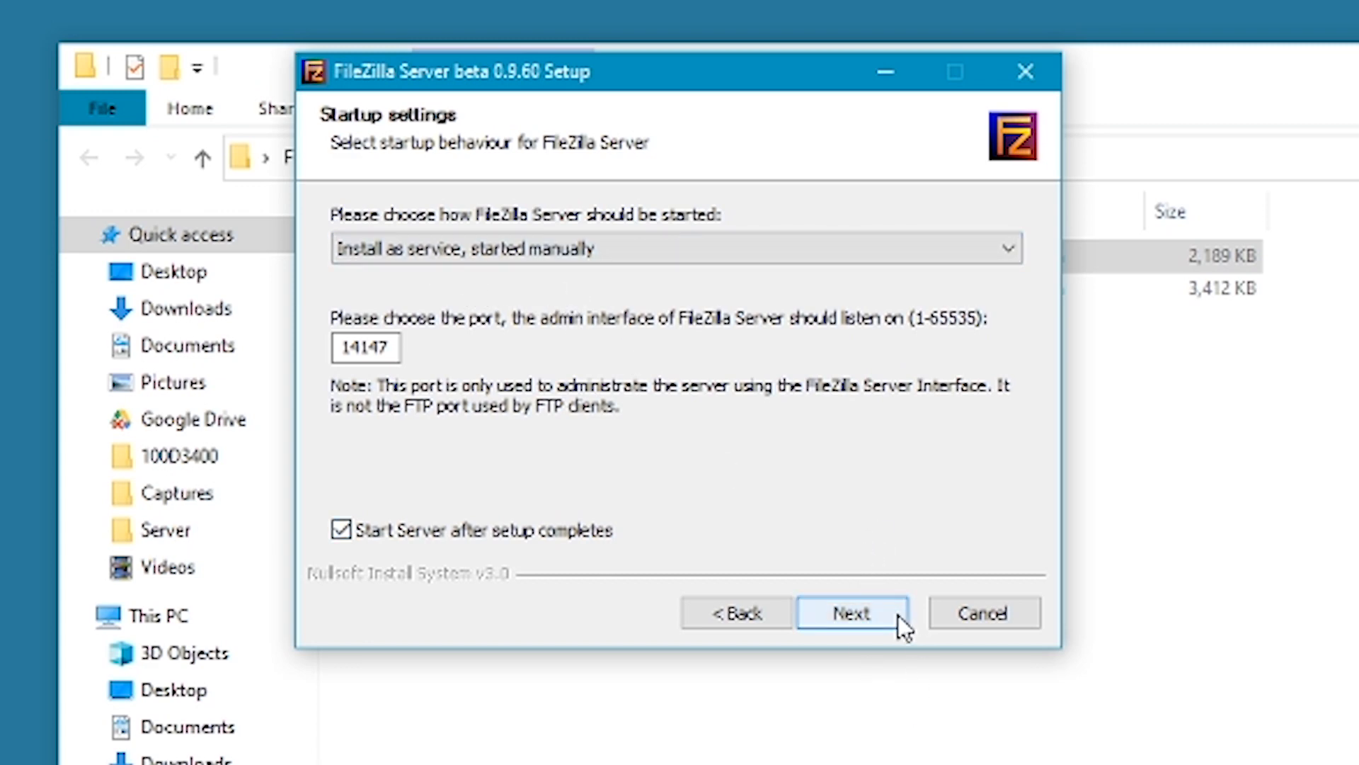
Set the admin interface to start manually, install FileZilla Server and close the installer.
click(851, 612)
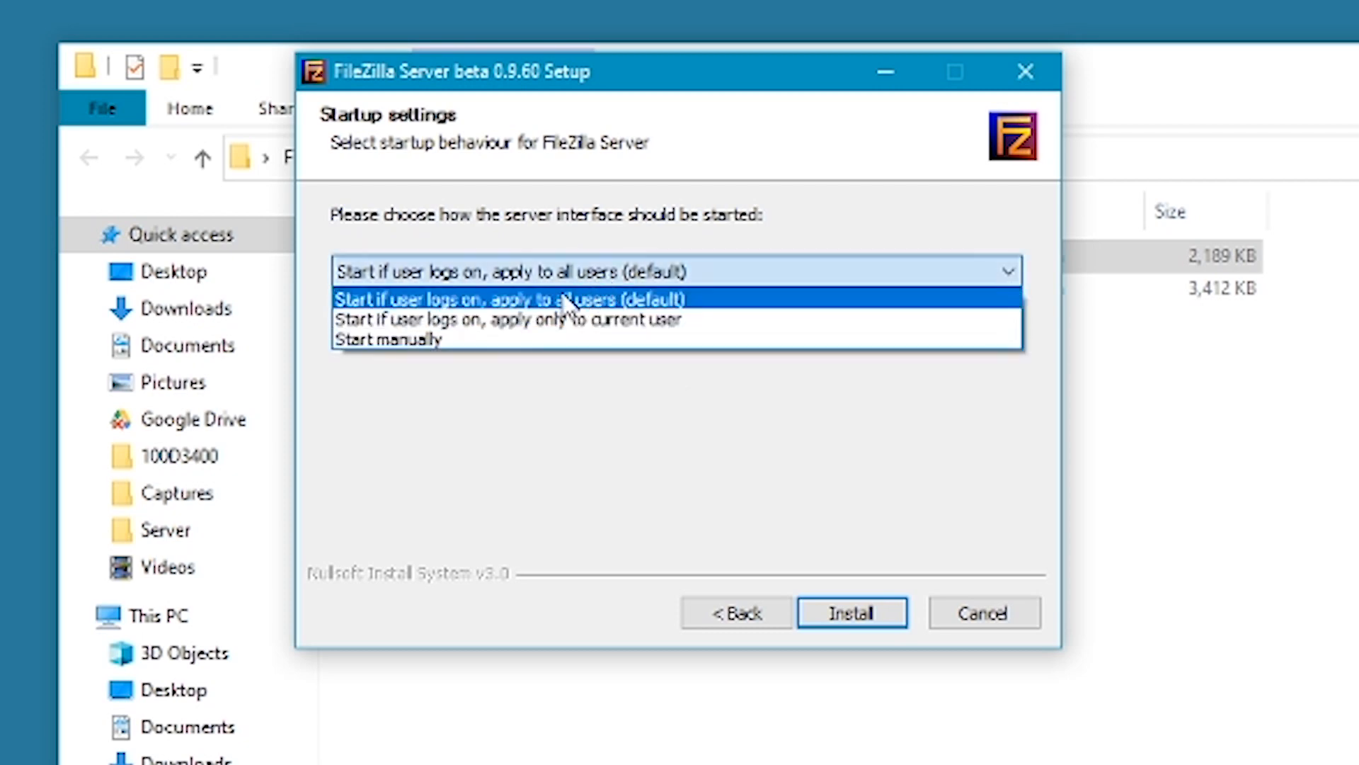
click(390, 338)
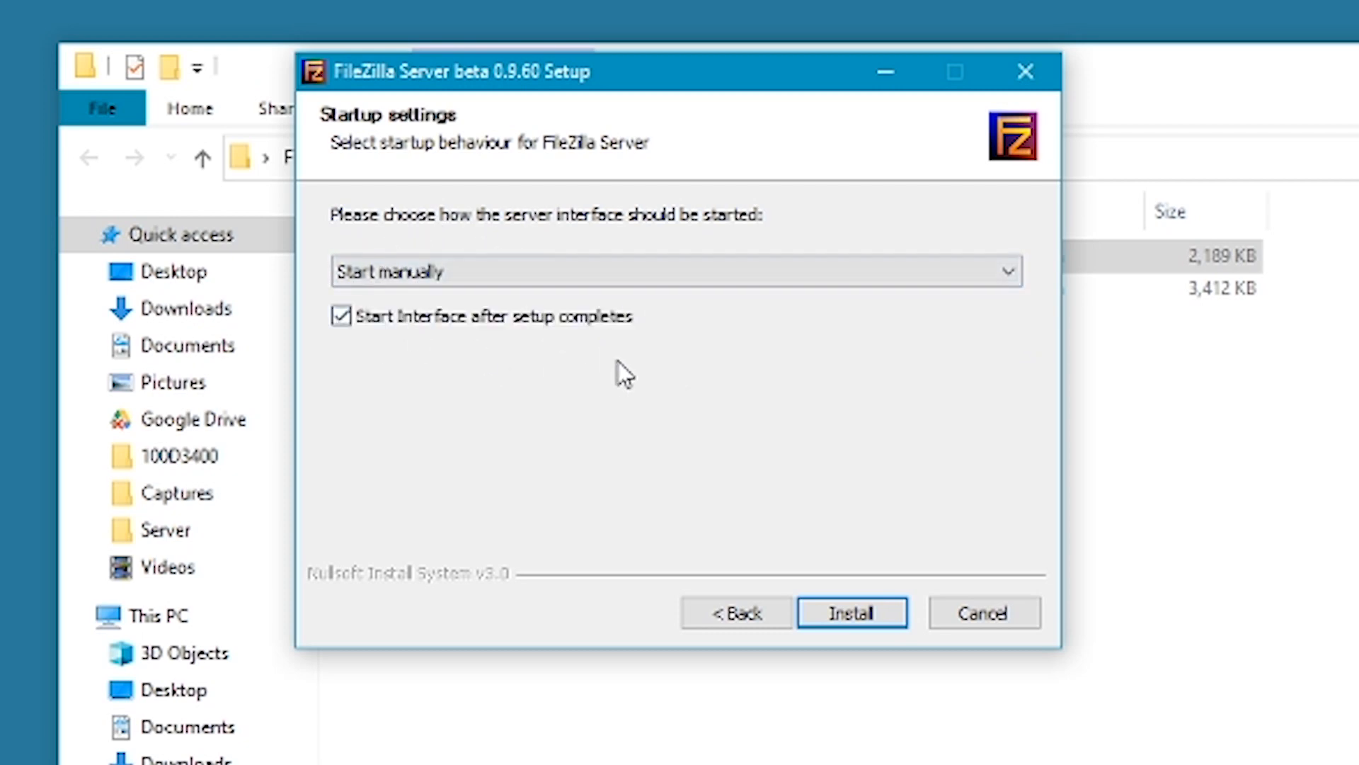
mouse_move(792, 519)
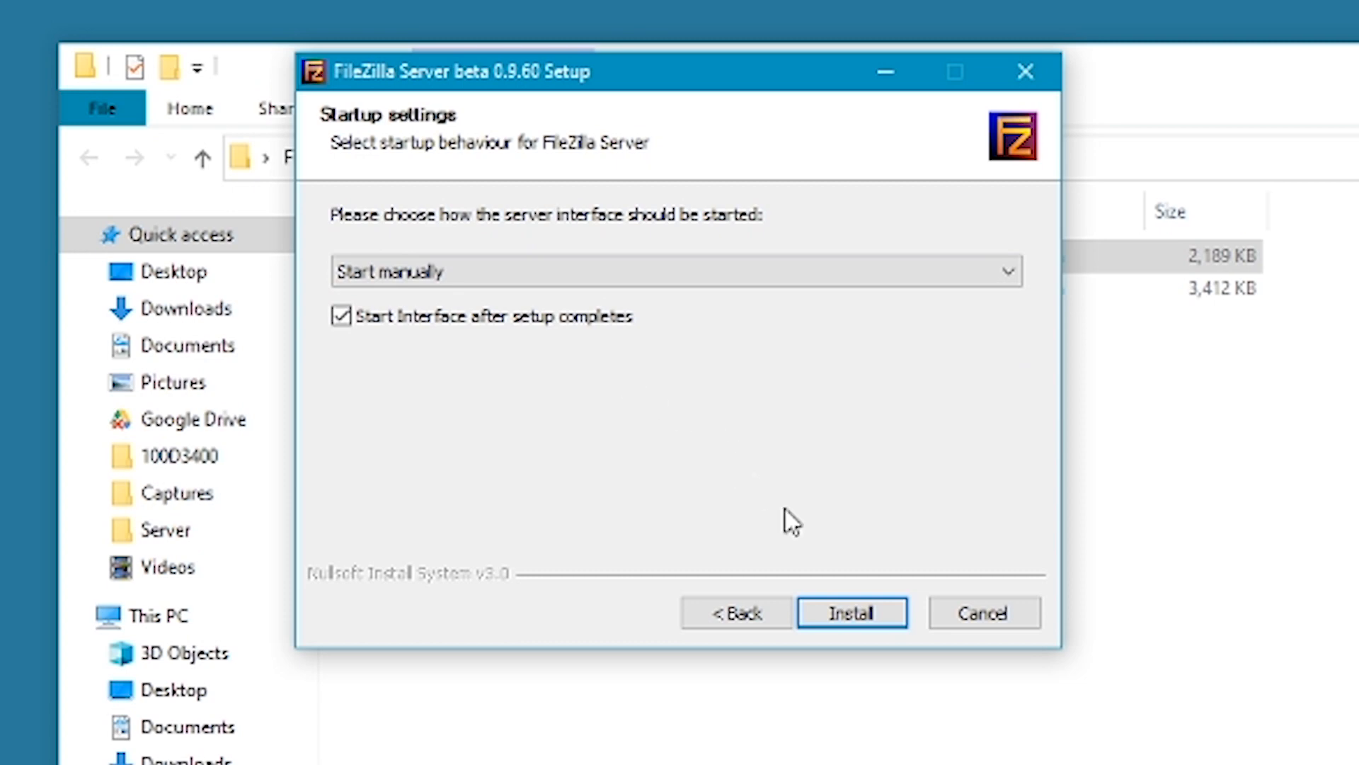
click(851, 612)
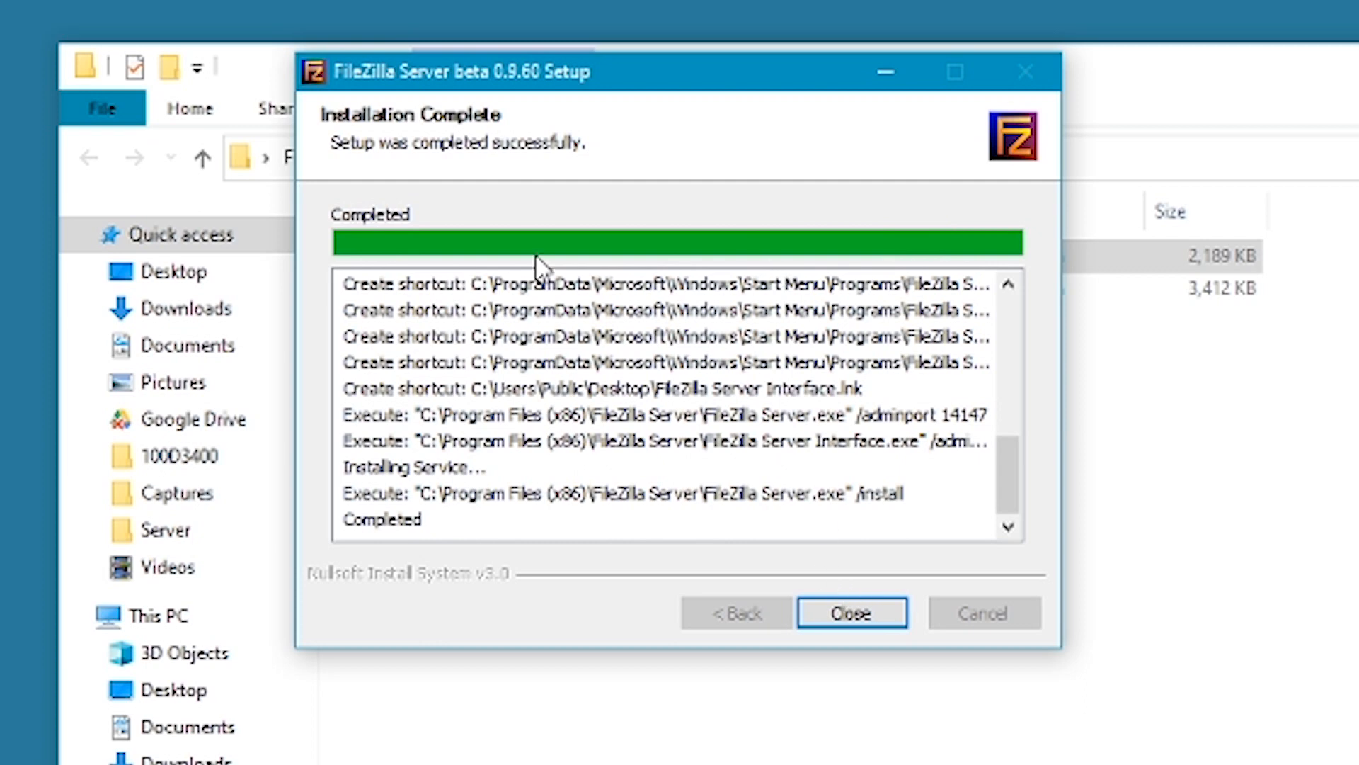
click(850, 612)
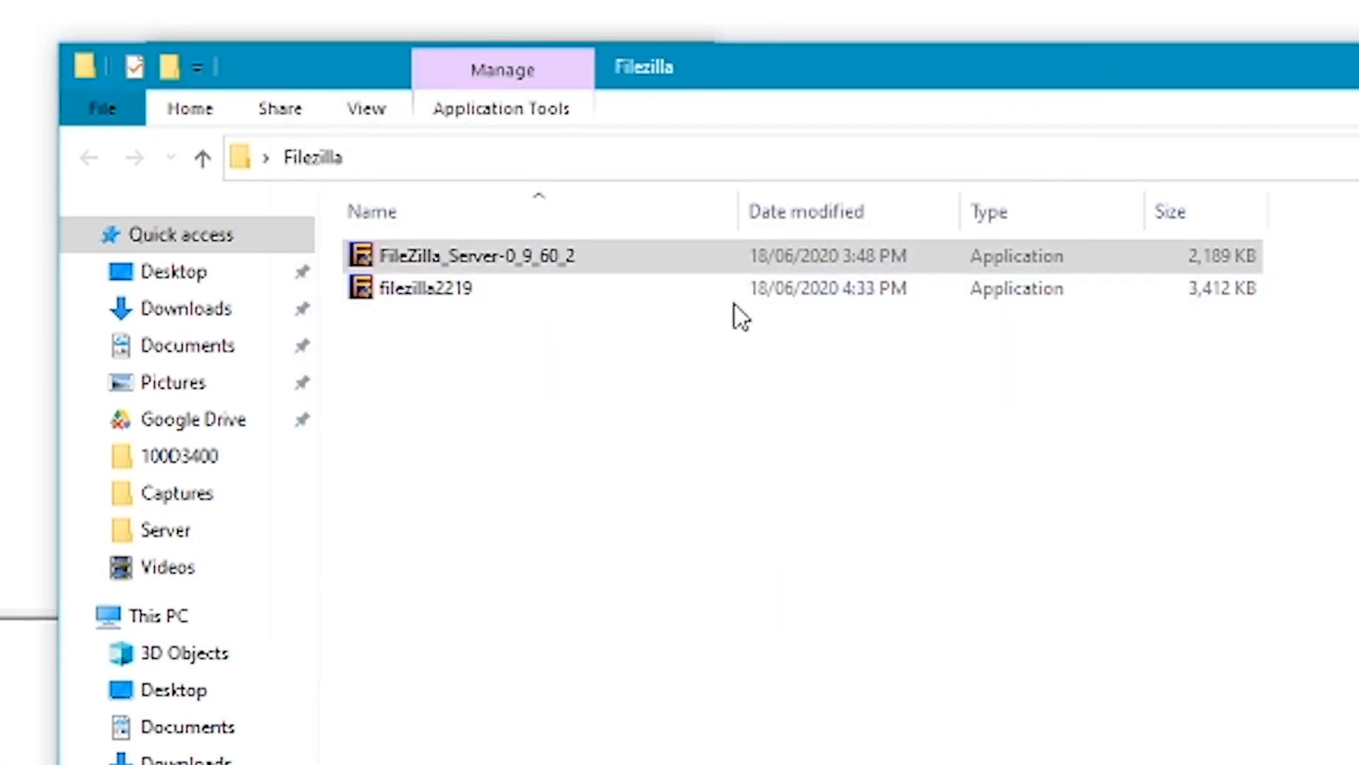
Launch the admin interface and connect to localhost on port 14147 with the password.
double_click(473, 255)
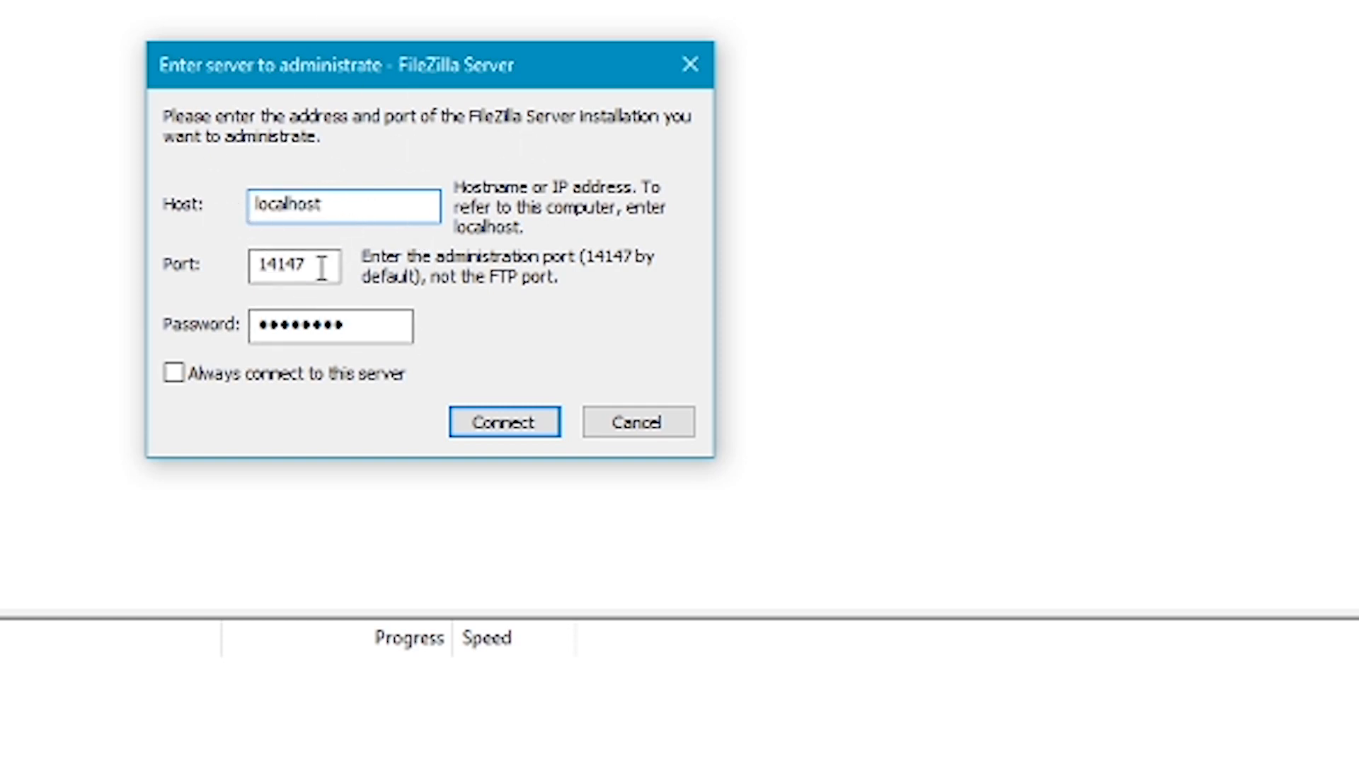
click(330, 326)
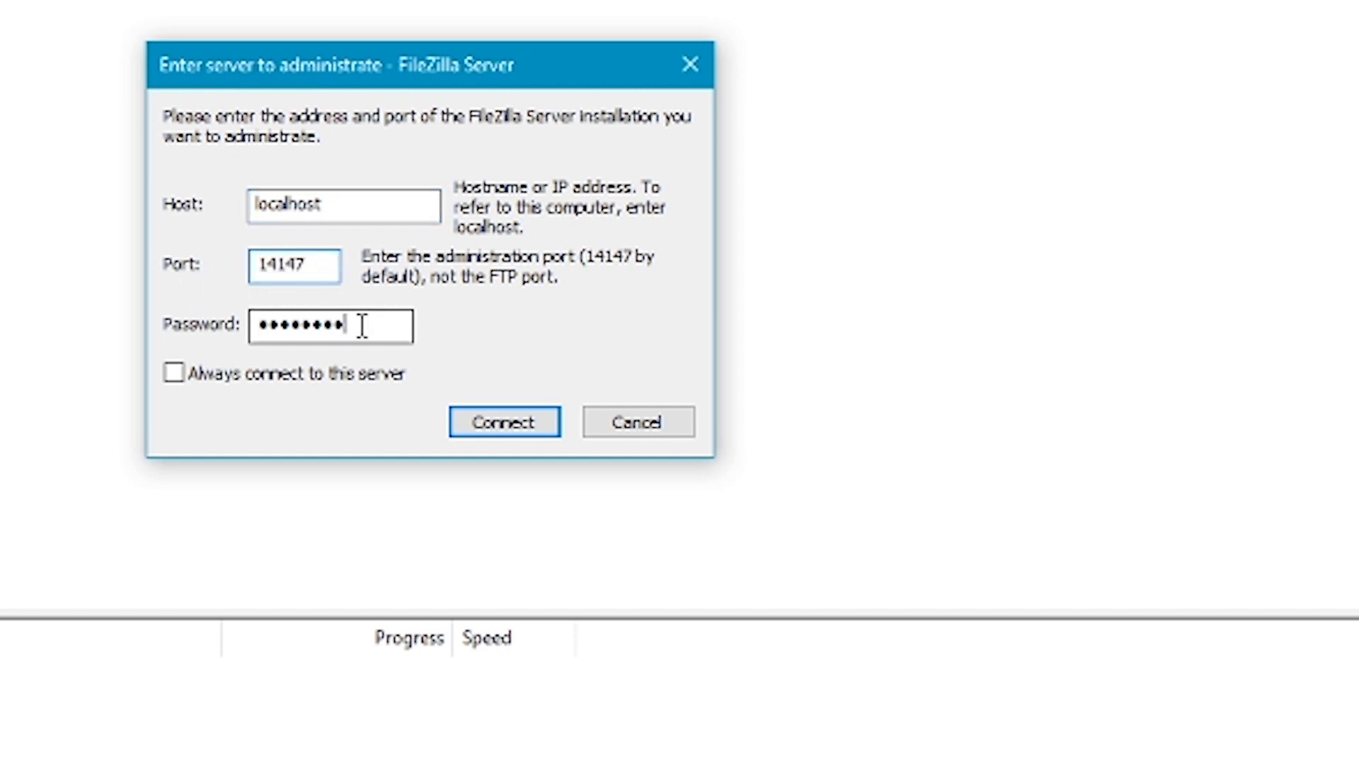
double_click(330, 326)
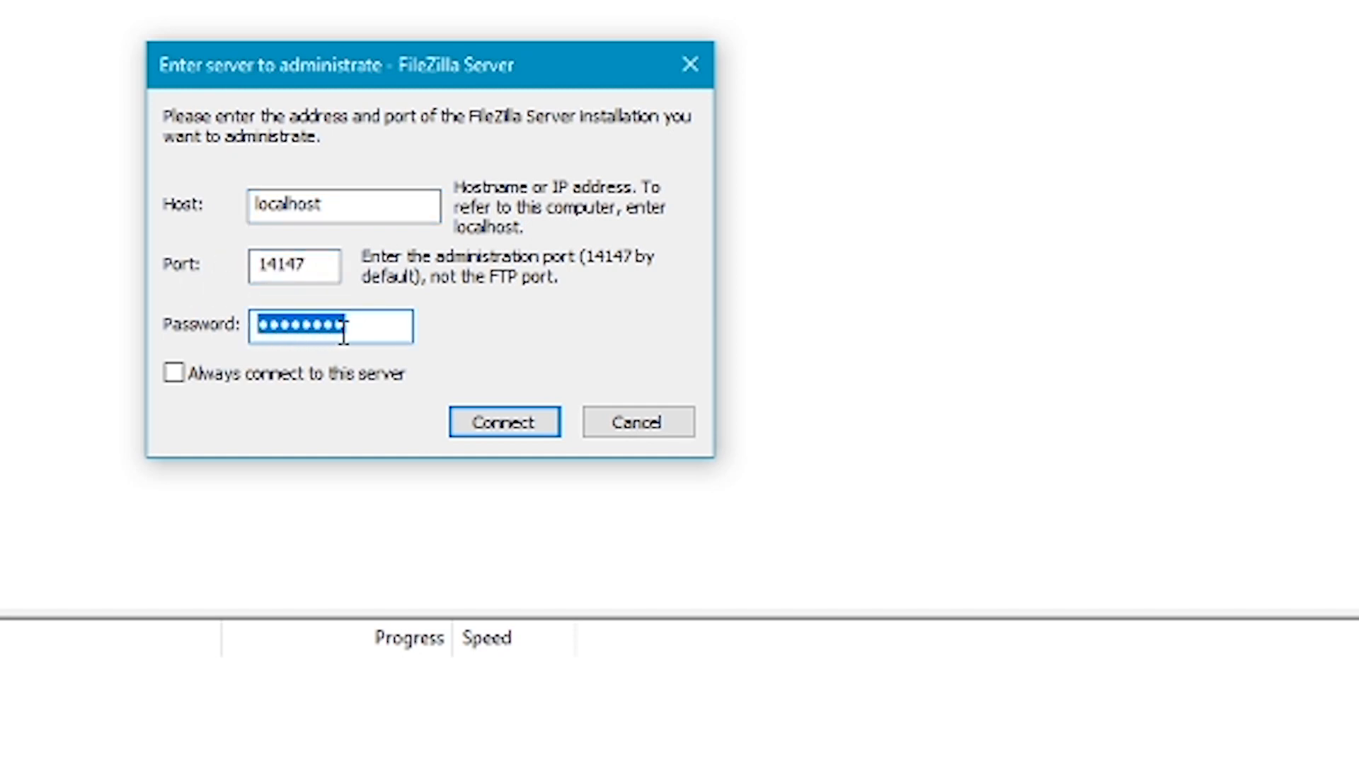
text(•)
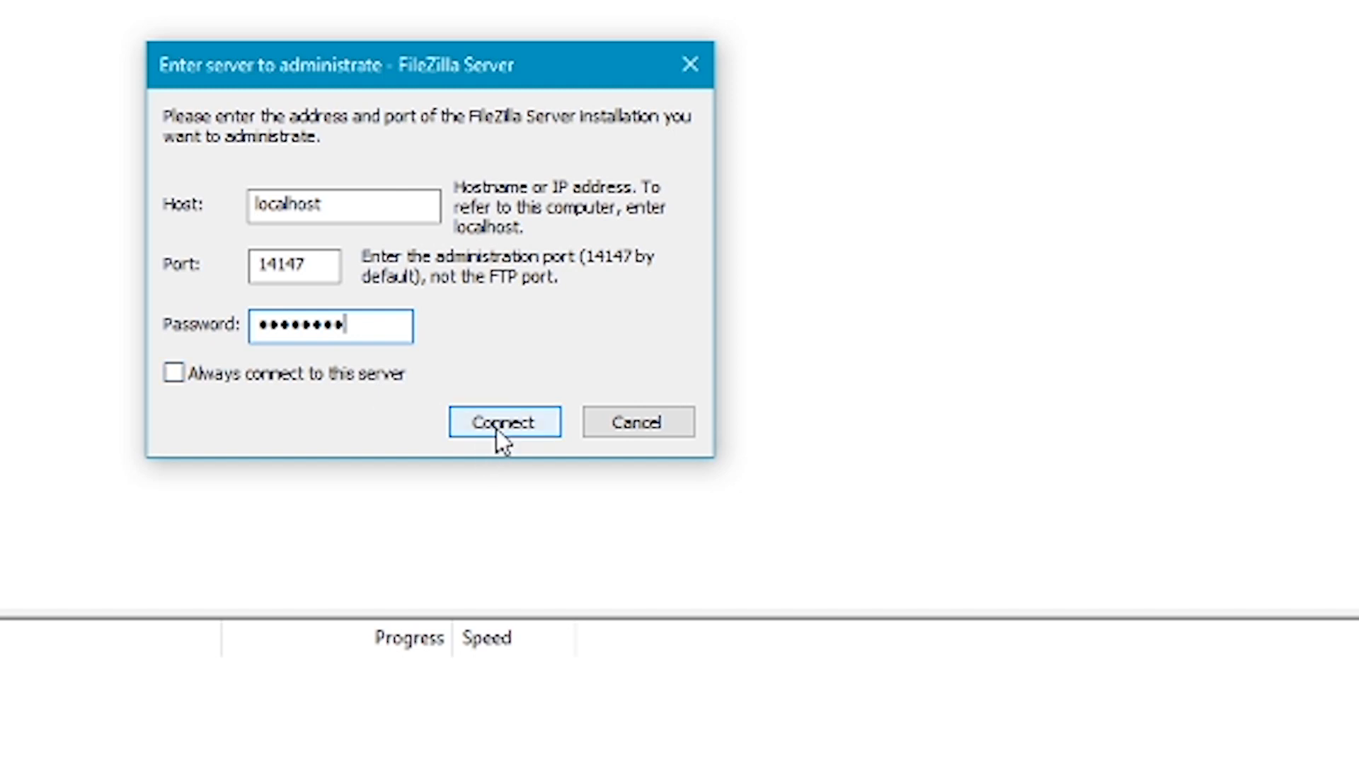
click(504, 422)
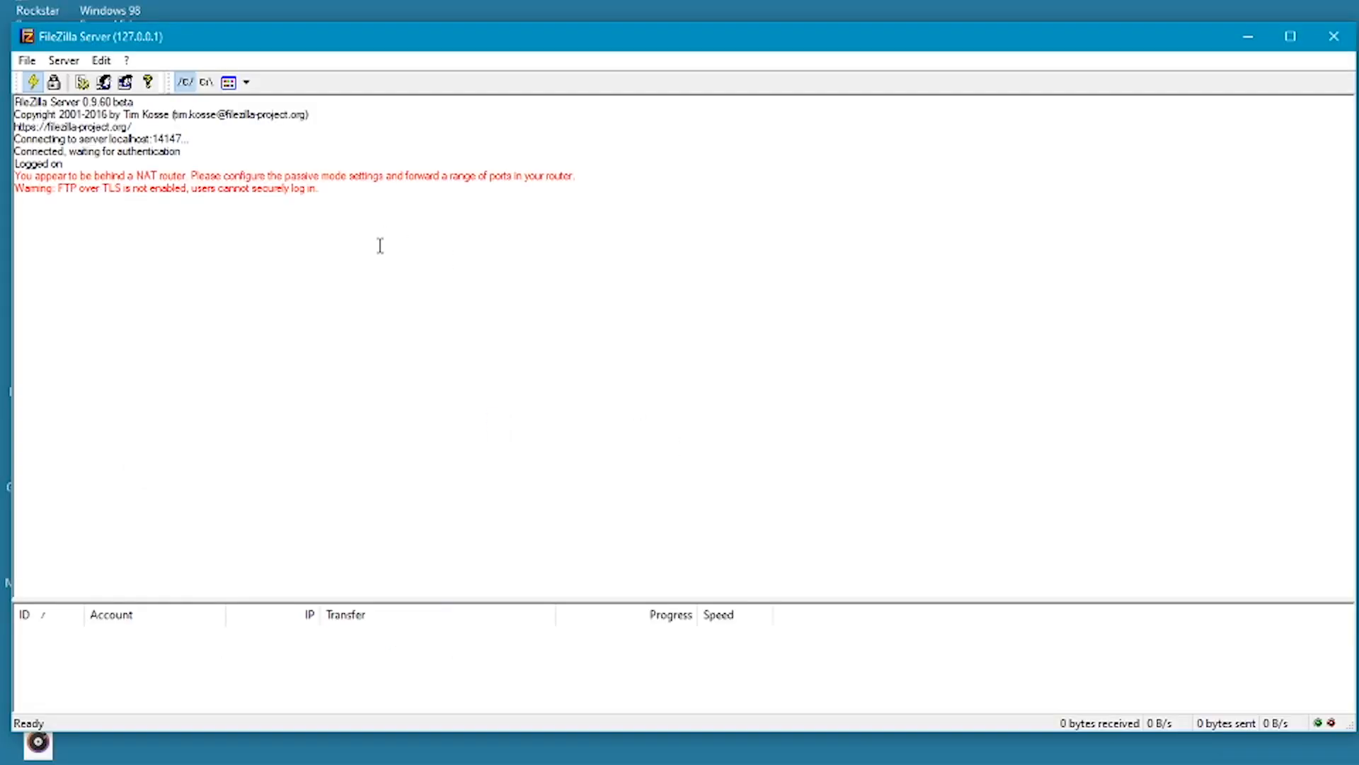
In Edit > Settings, enable 'Hide welcome message in log' on the Welcome message page.
drag(12, 176, 317, 188)
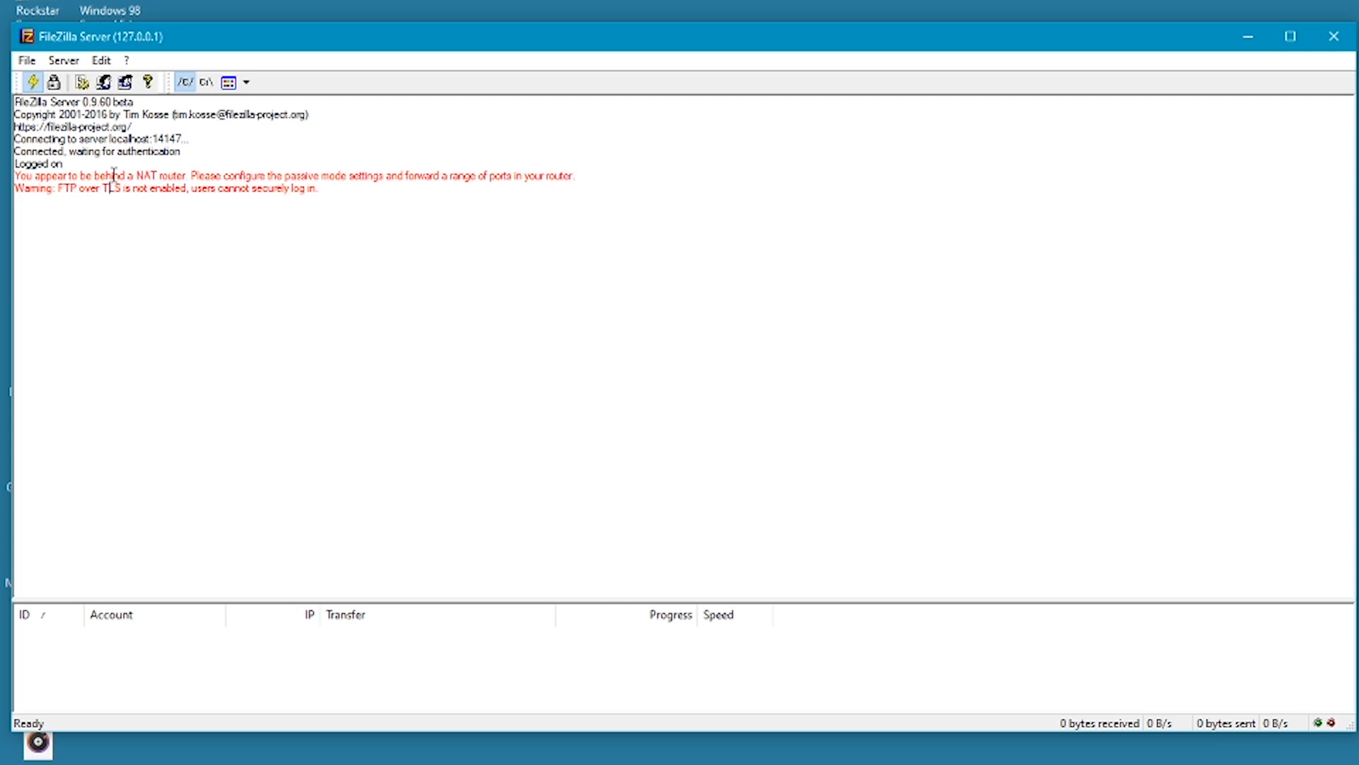
click(100, 60)
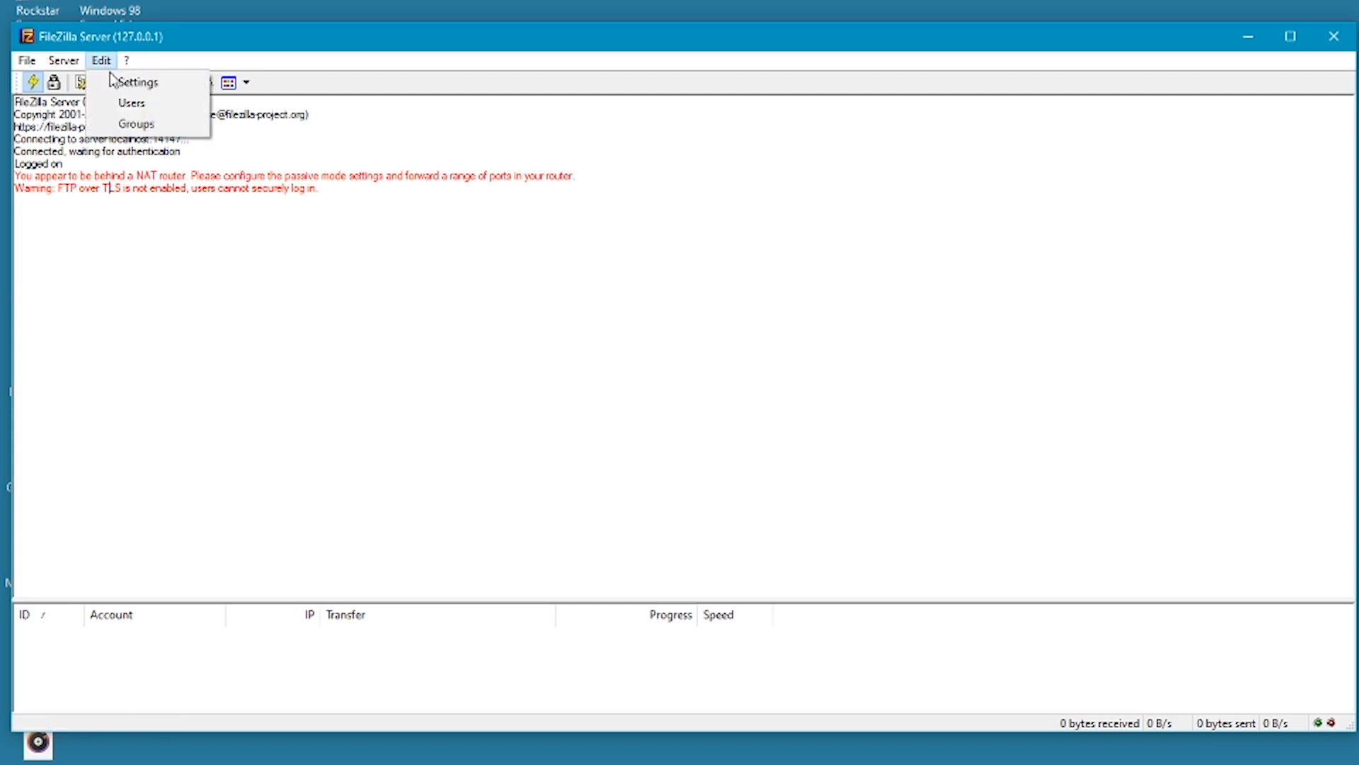
click(137, 82)
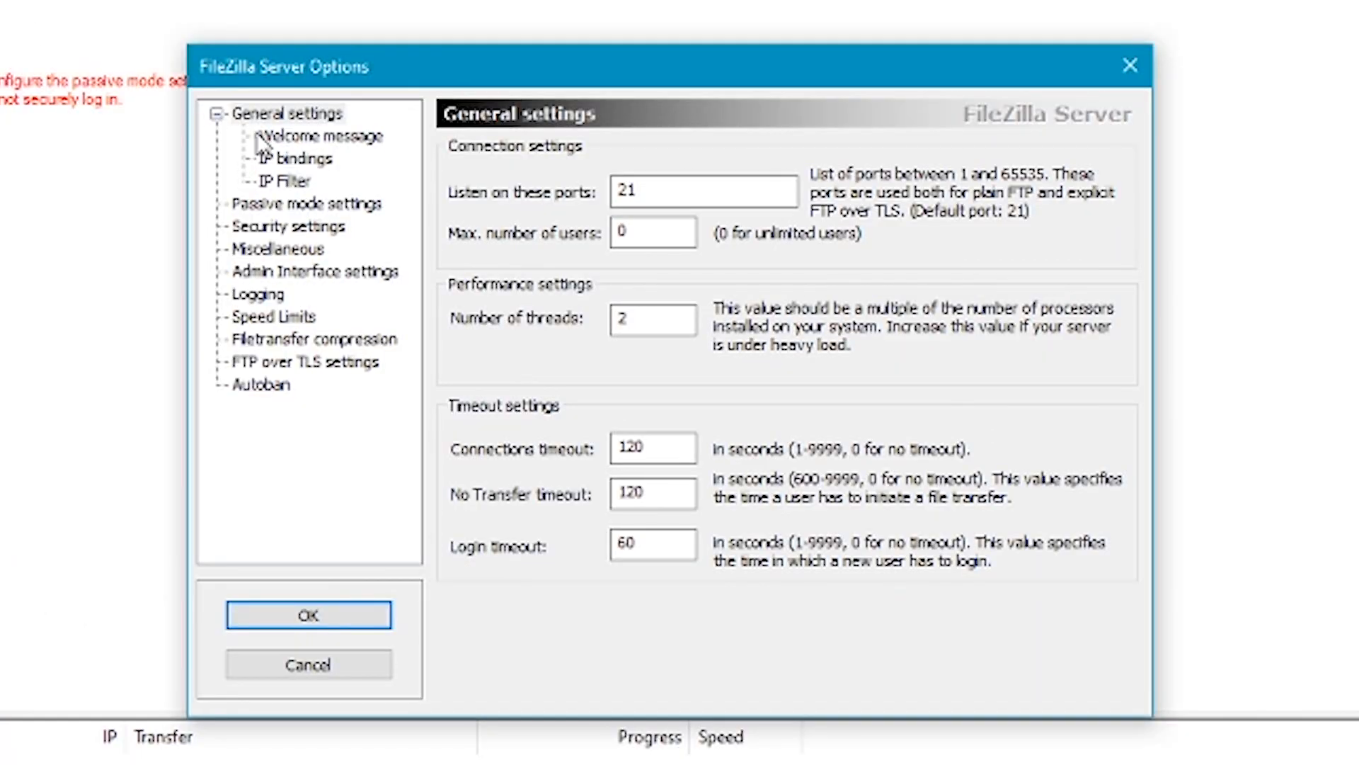
click(322, 136)
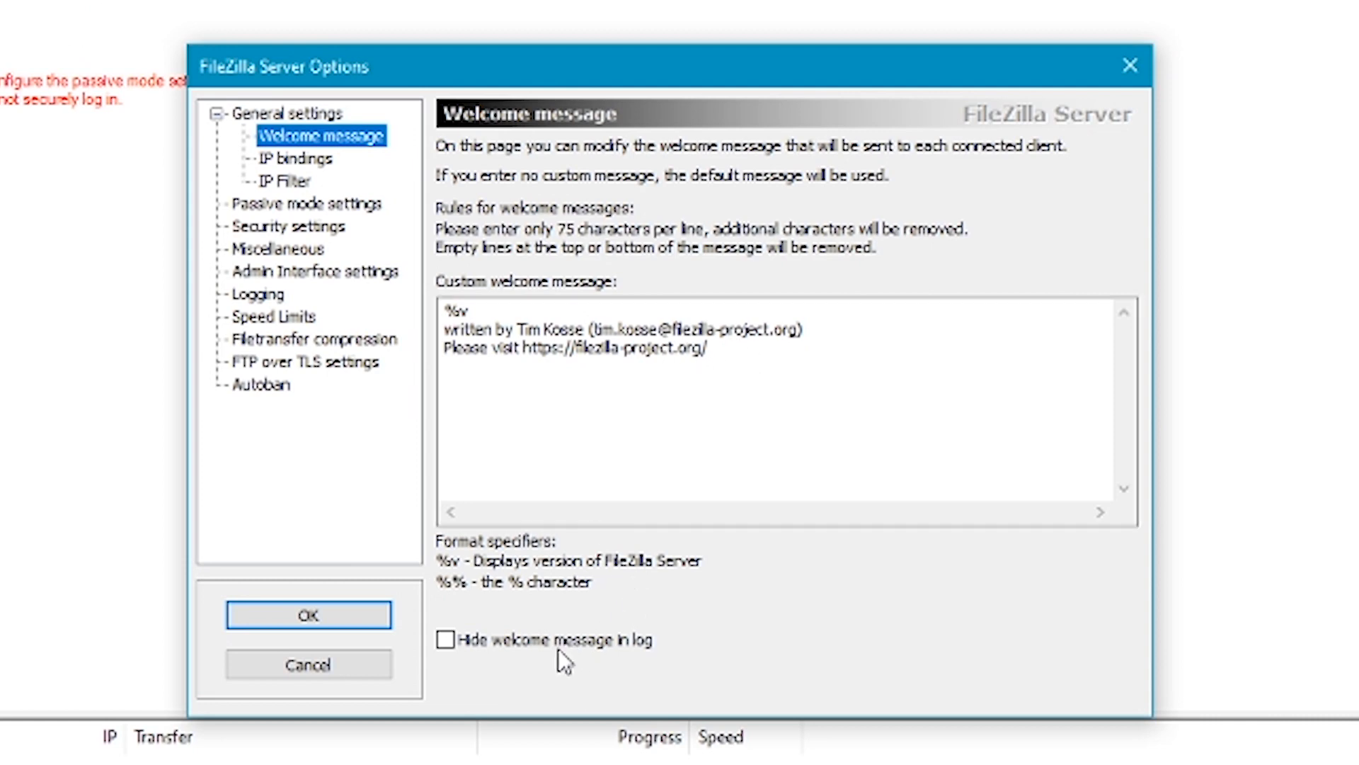
click(444, 640)
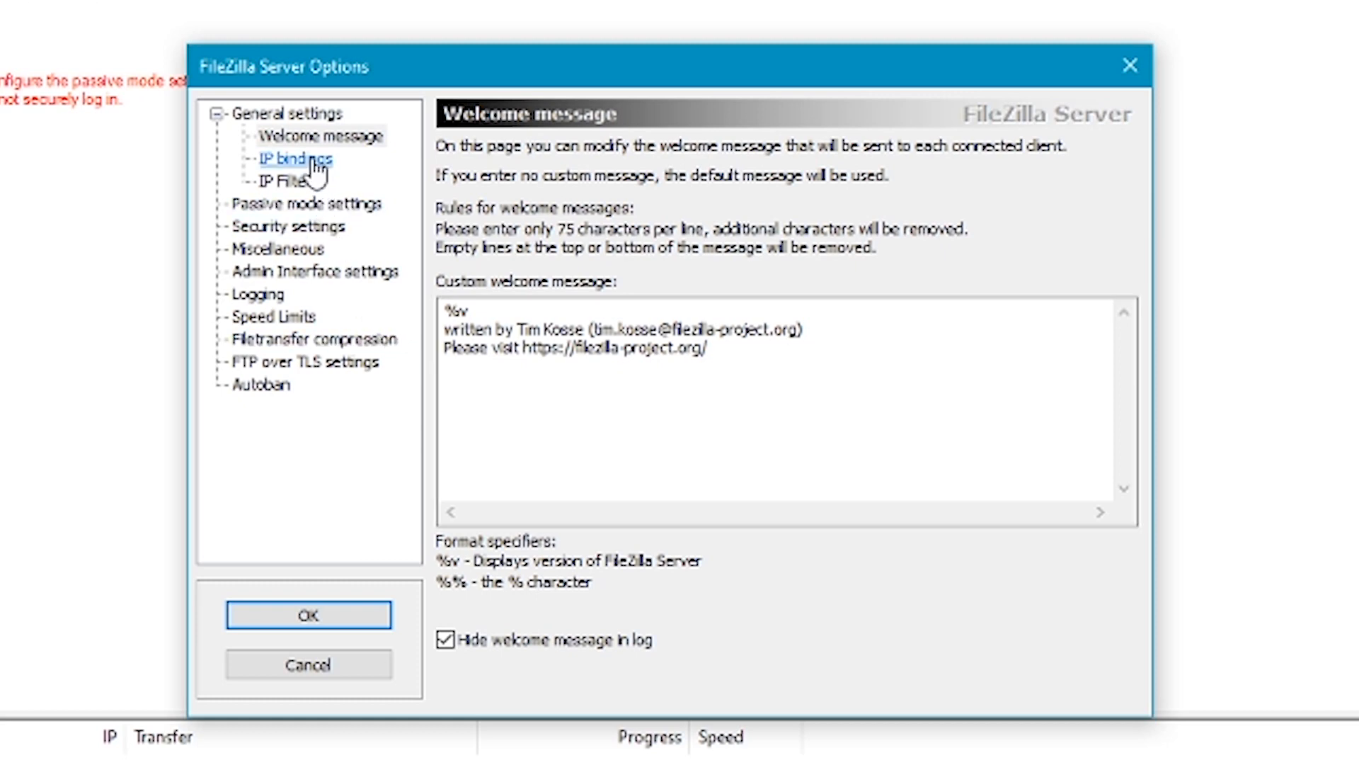
Restrict passive mode to the custom port range 2100–2100.
click(299, 203)
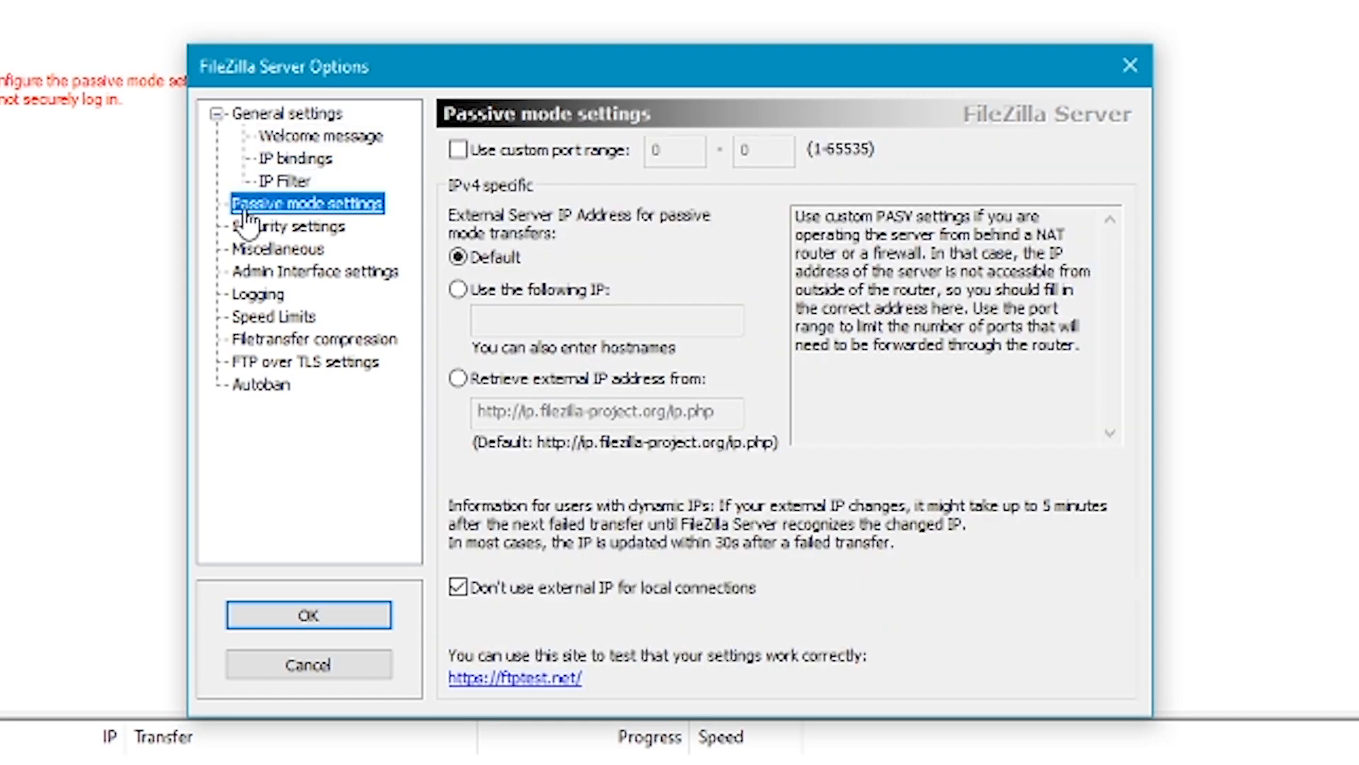
mouse_move(387, 226)
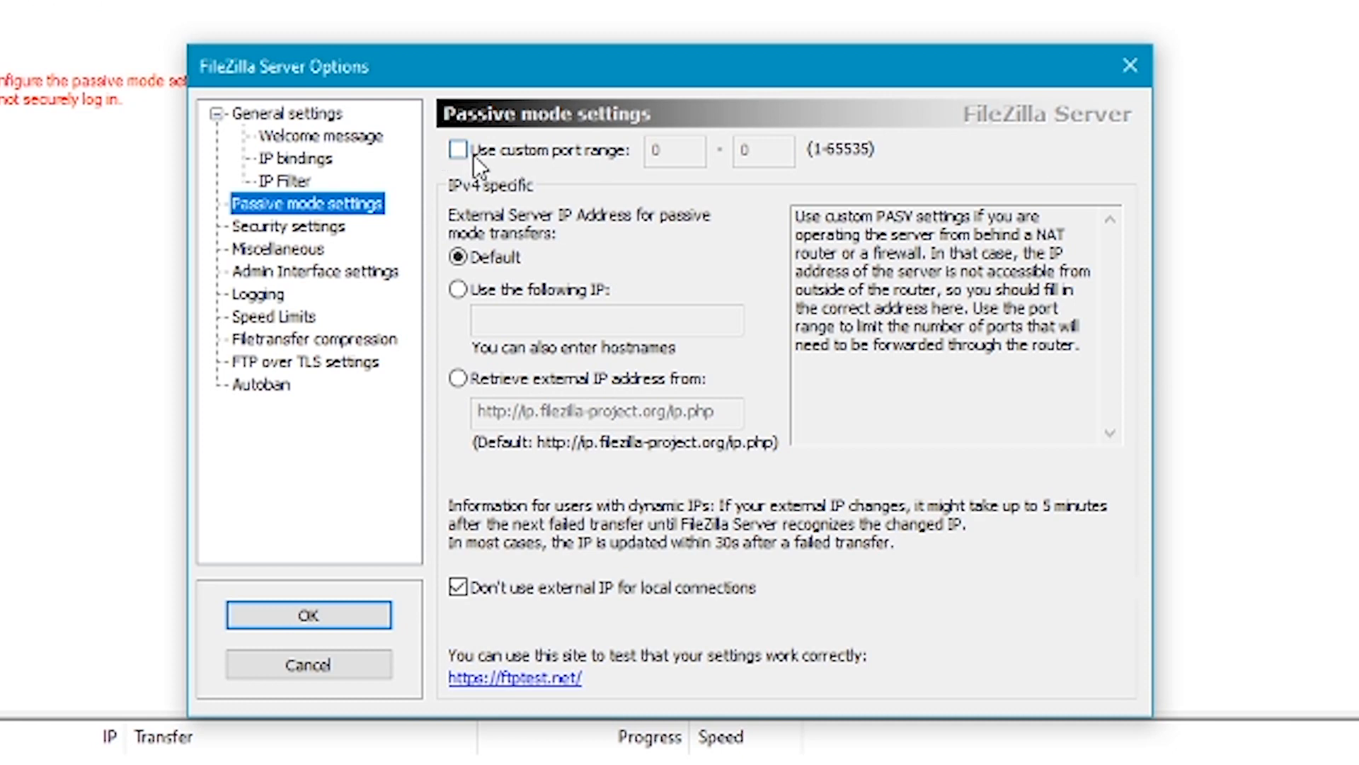
click(457, 149)
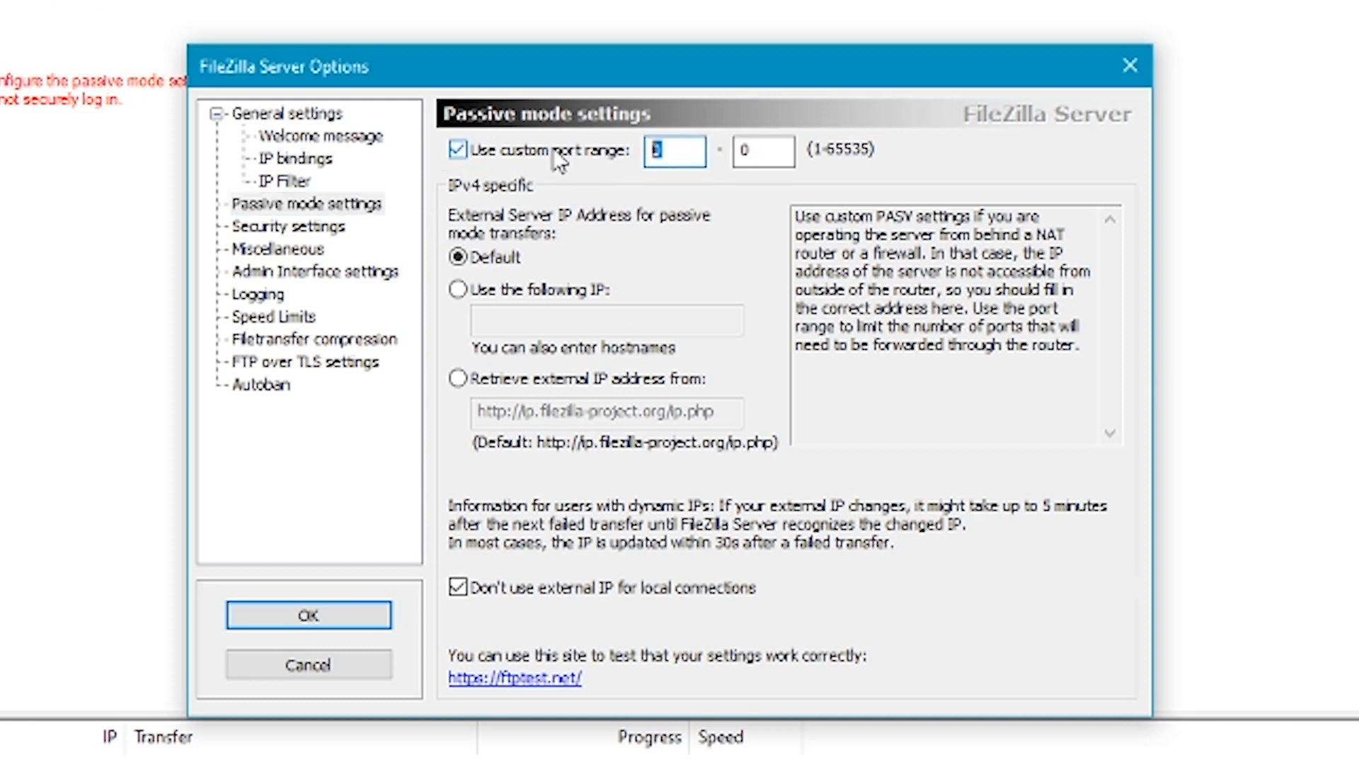
text(2100)
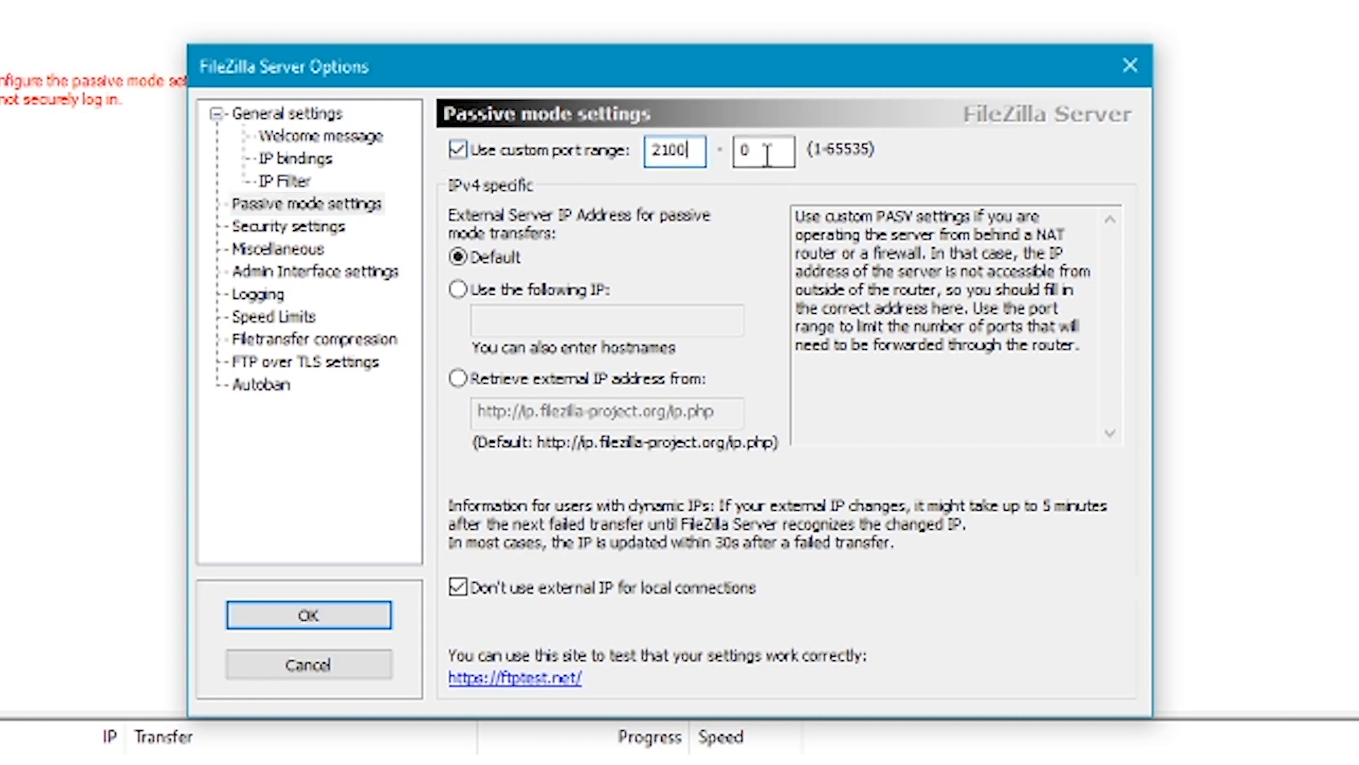
text(2100)
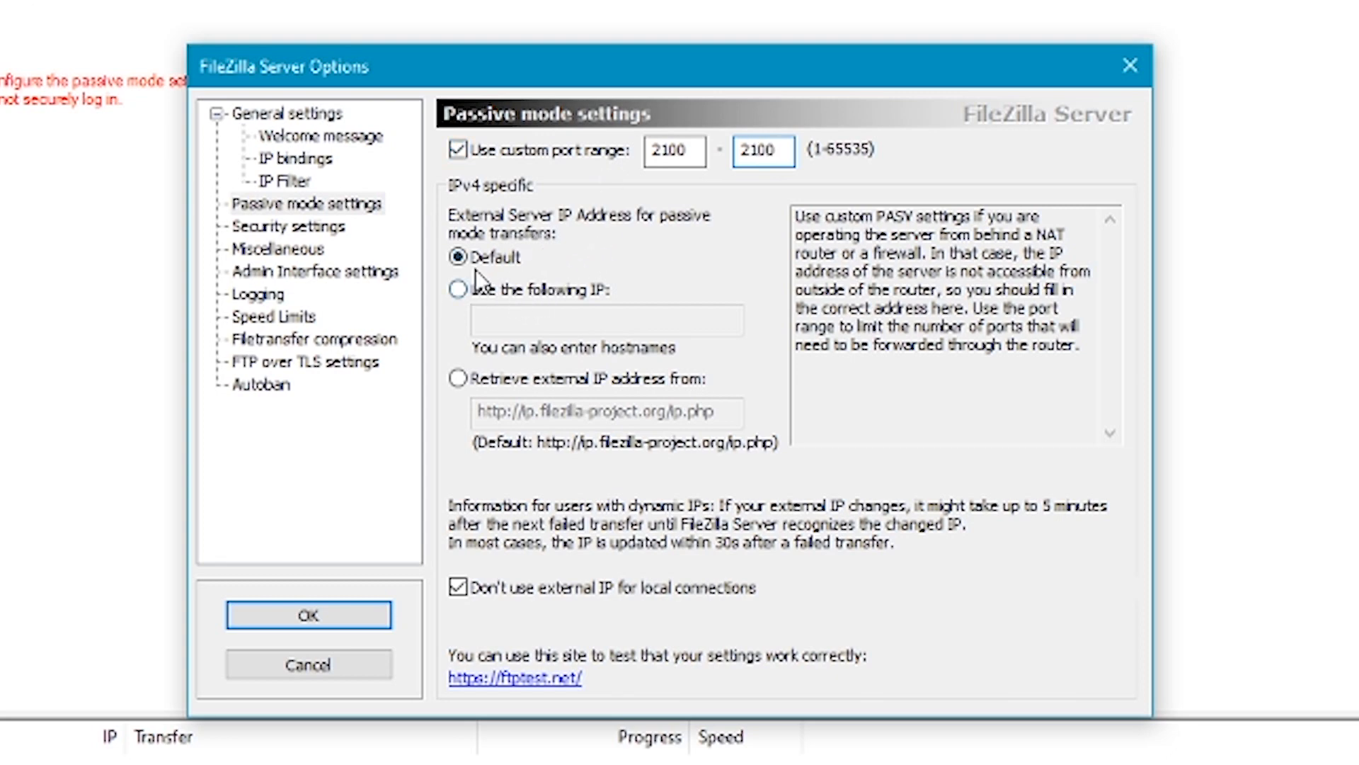
Report 192.168.0.218 as the external IP for passive transfers.
click(457, 288)
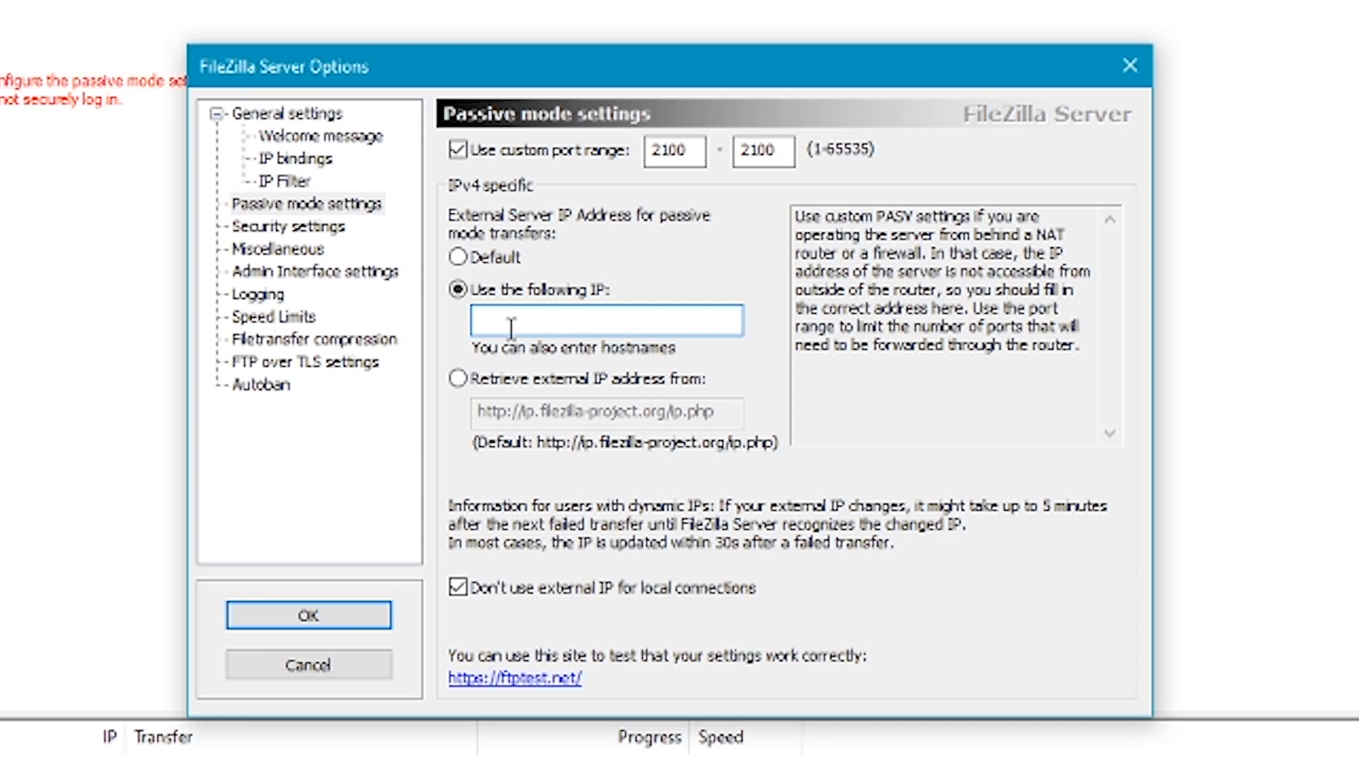
text(192.)
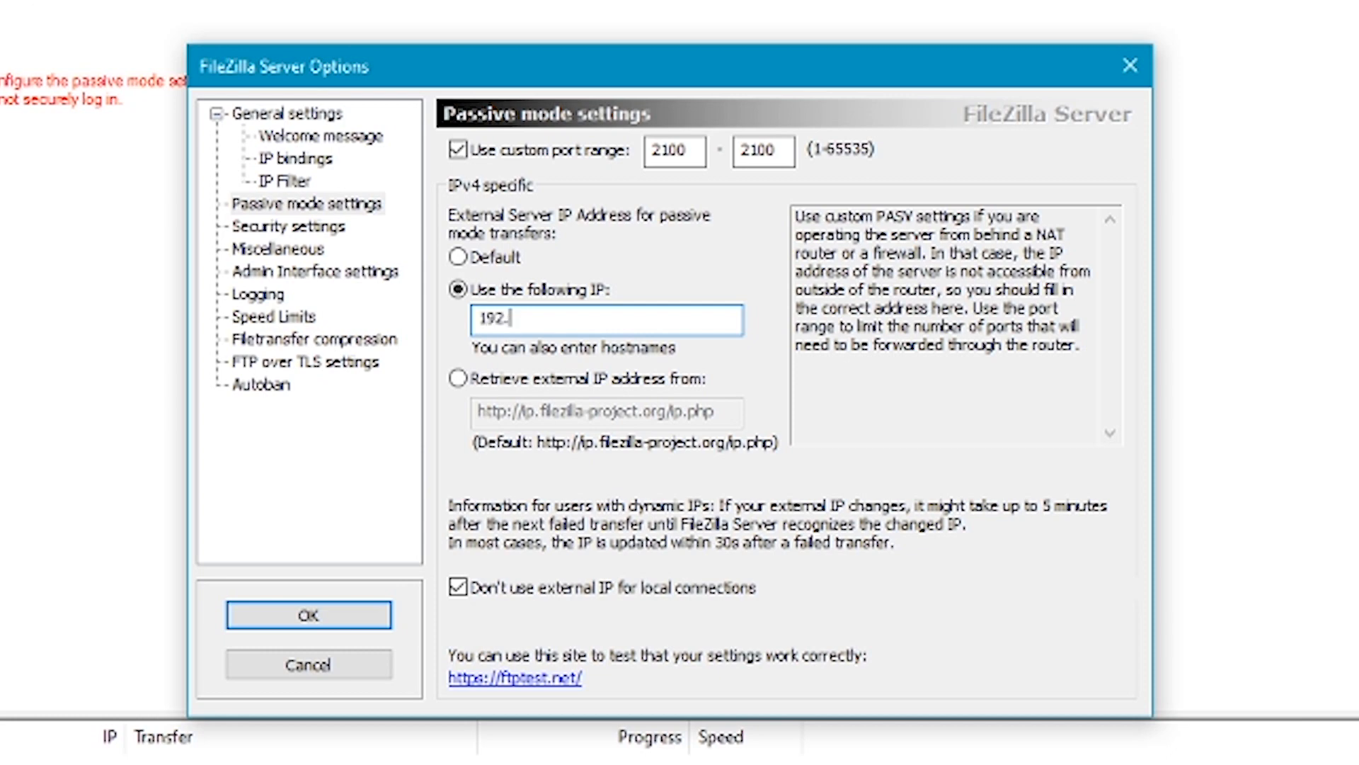
text(1)
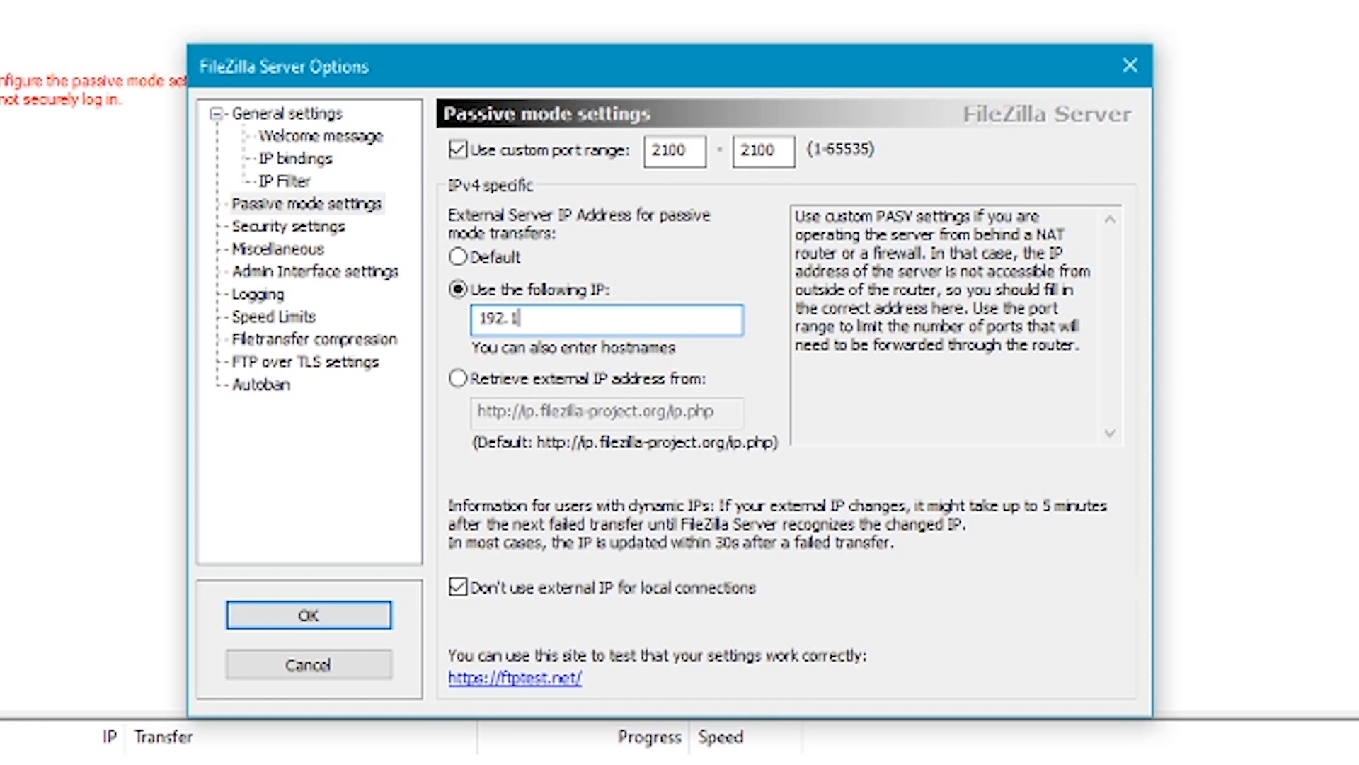
text(168.0.)
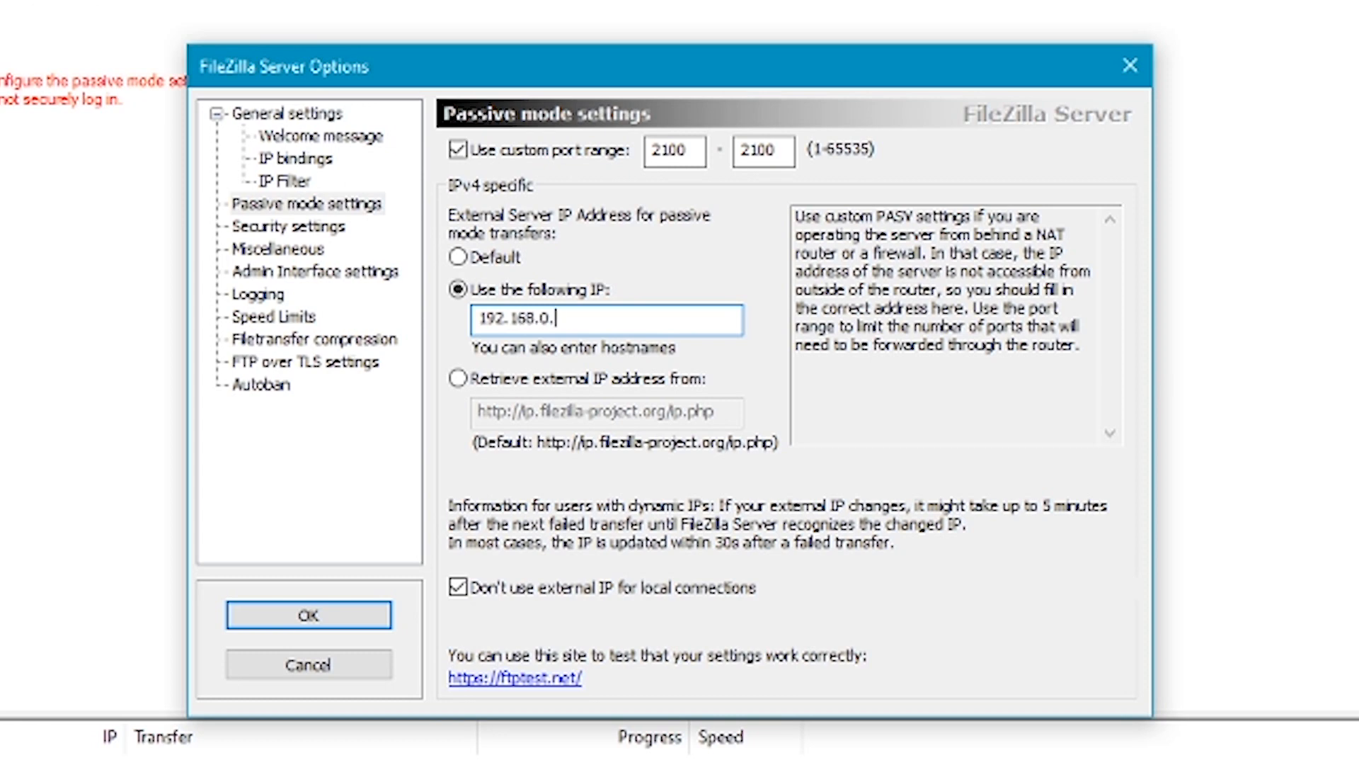
text(218)
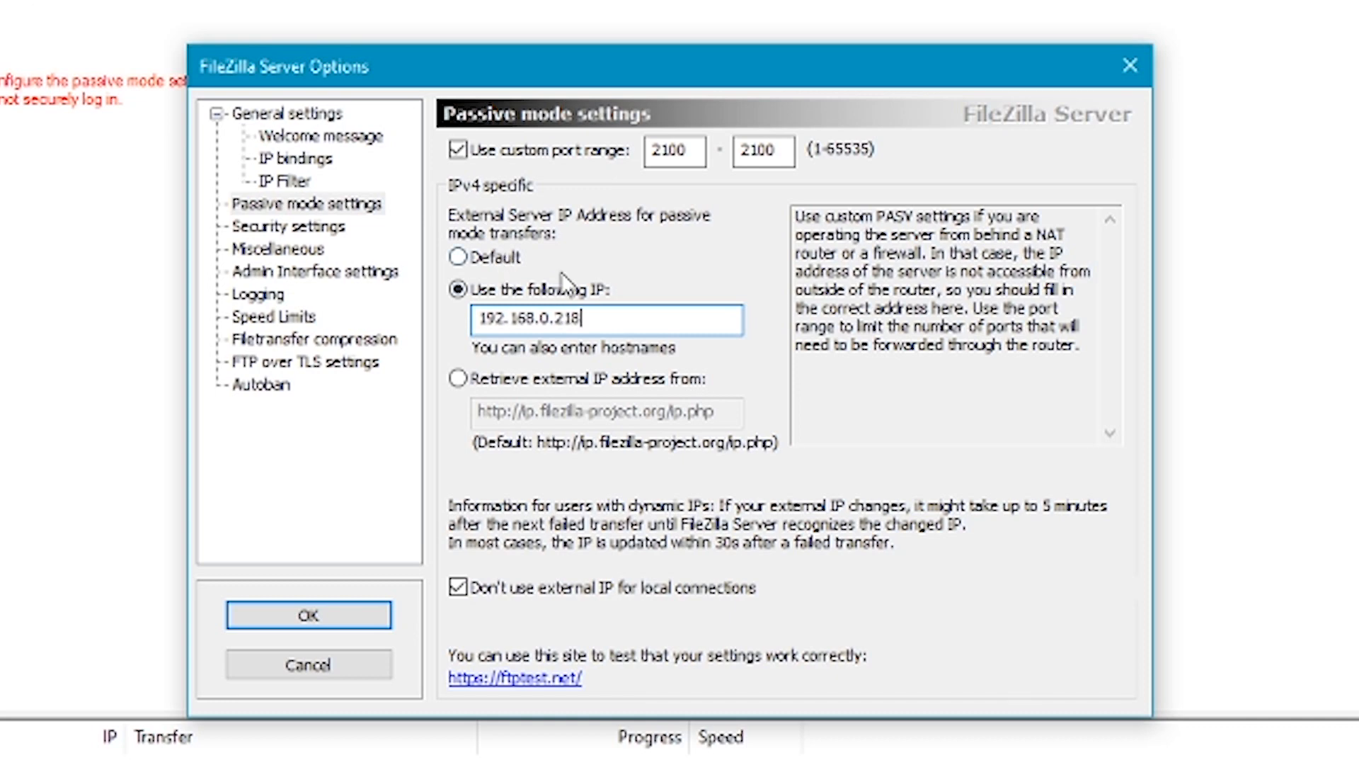
mouse_move(555, 425)
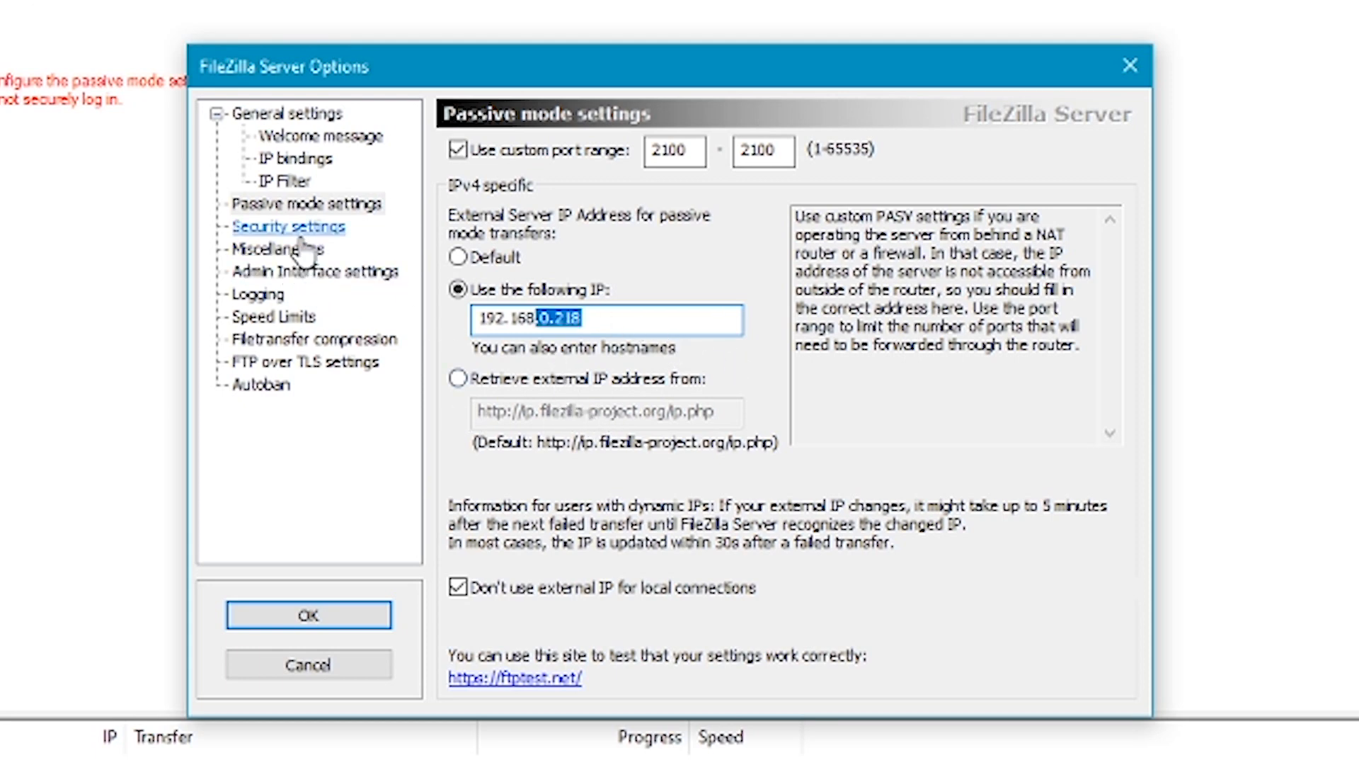
click(289, 227)
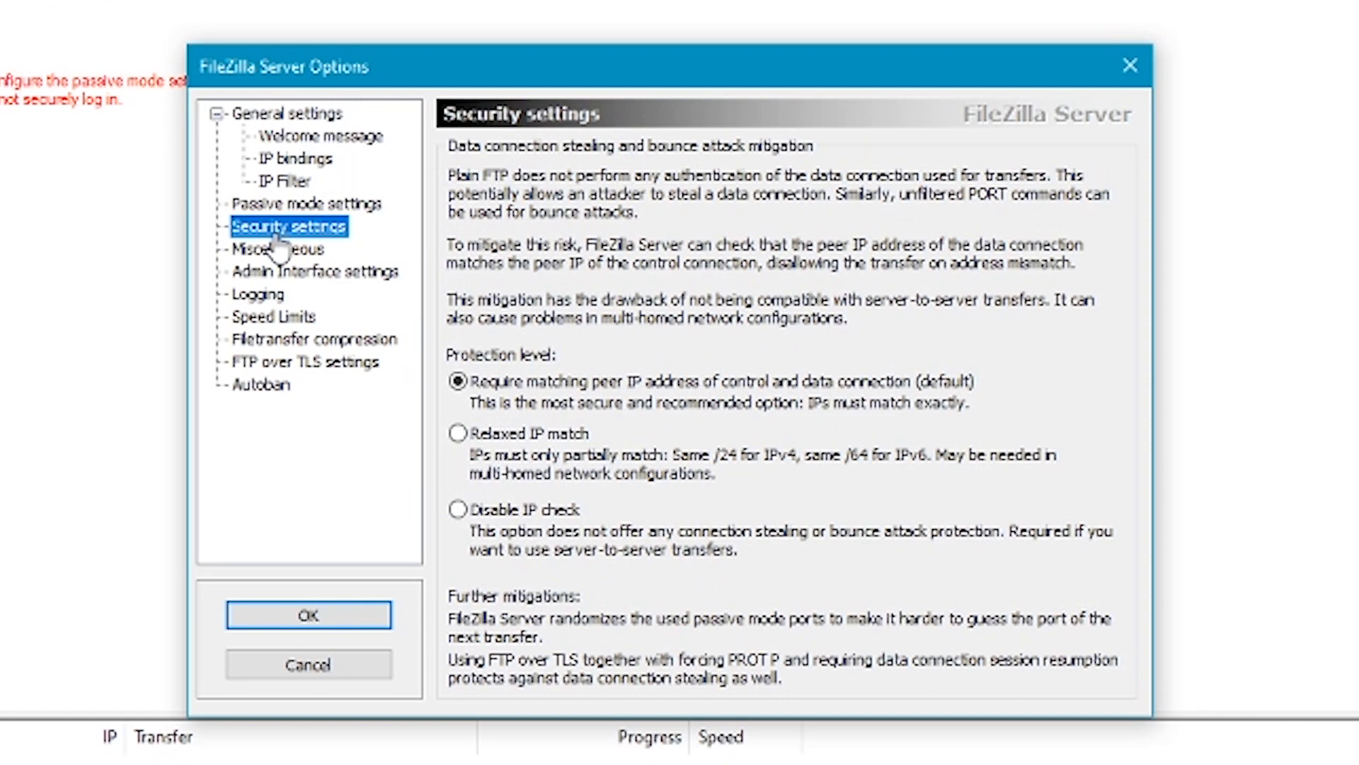
mouse_move(316, 272)
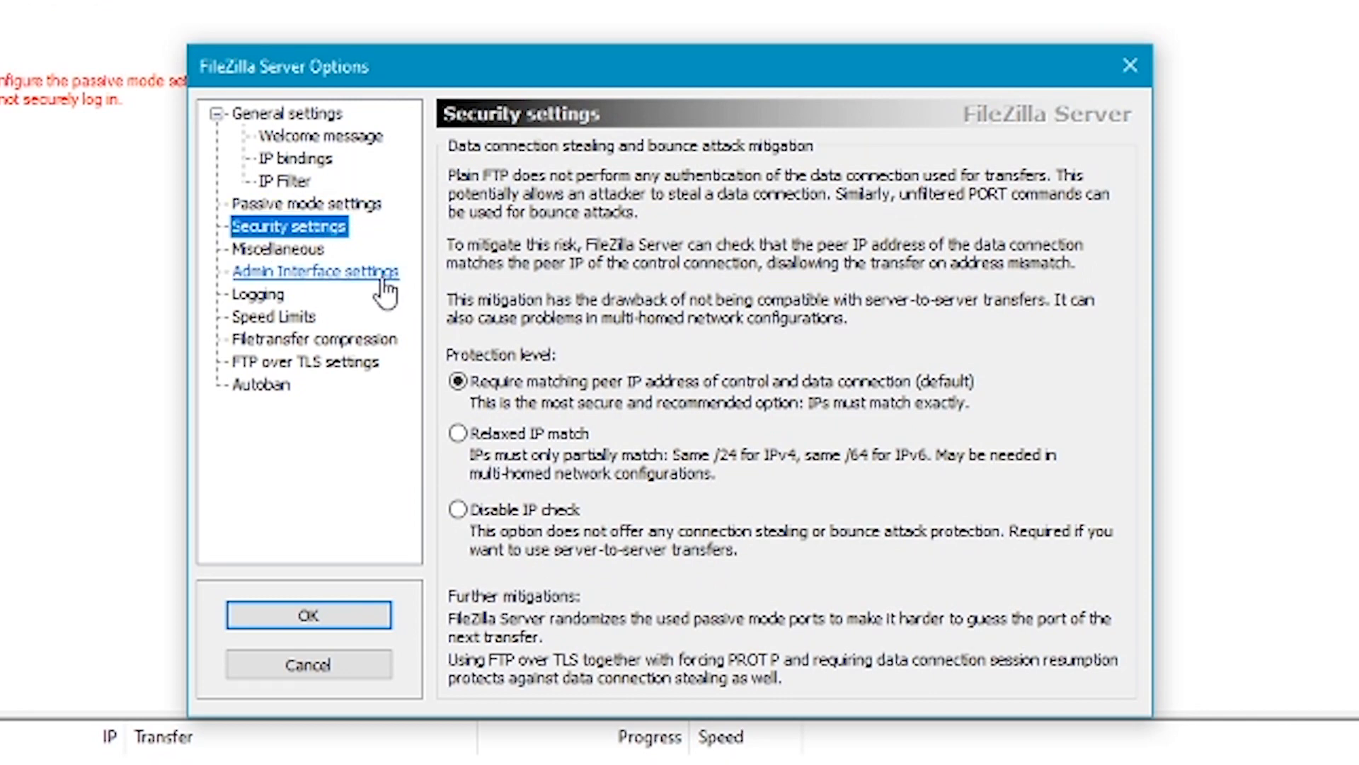
Browse the Miscellaneous, Admin Interface, Logging and Speed Limits pages, enabling logging to file.
click(279, 249)
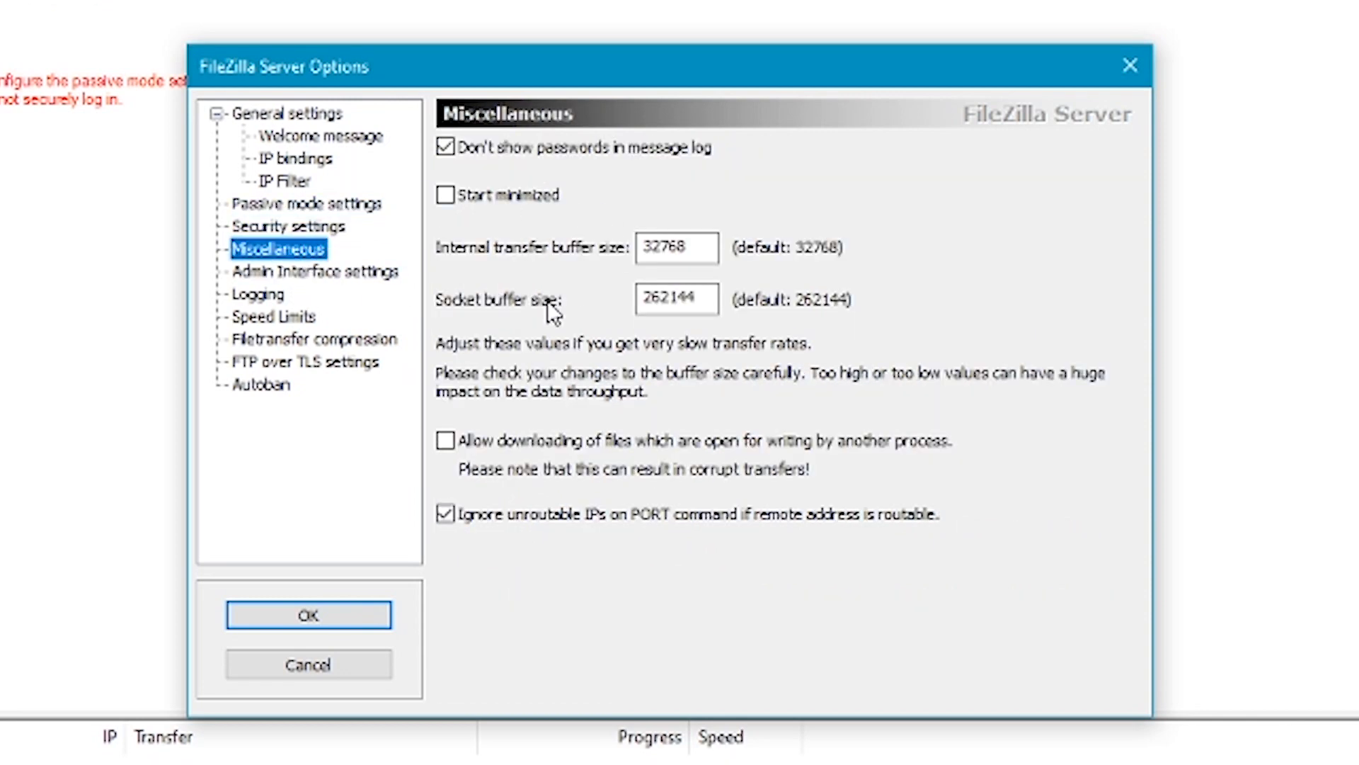
click(314, 270)
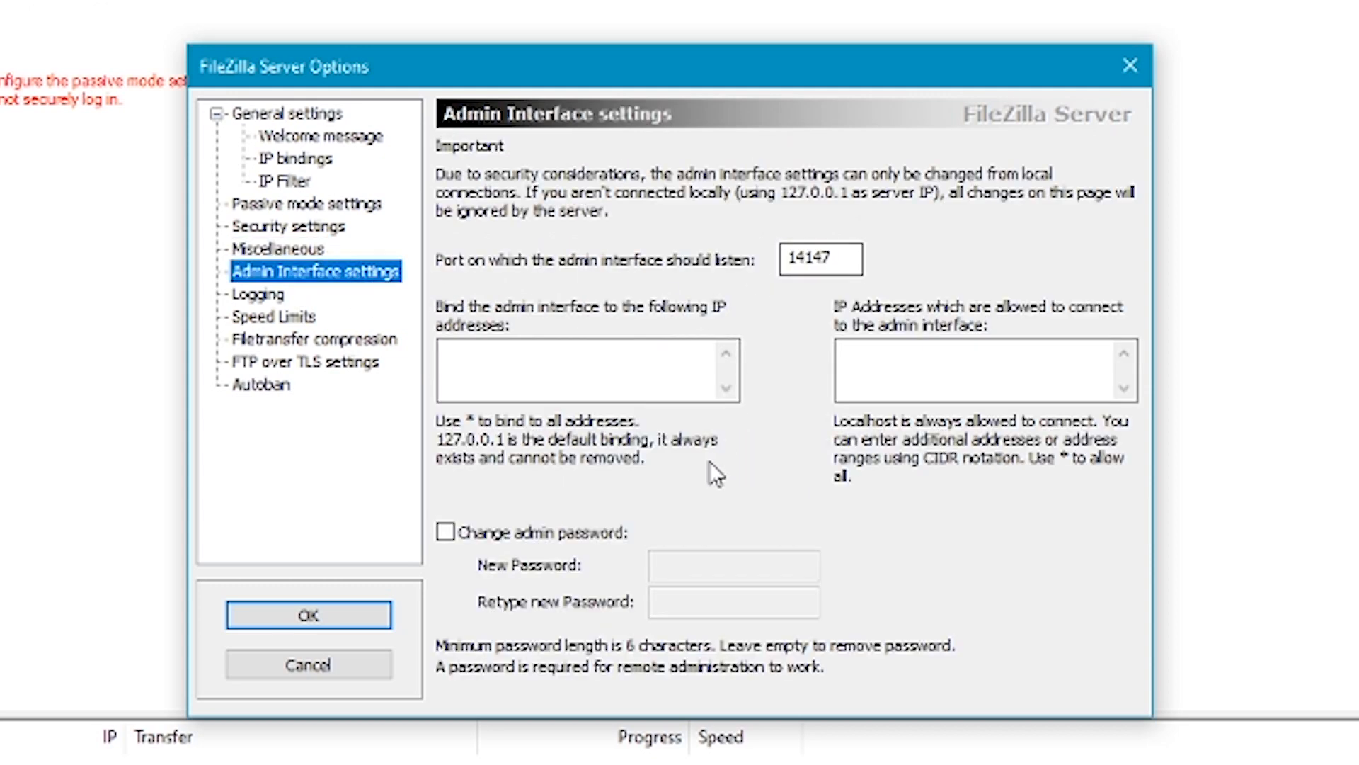
mouse_move(342, 306)
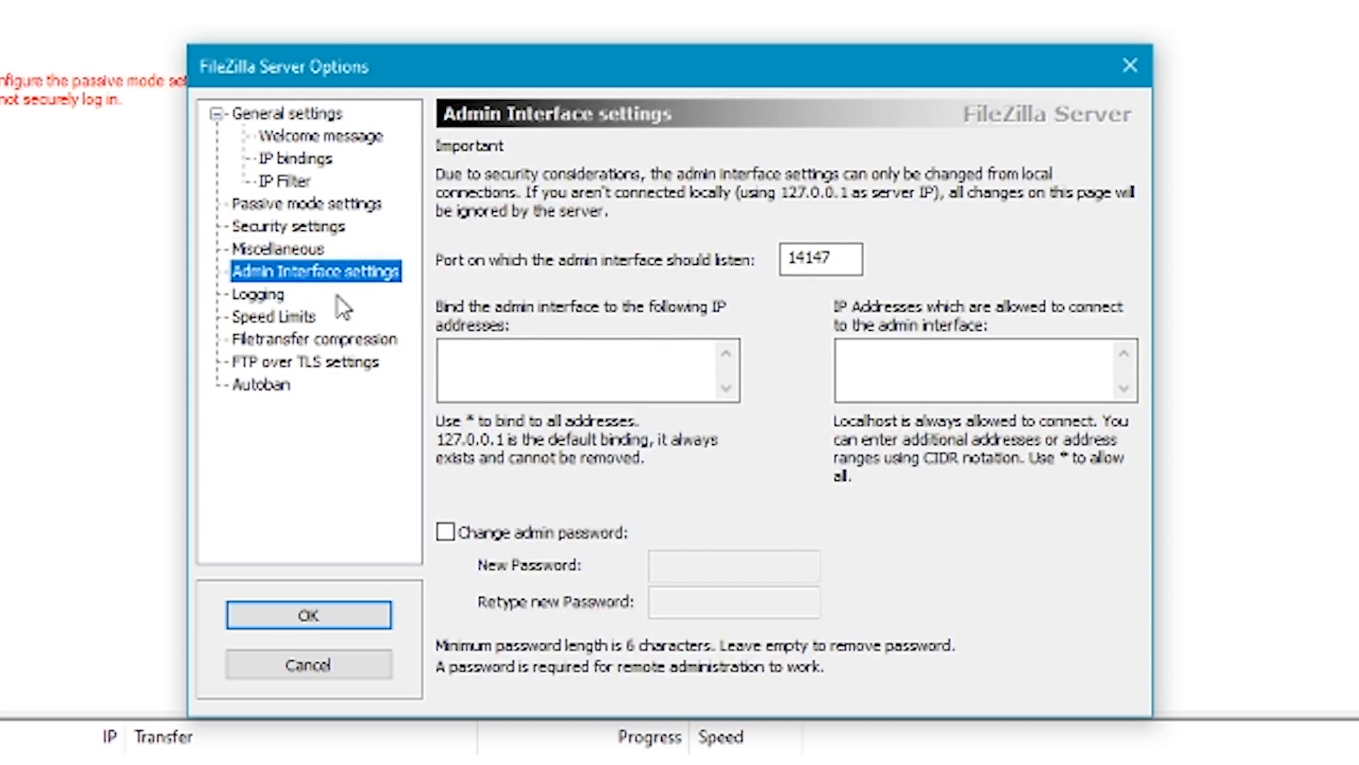
click(256, 293)
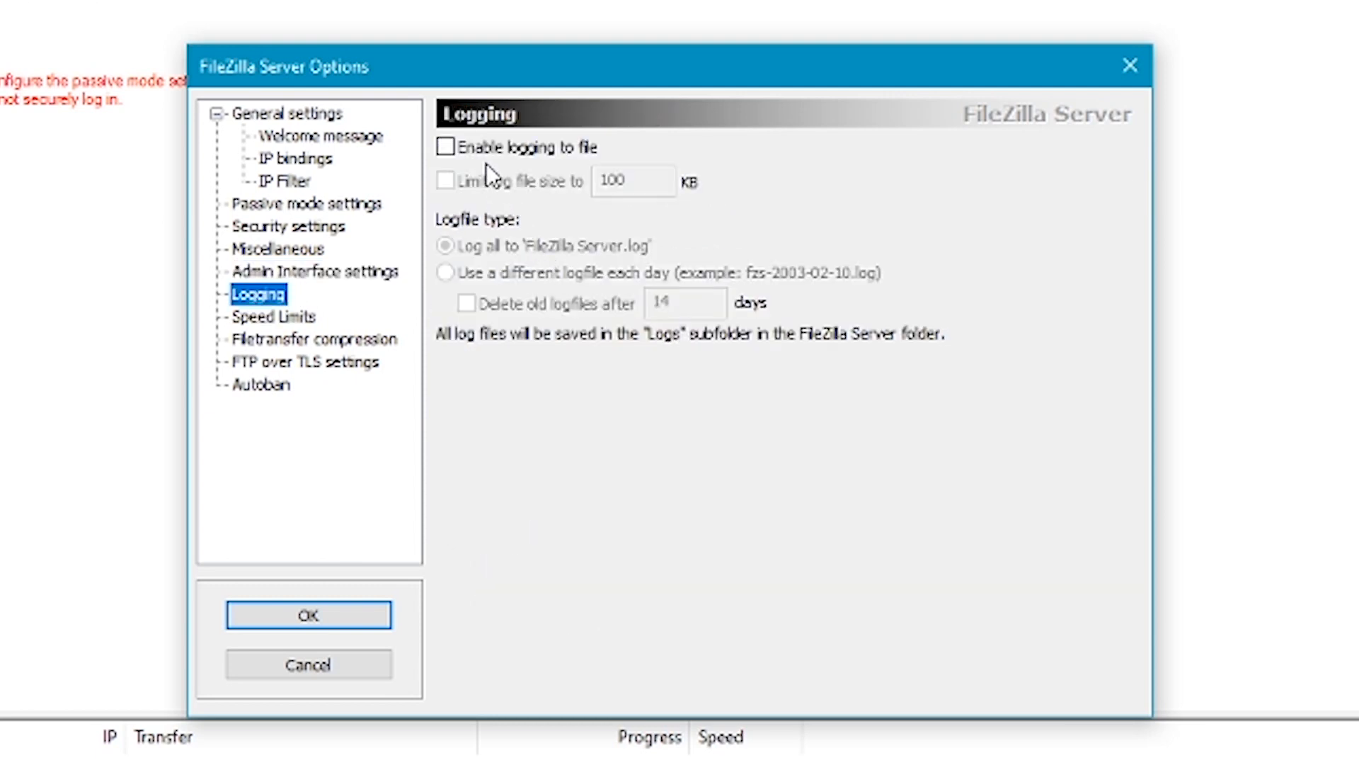
click(446, 146)
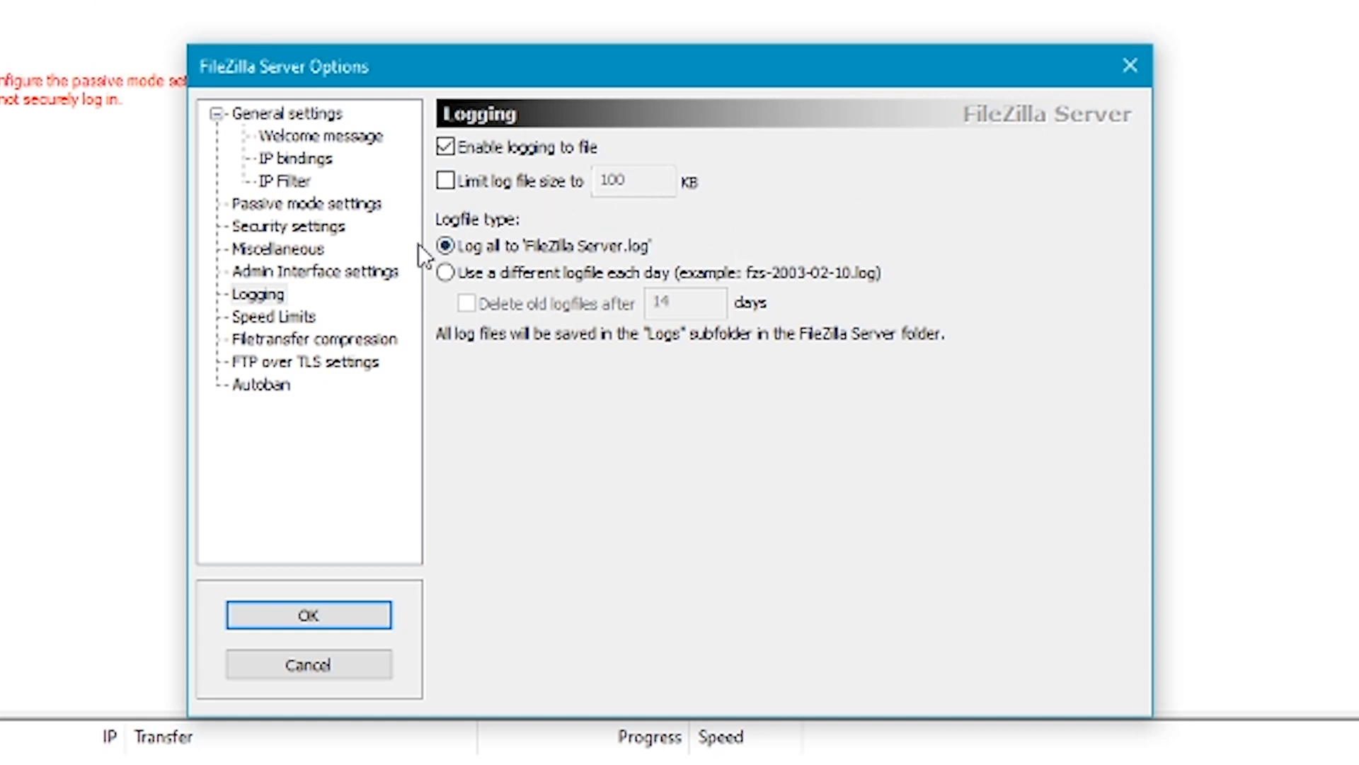
click(274, 316)
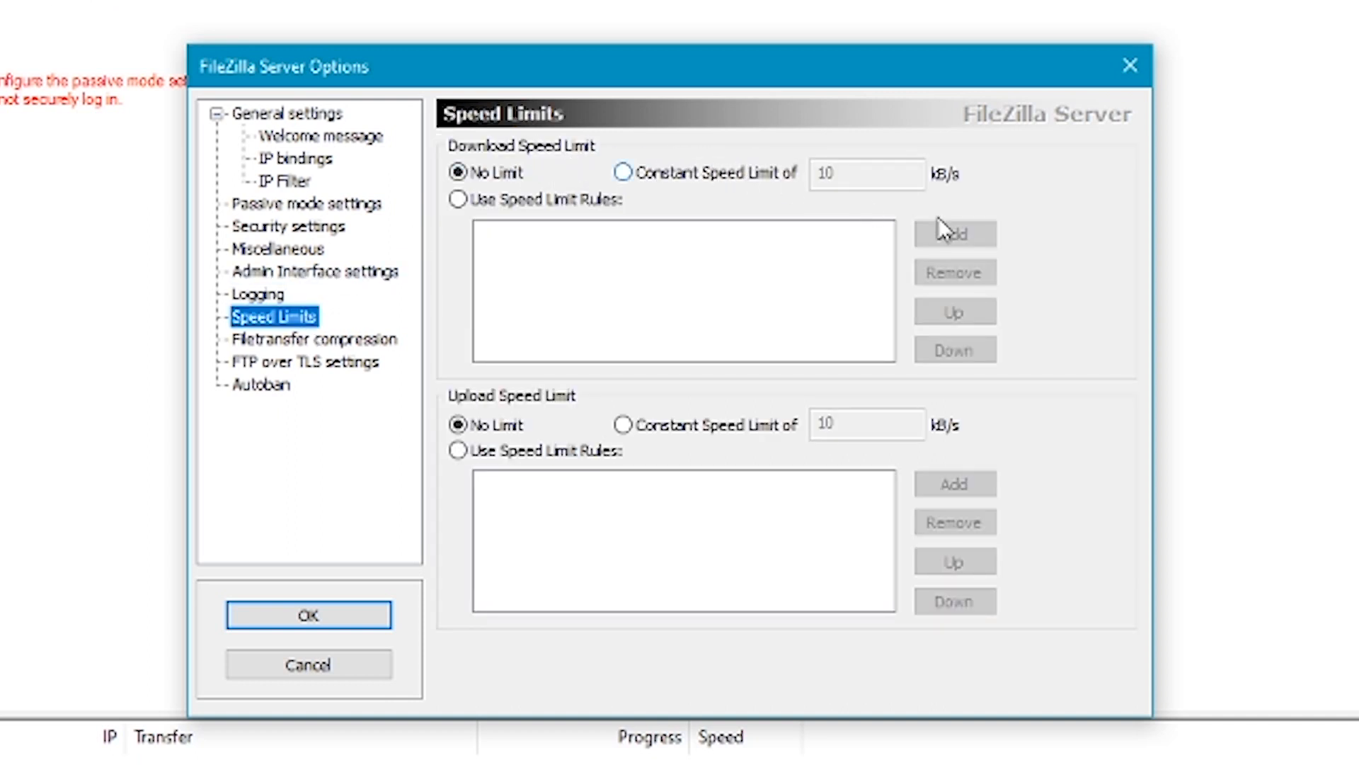
mouse_move(841, 310)
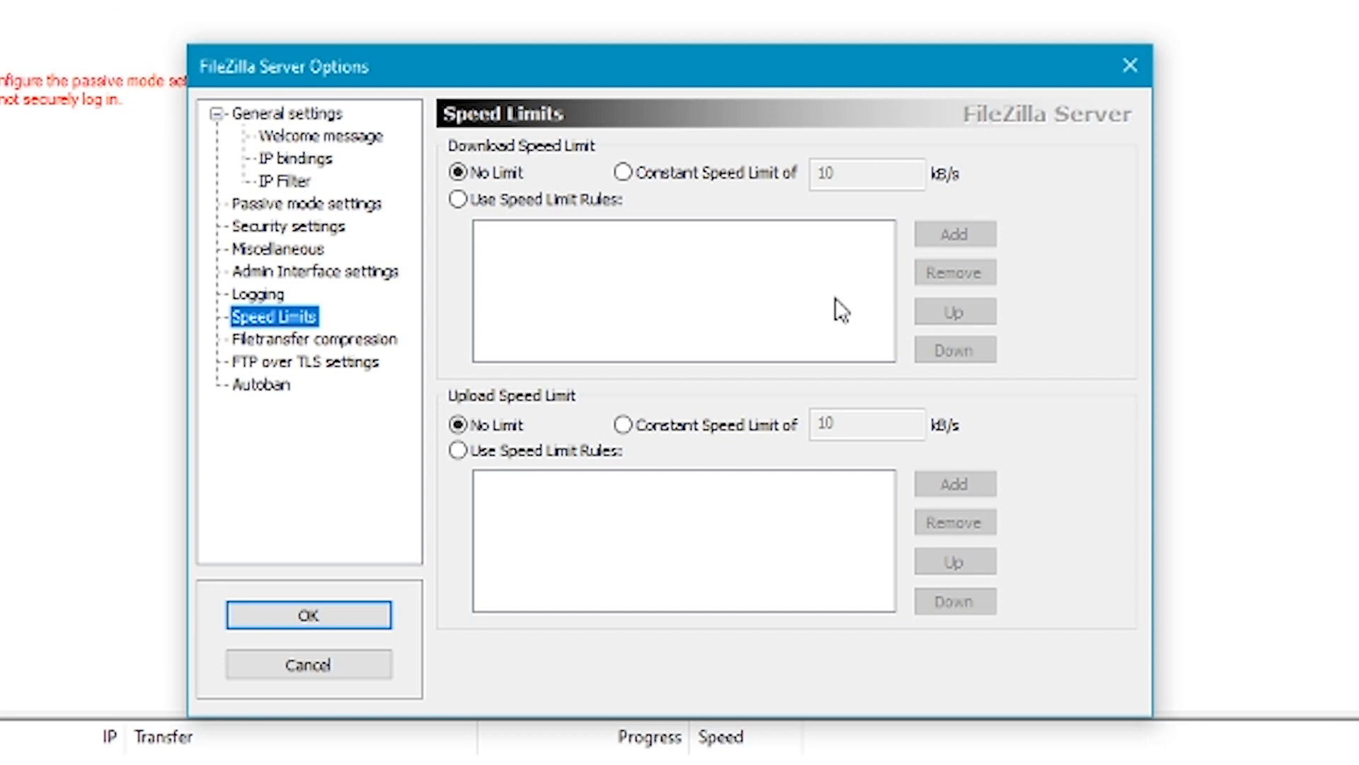
mouse_move(580, 314)
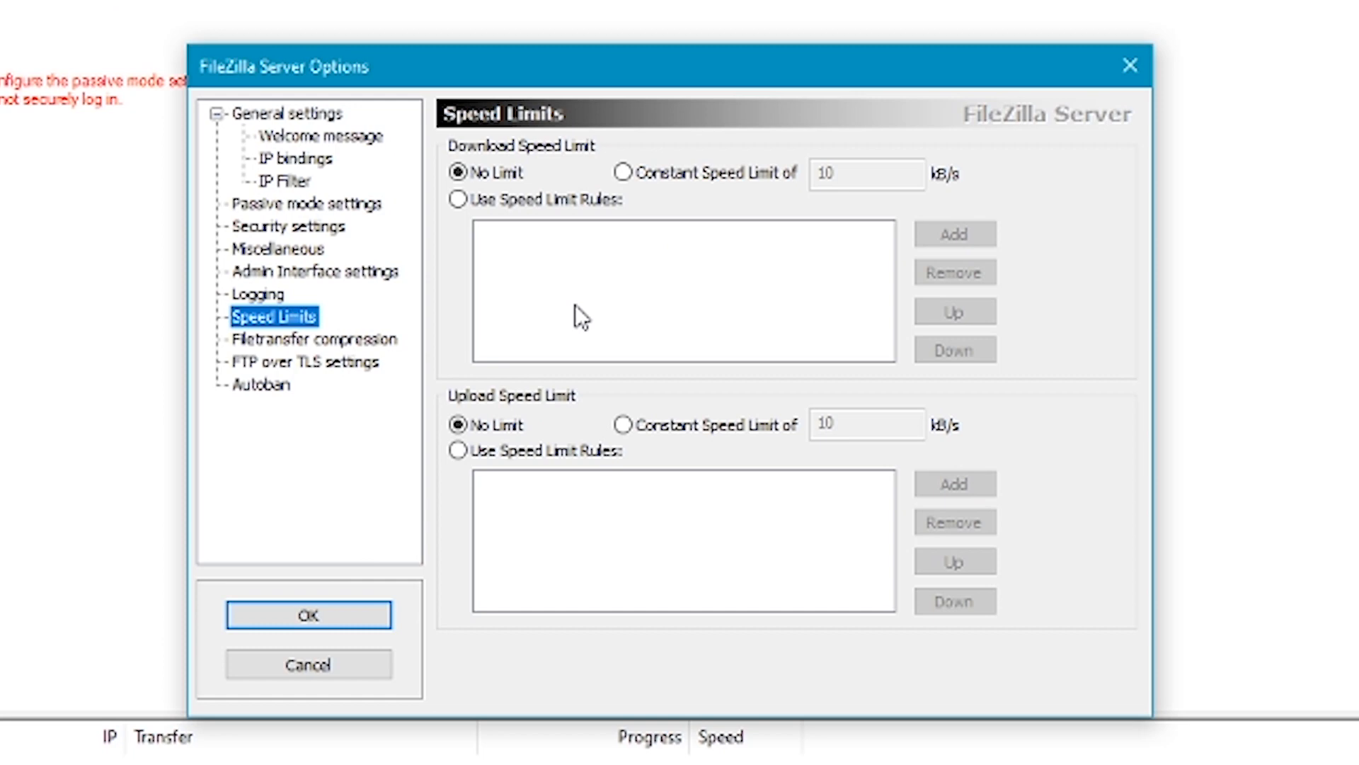
mouse_move(568, 334)
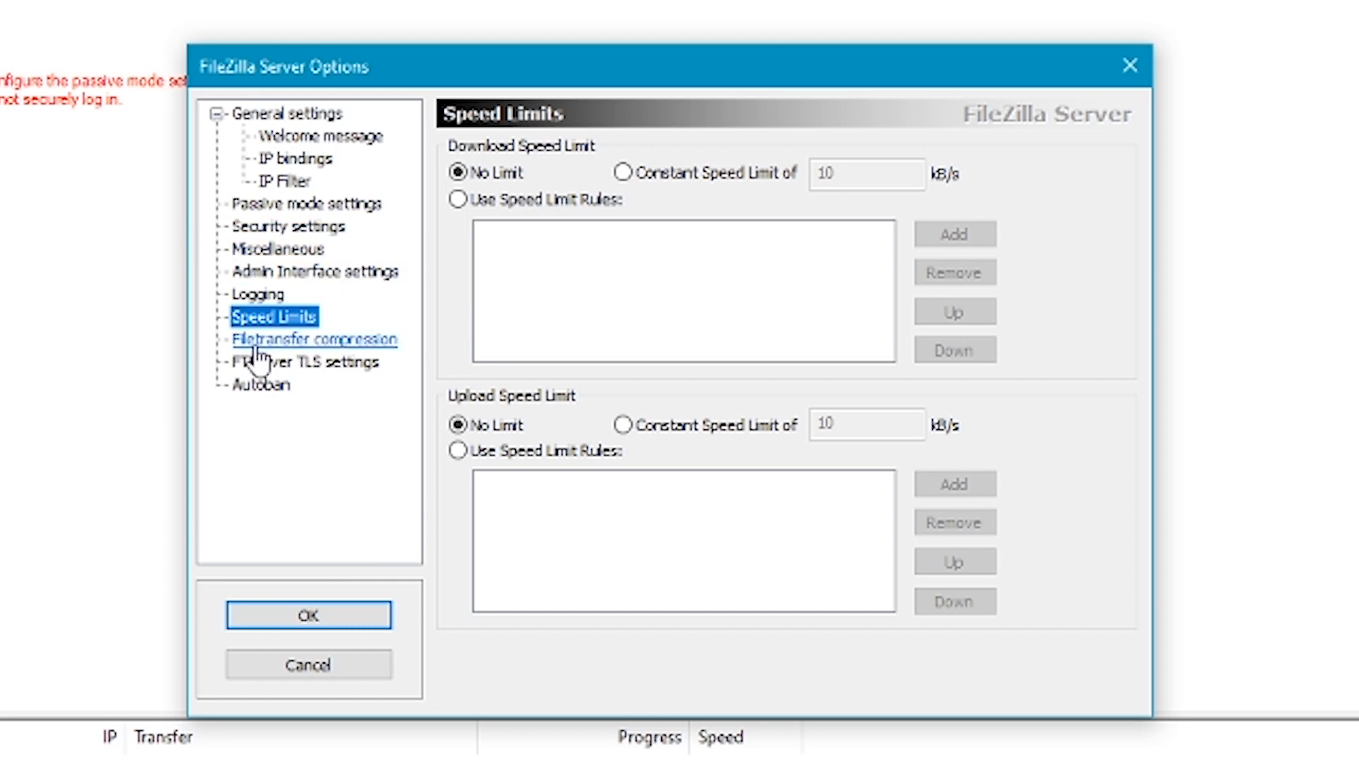
click(302, 361)
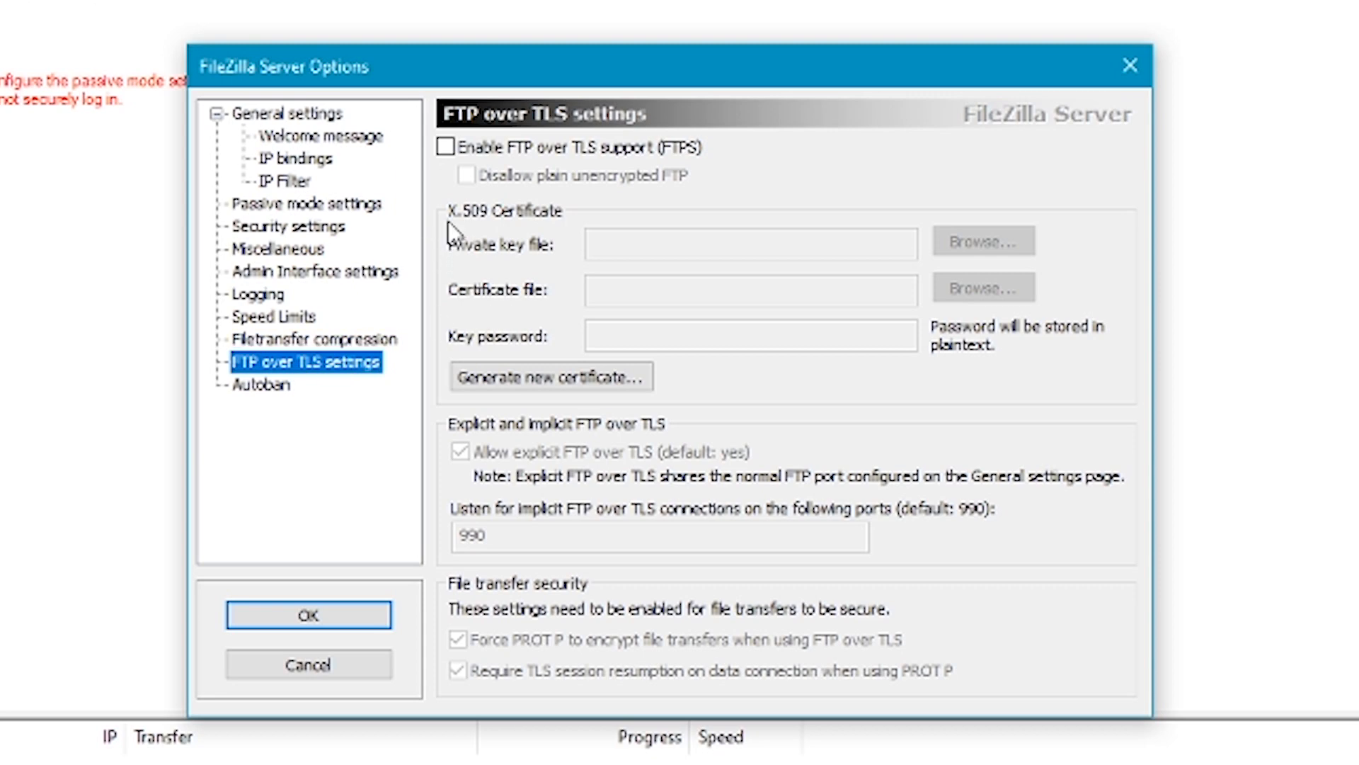
mouse_move(555, 159)
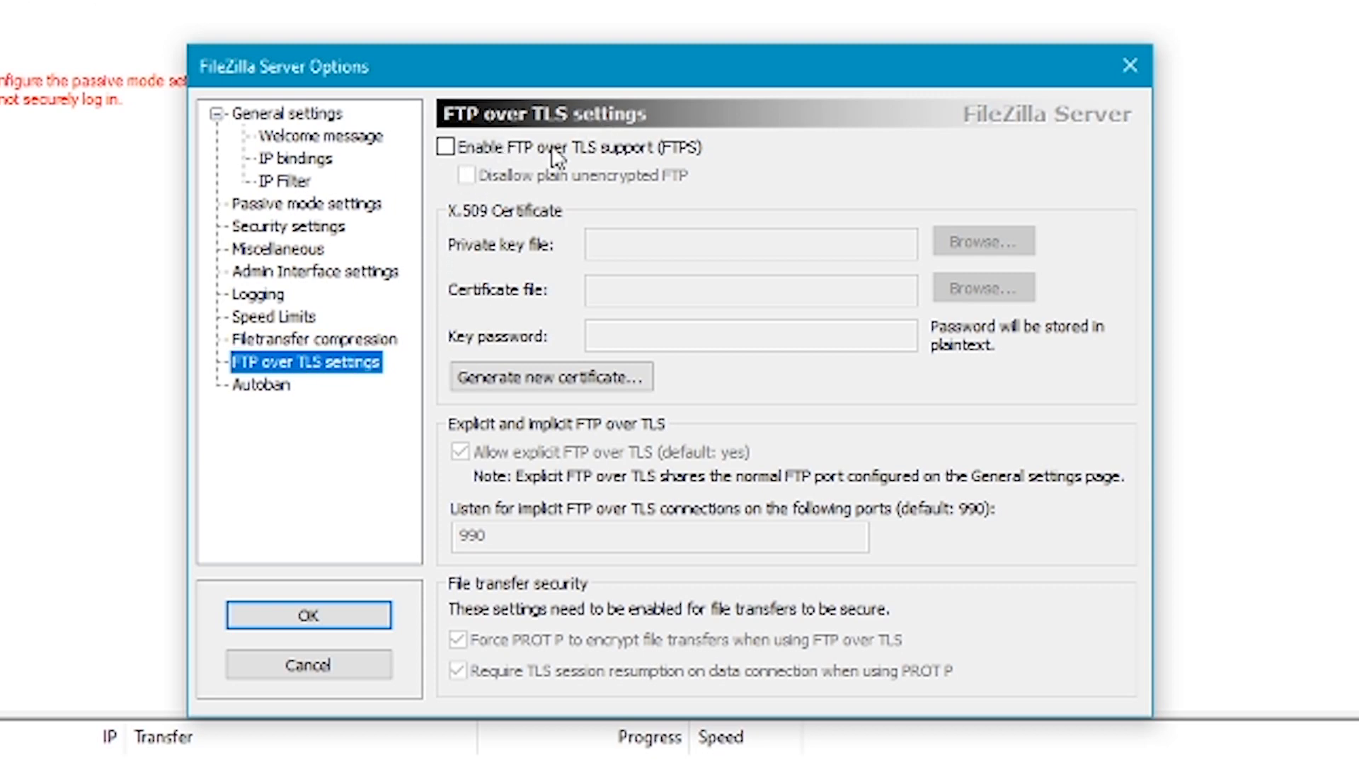
Enable FTP over TLS support (FTPS) and start generating a new certificate.
click(446, 145)
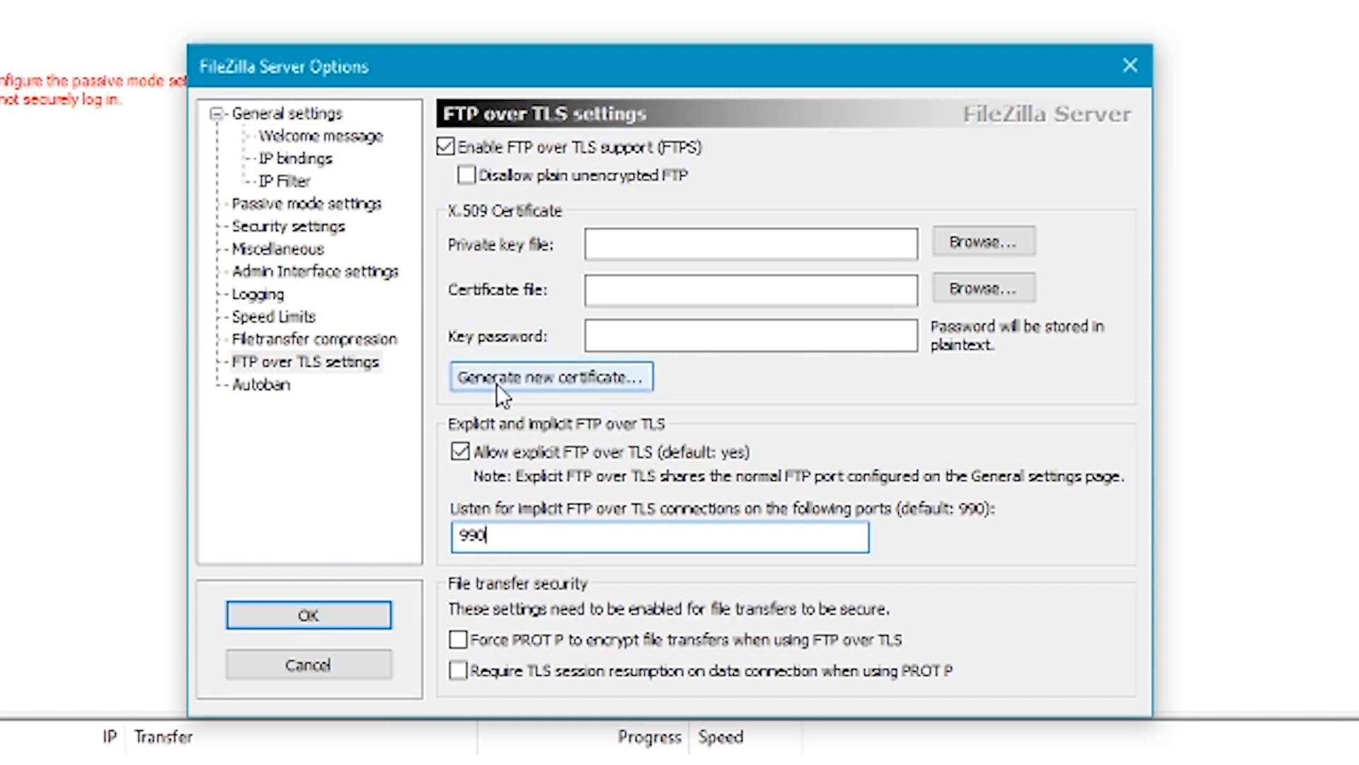
click(549, 377)
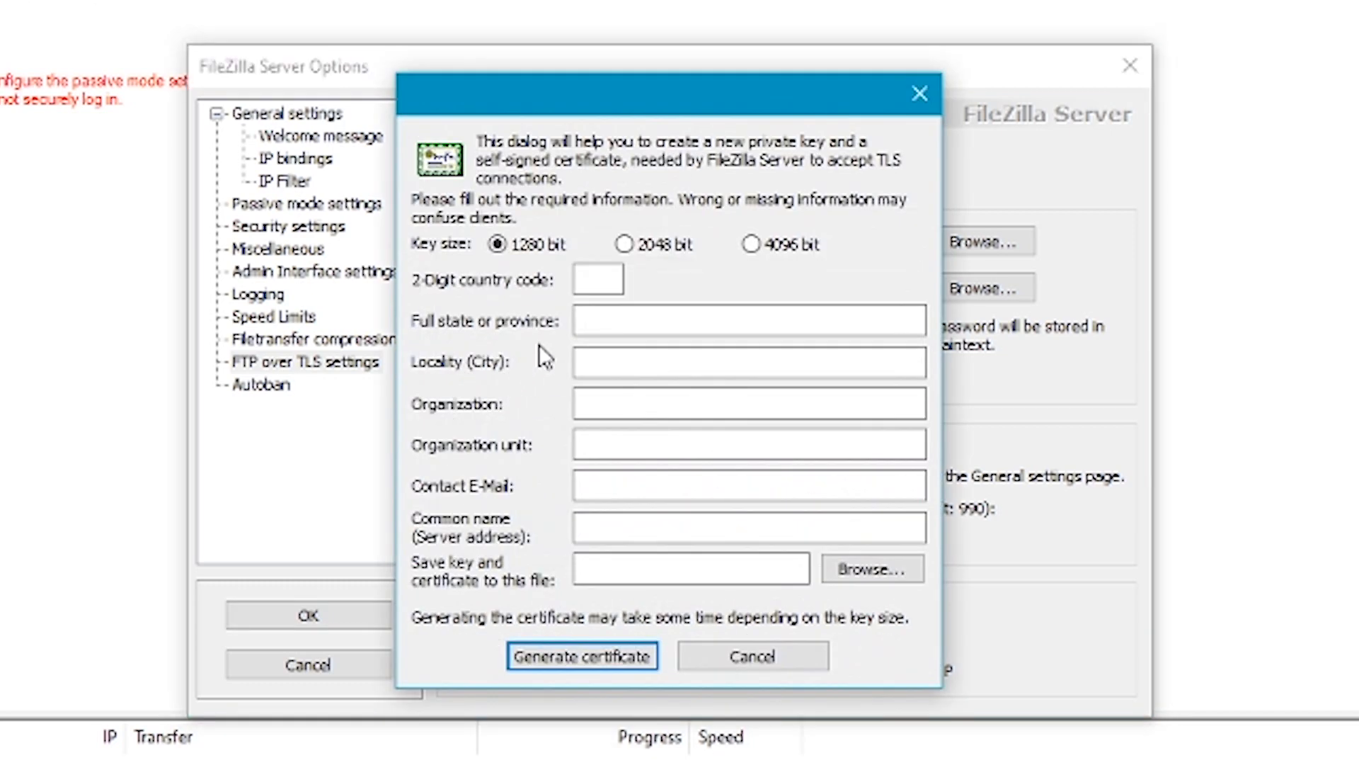
Fill the certificate form with country AU and placeholder details, then browse for the save location.
click(596, 279)
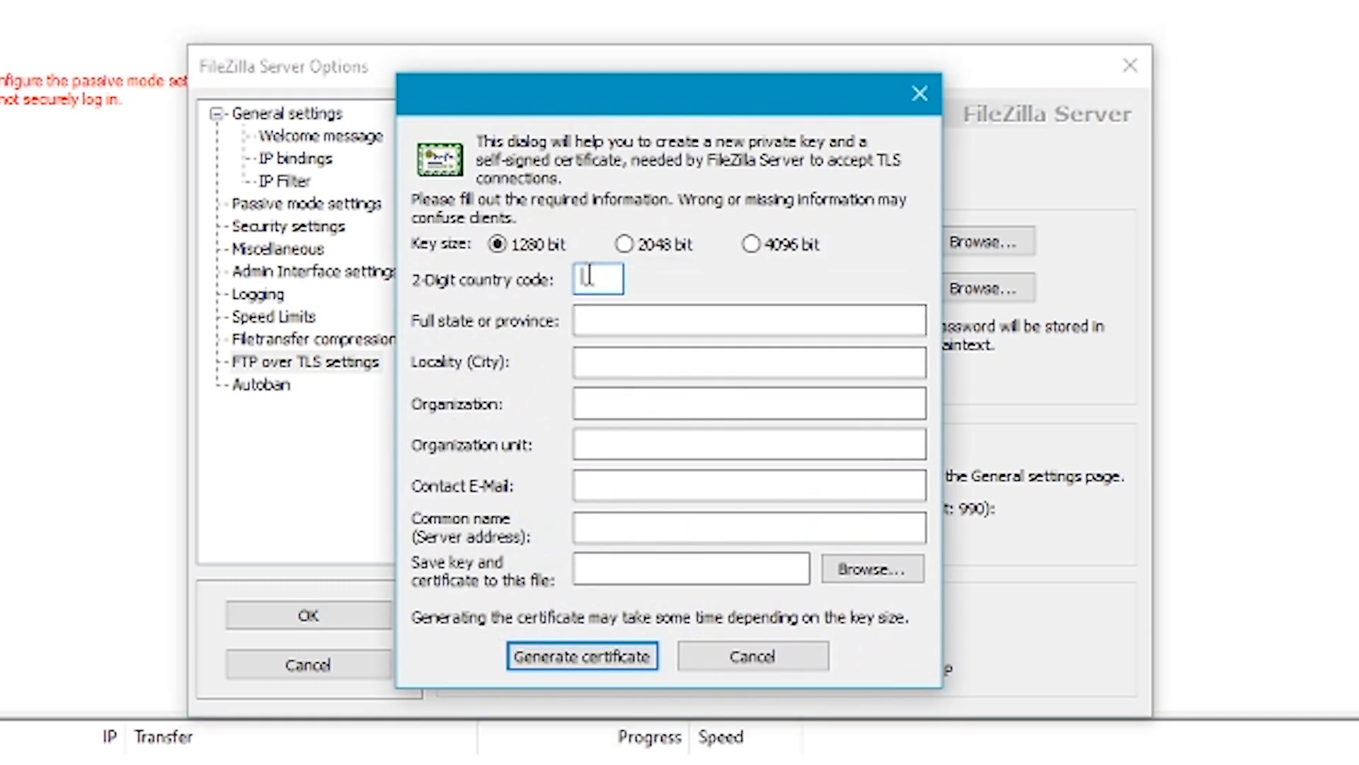
text(AU)
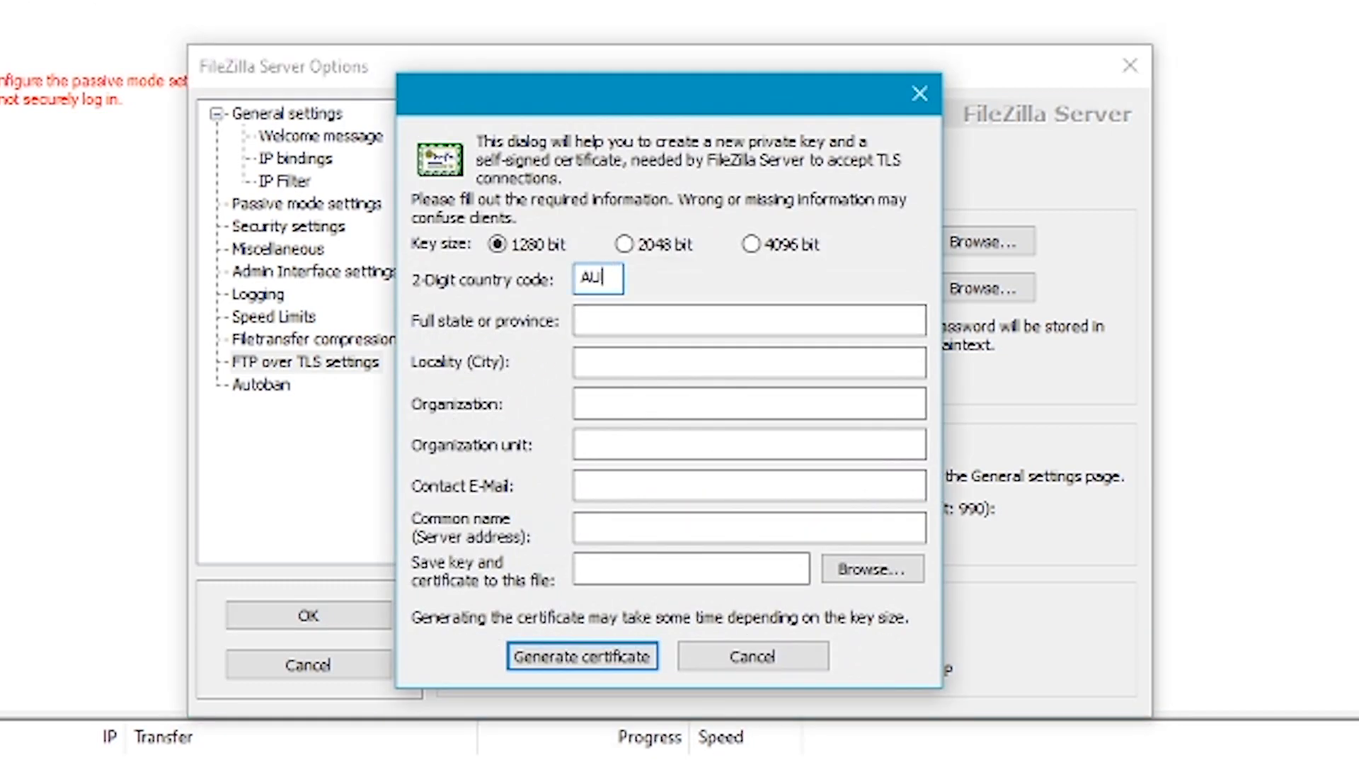
click(748, 320)
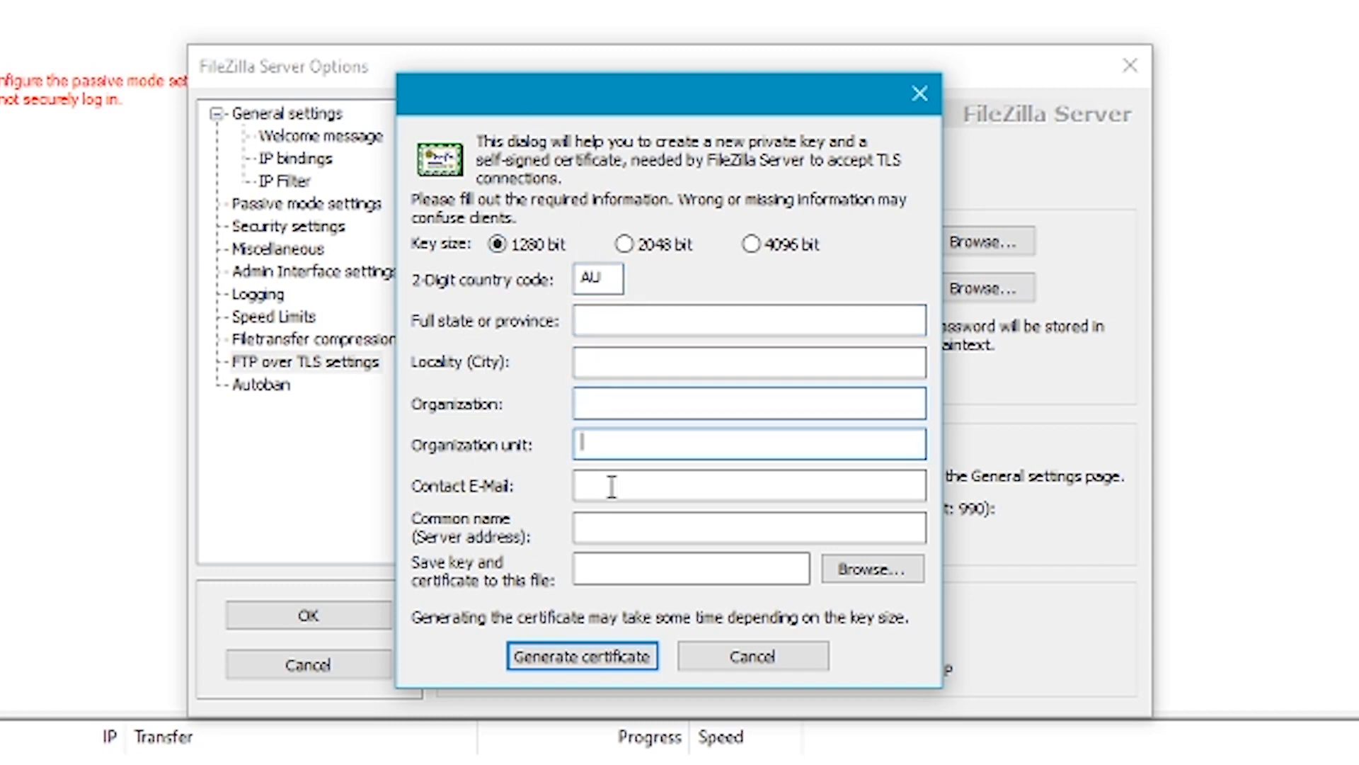
click(747, 484)
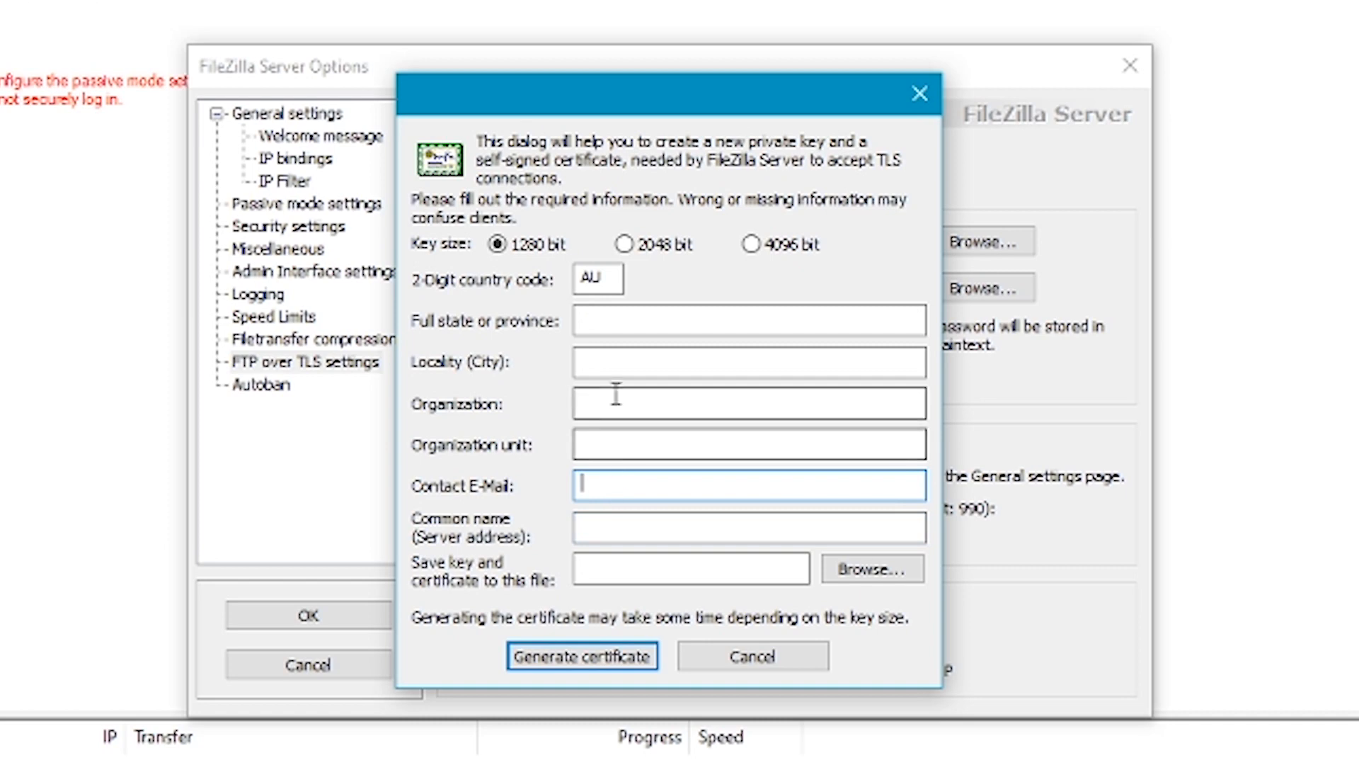
click(748, 320)
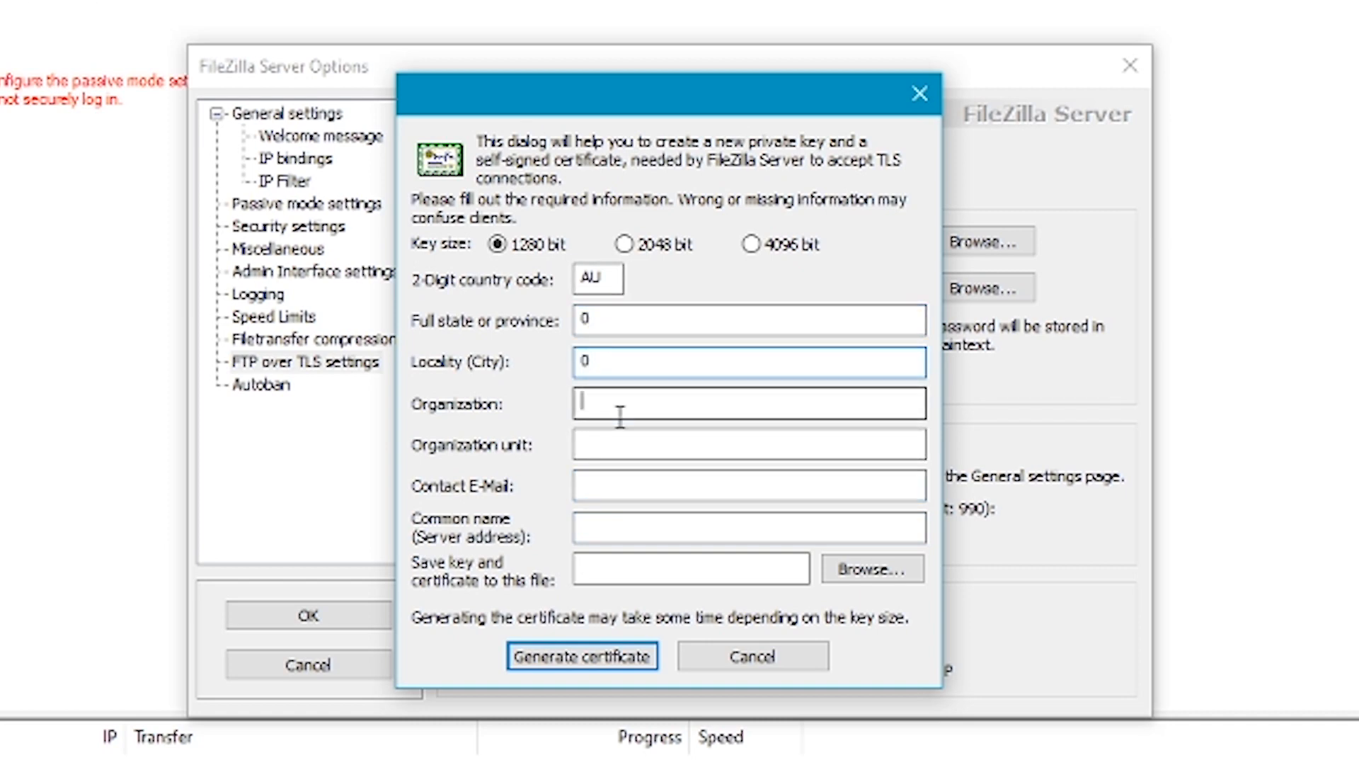
text(0)
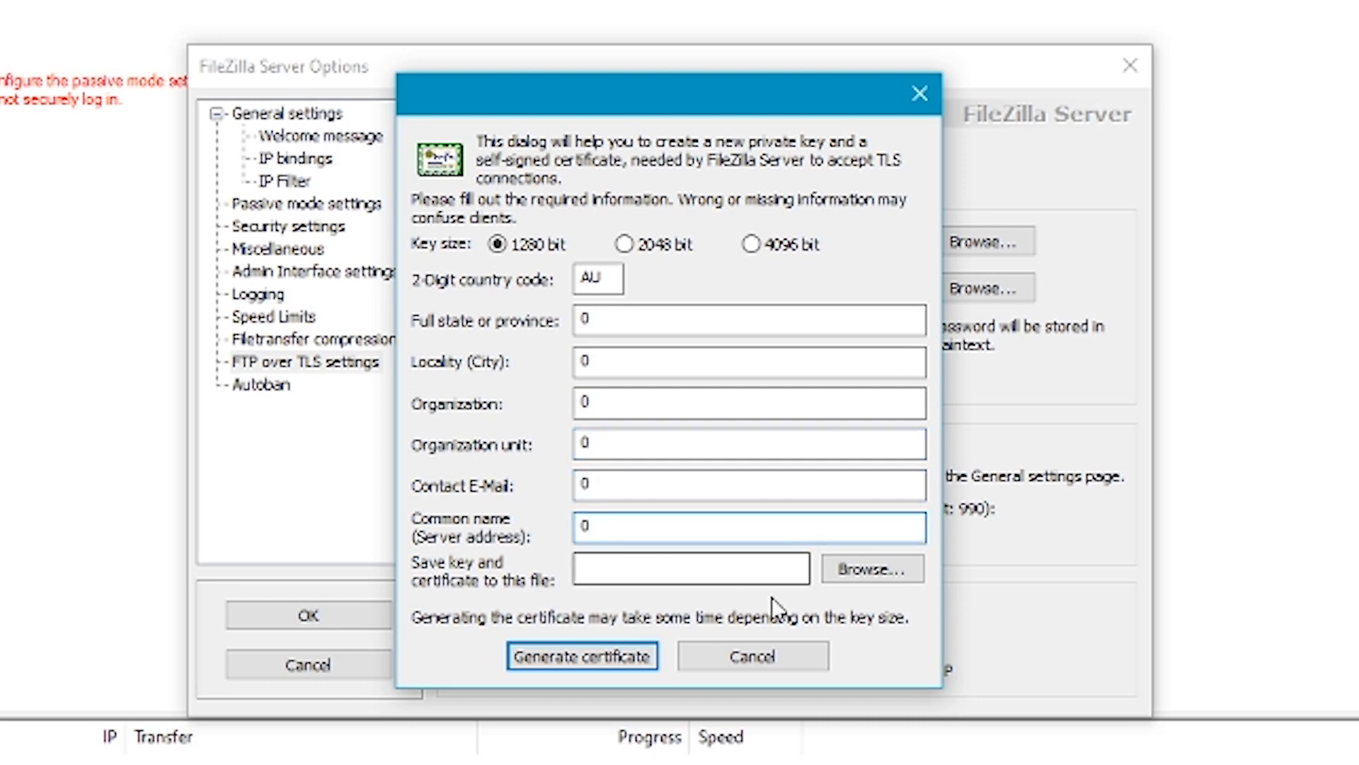
click(873, 568)
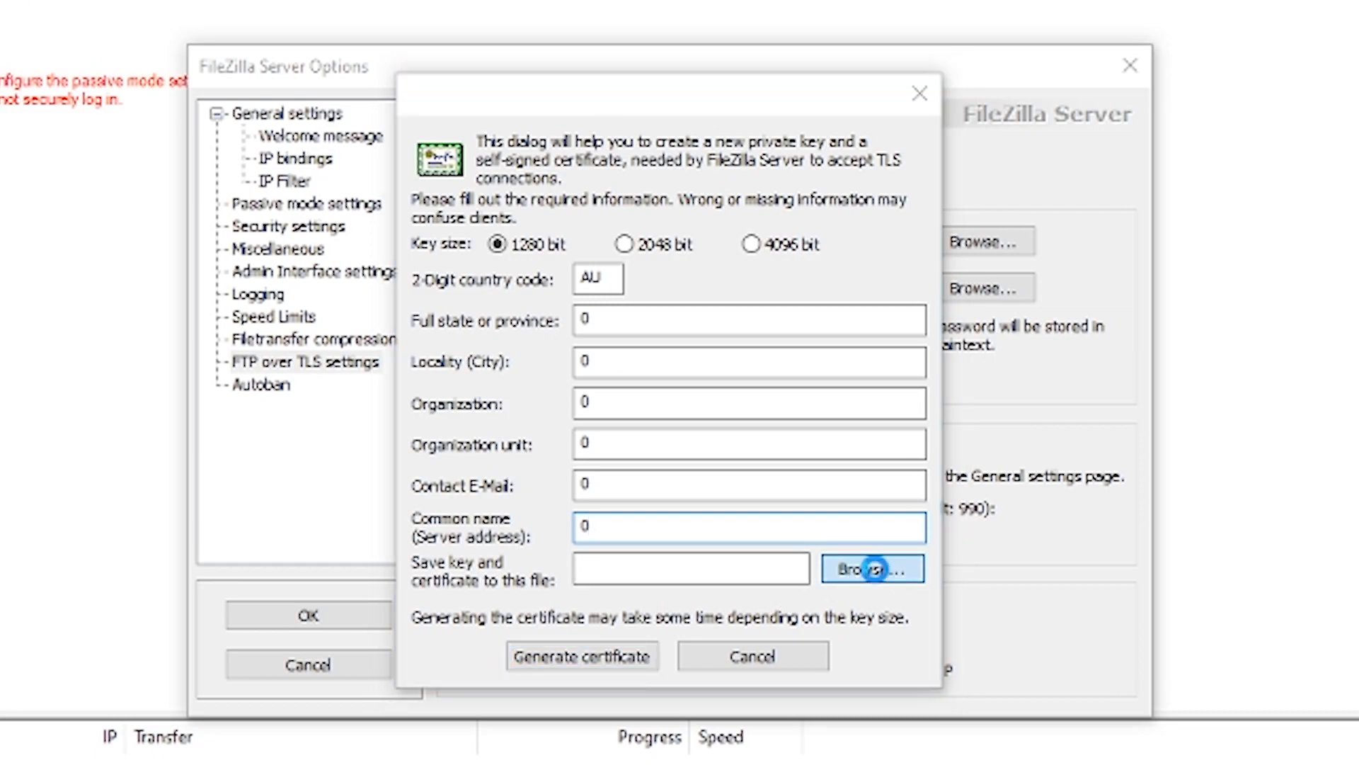
click(871, 569)
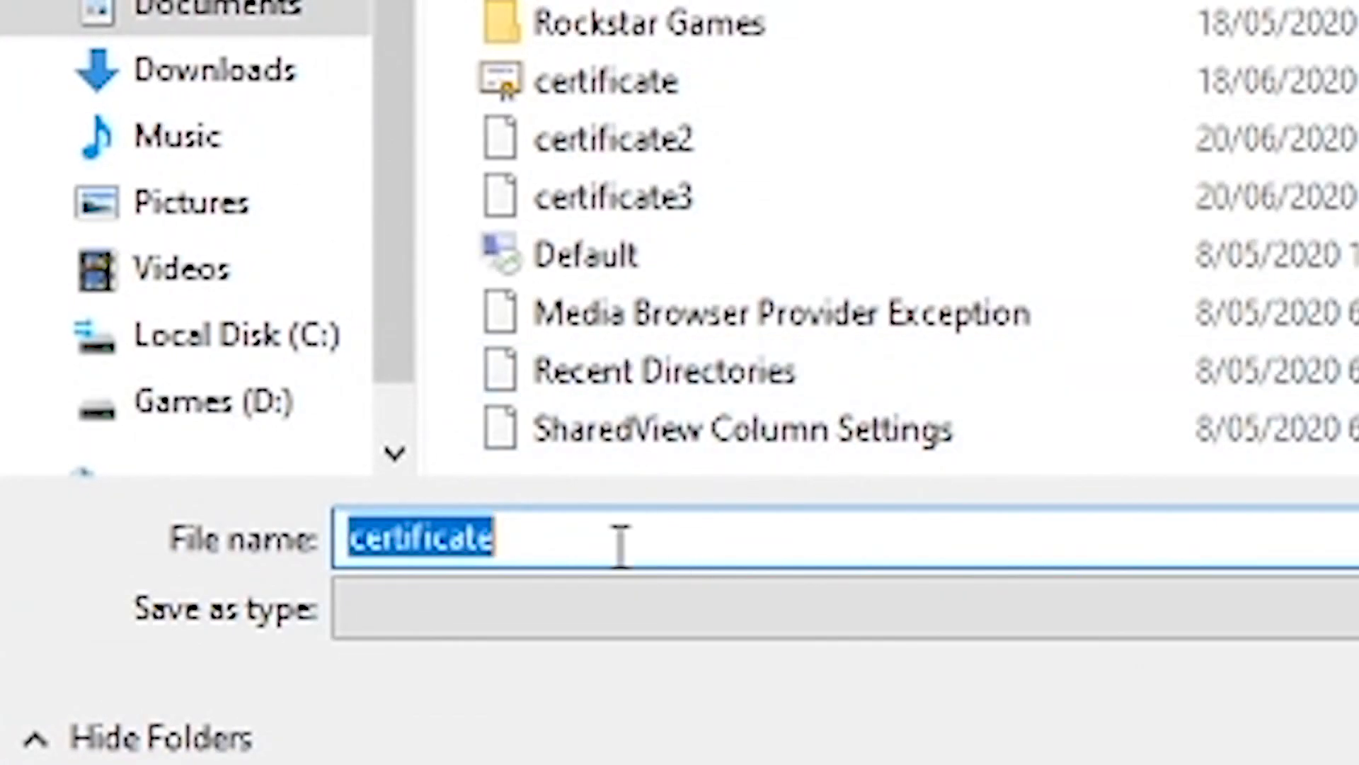
mouse_move(559, 534)
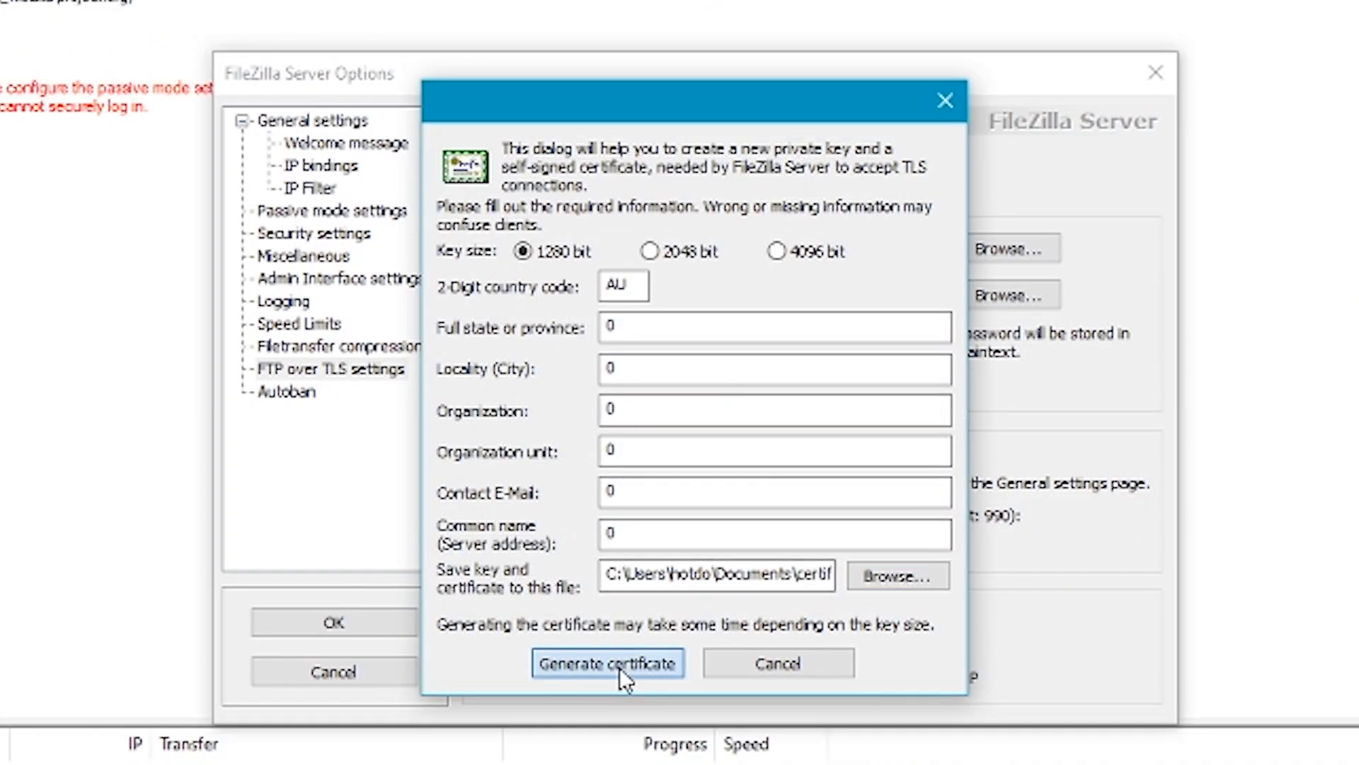
Generate the self-signed certificate into Documents and acknowledge the success message.
click(608, 662)
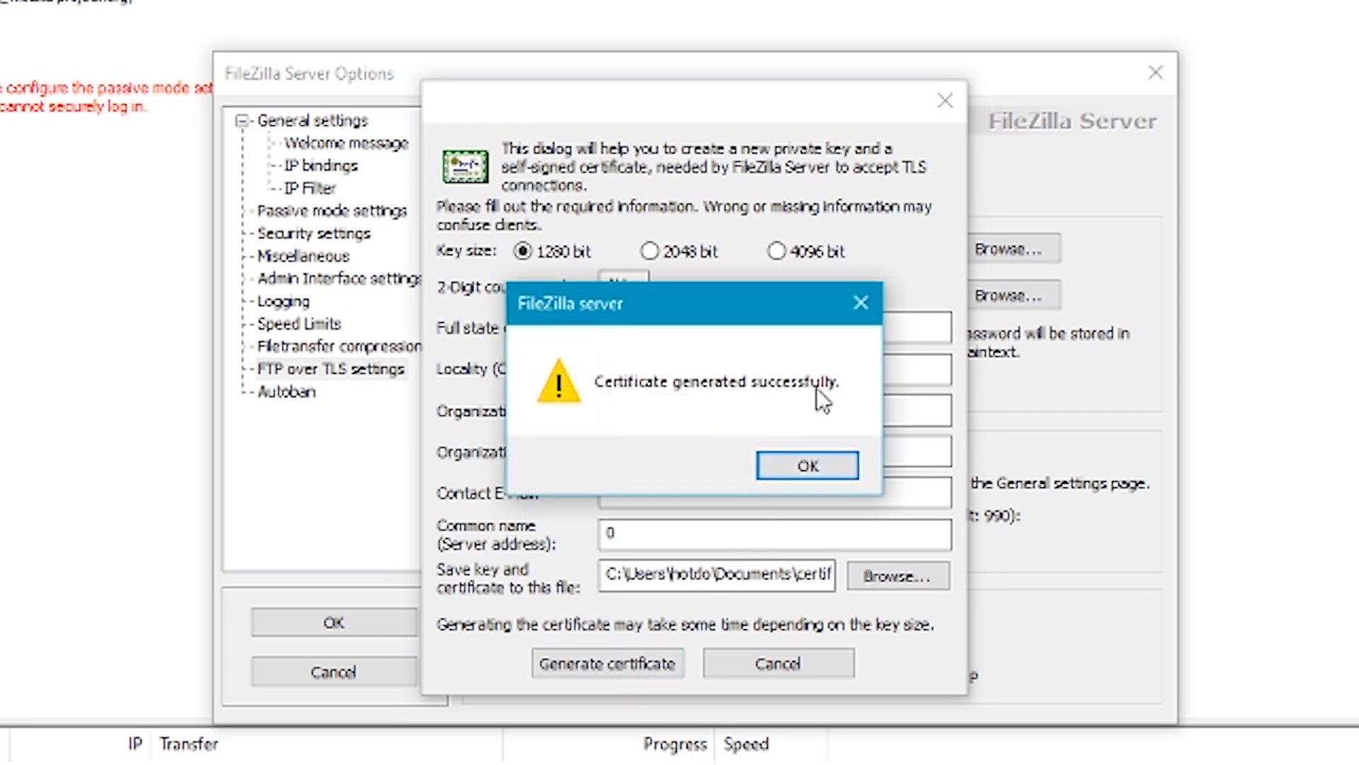
mouse_move(640, 406)
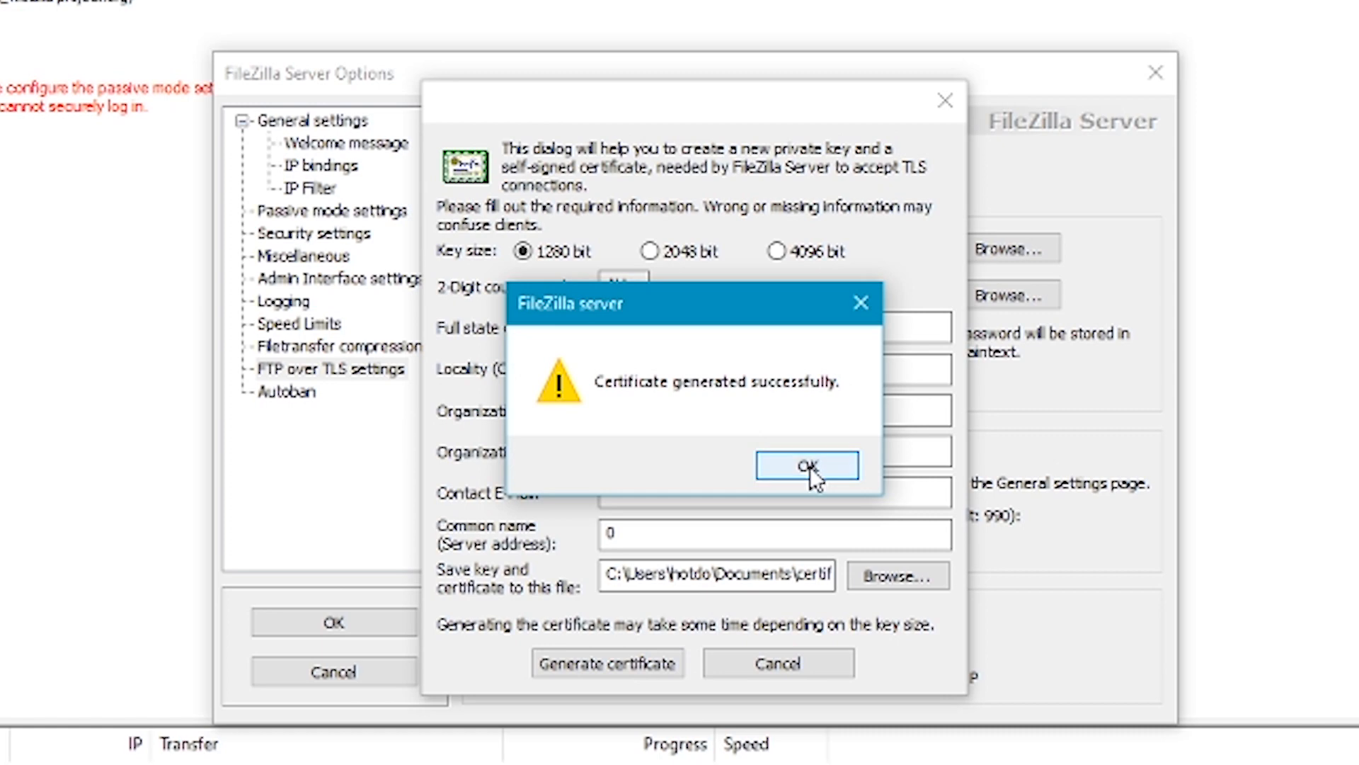
click(804, 466)
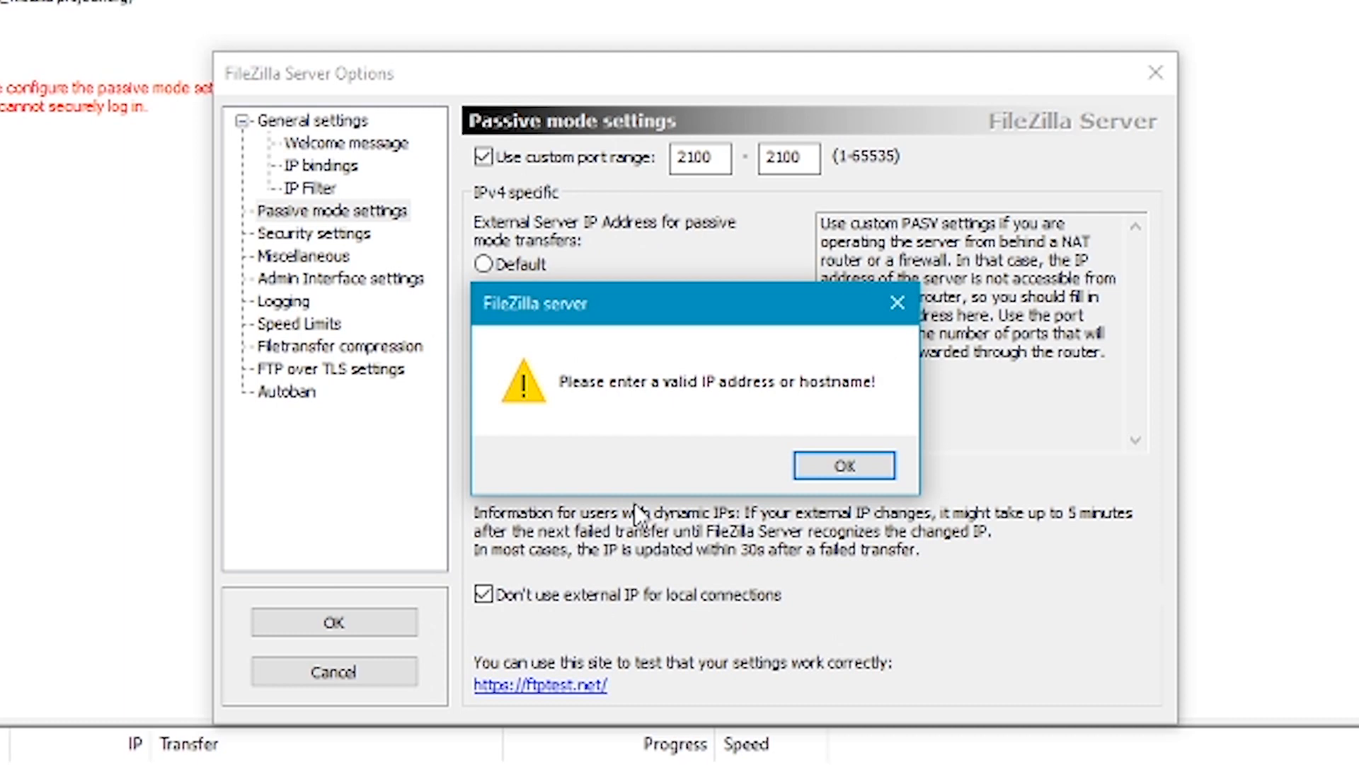
mouse_move(756, 441)
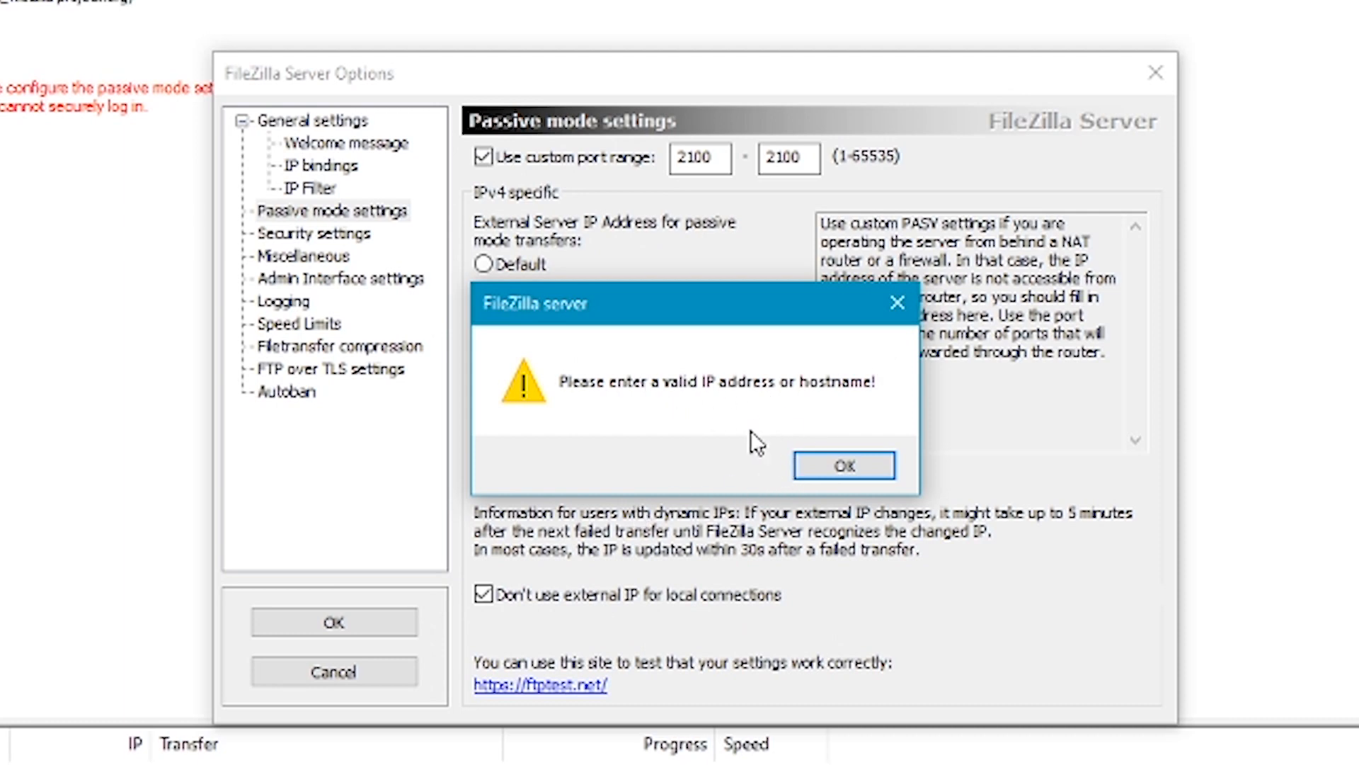
Dismiss the invalid IP warning, switch passive mode to the default address and close the options.
click(843, 465)
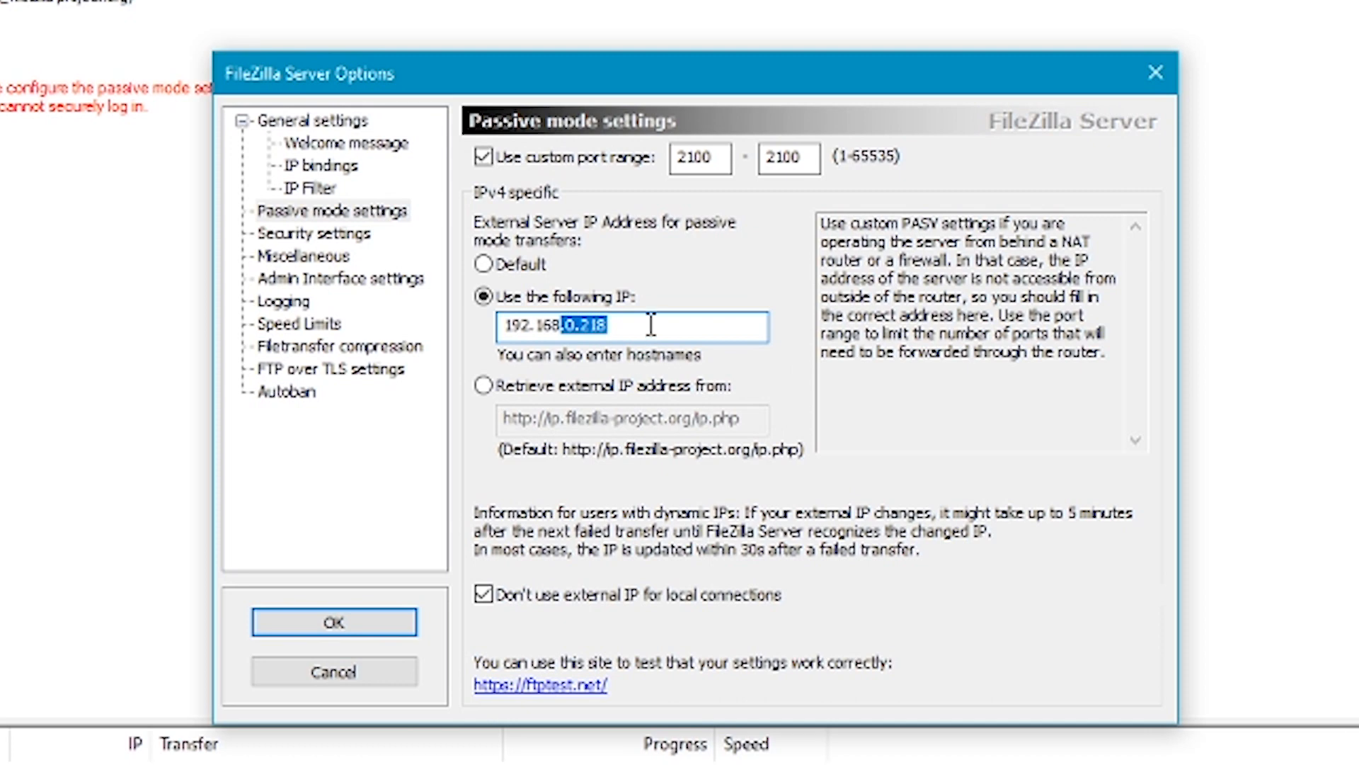
click(484, 265)
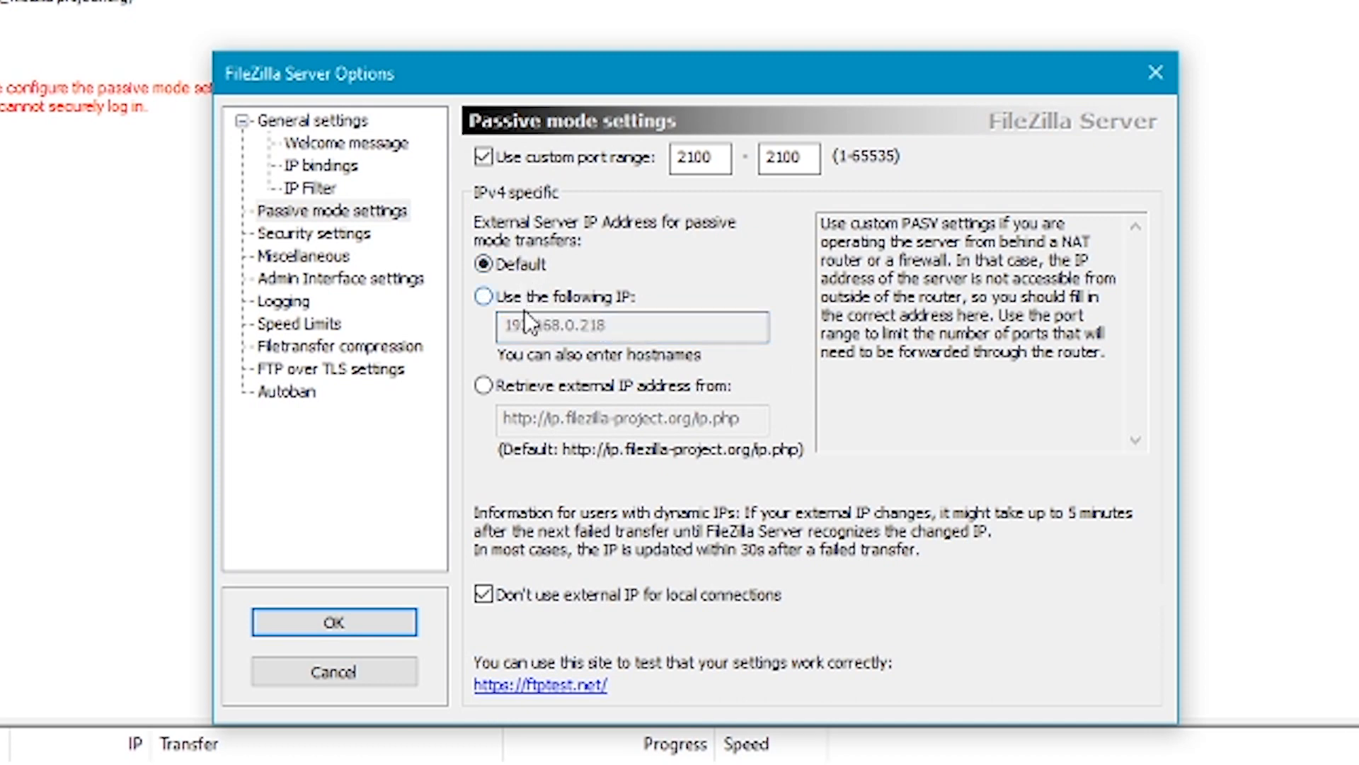
click(334, 621)
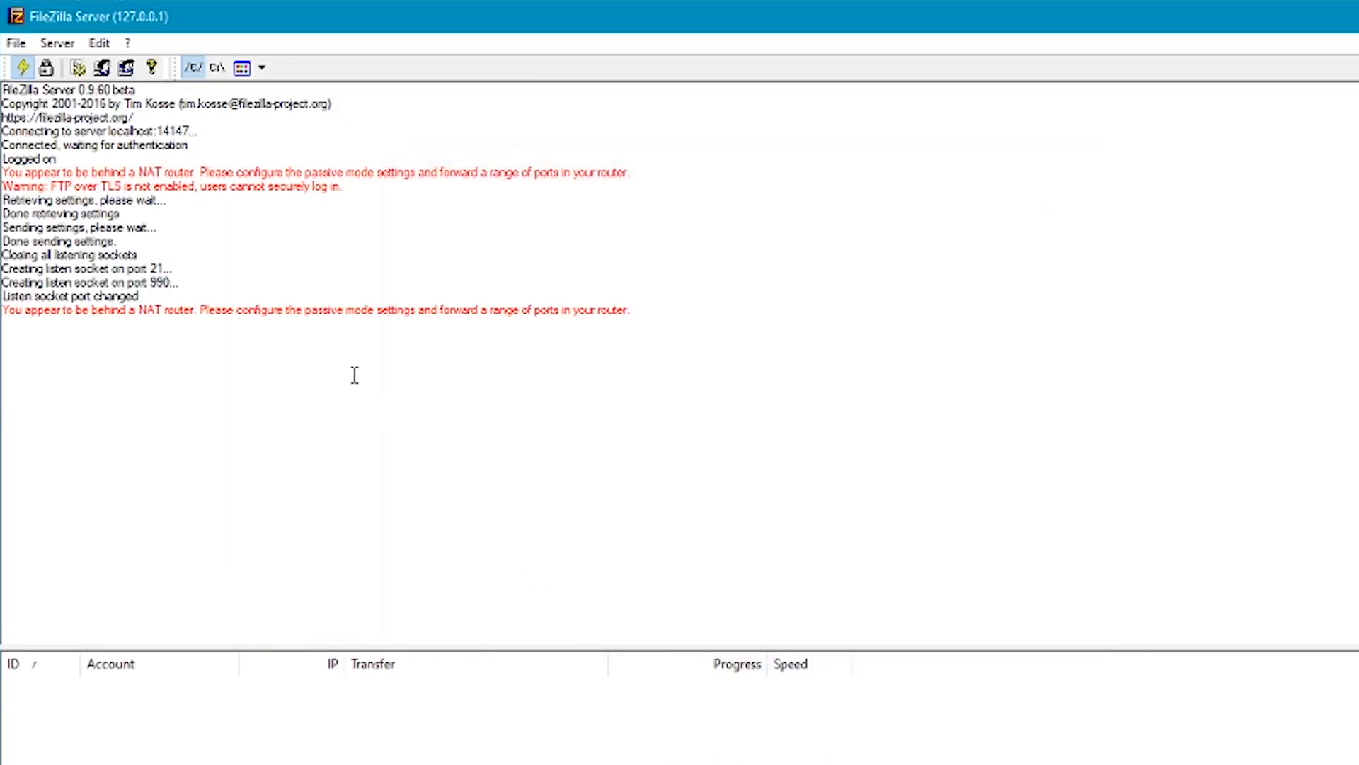
Reopen Passive mode settings, select the fixed external IP 192.168.0.218 and save to the server.
click(97, 44)
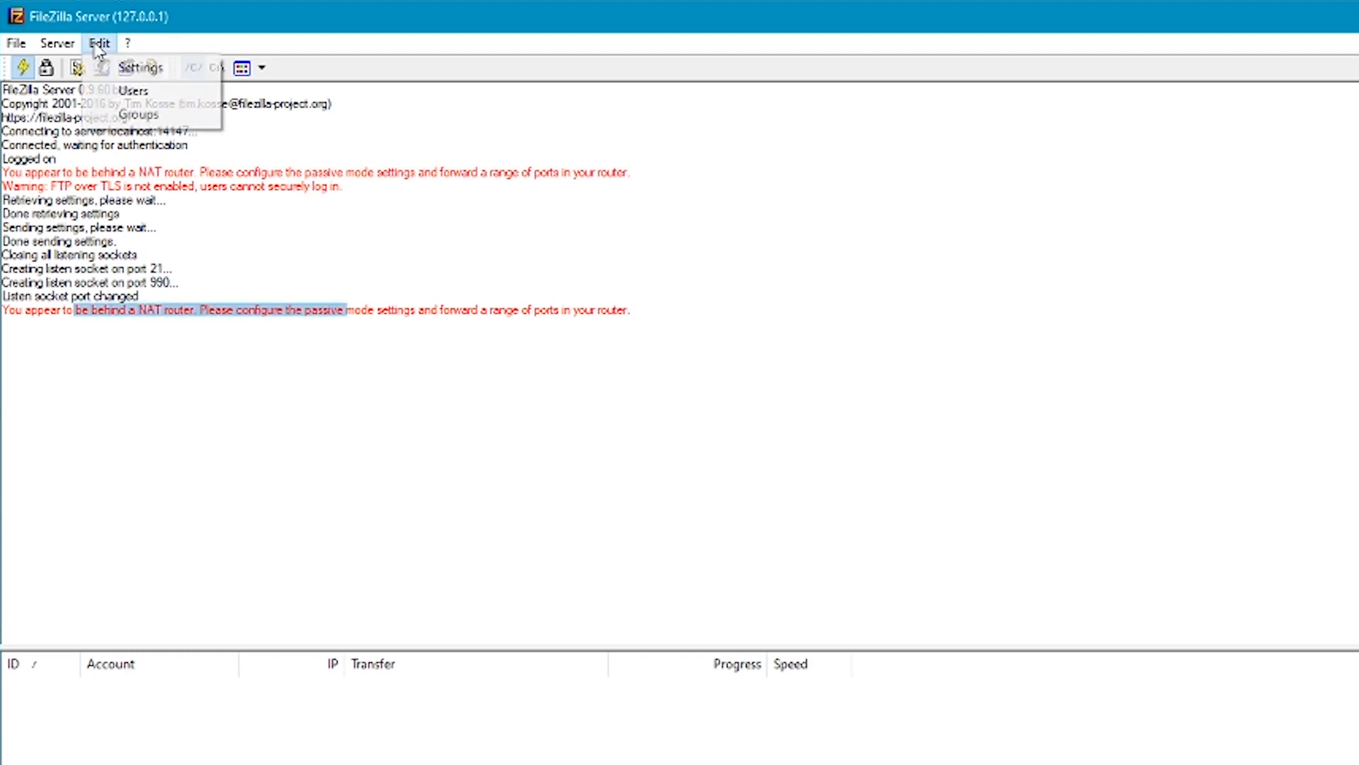
click(142, 66)
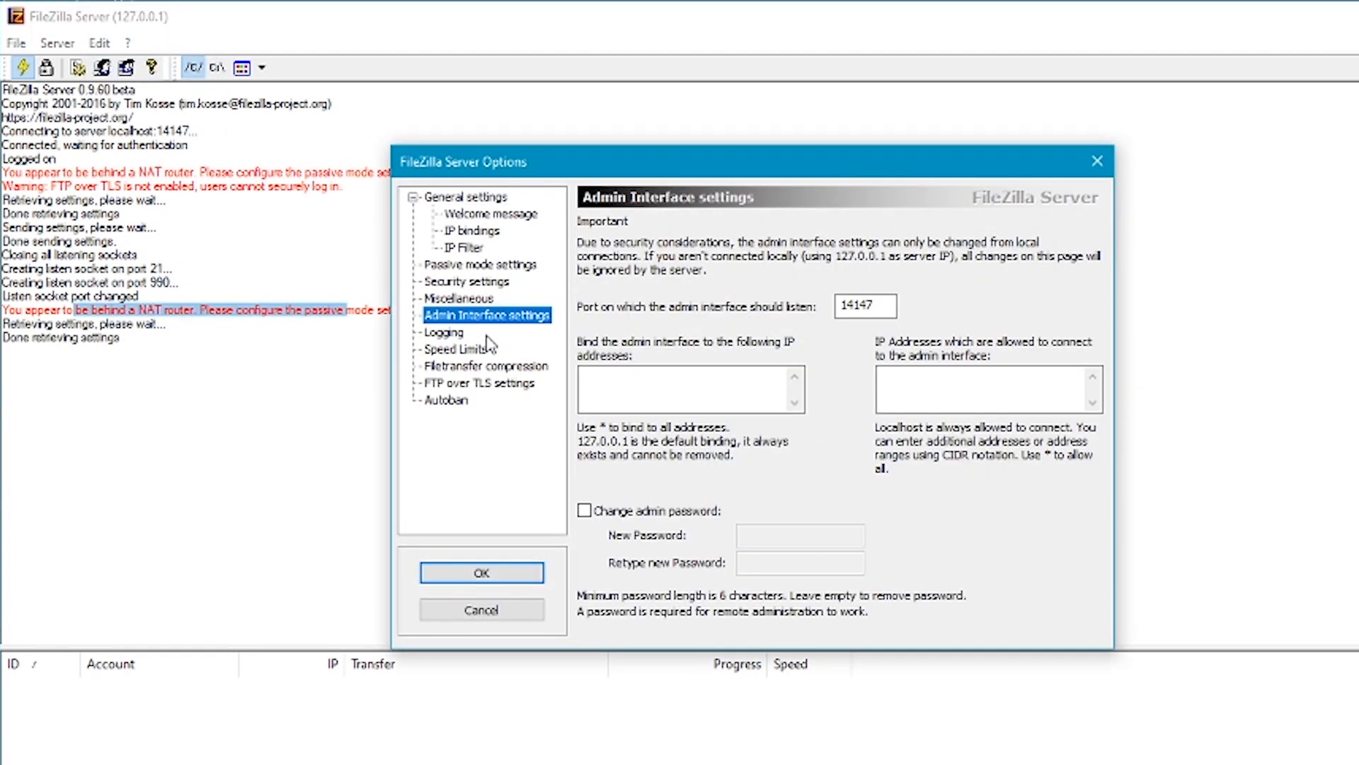
click(477, 265)
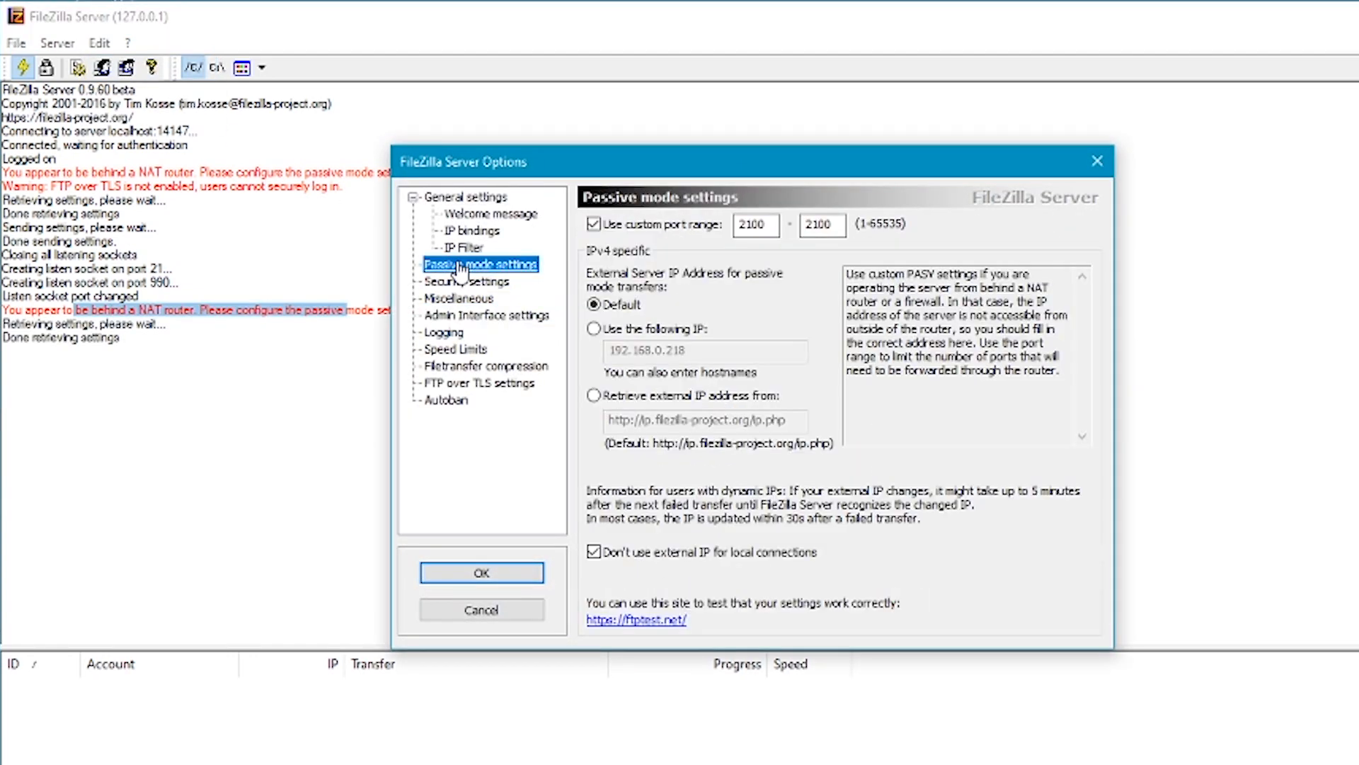
click(593, 329)
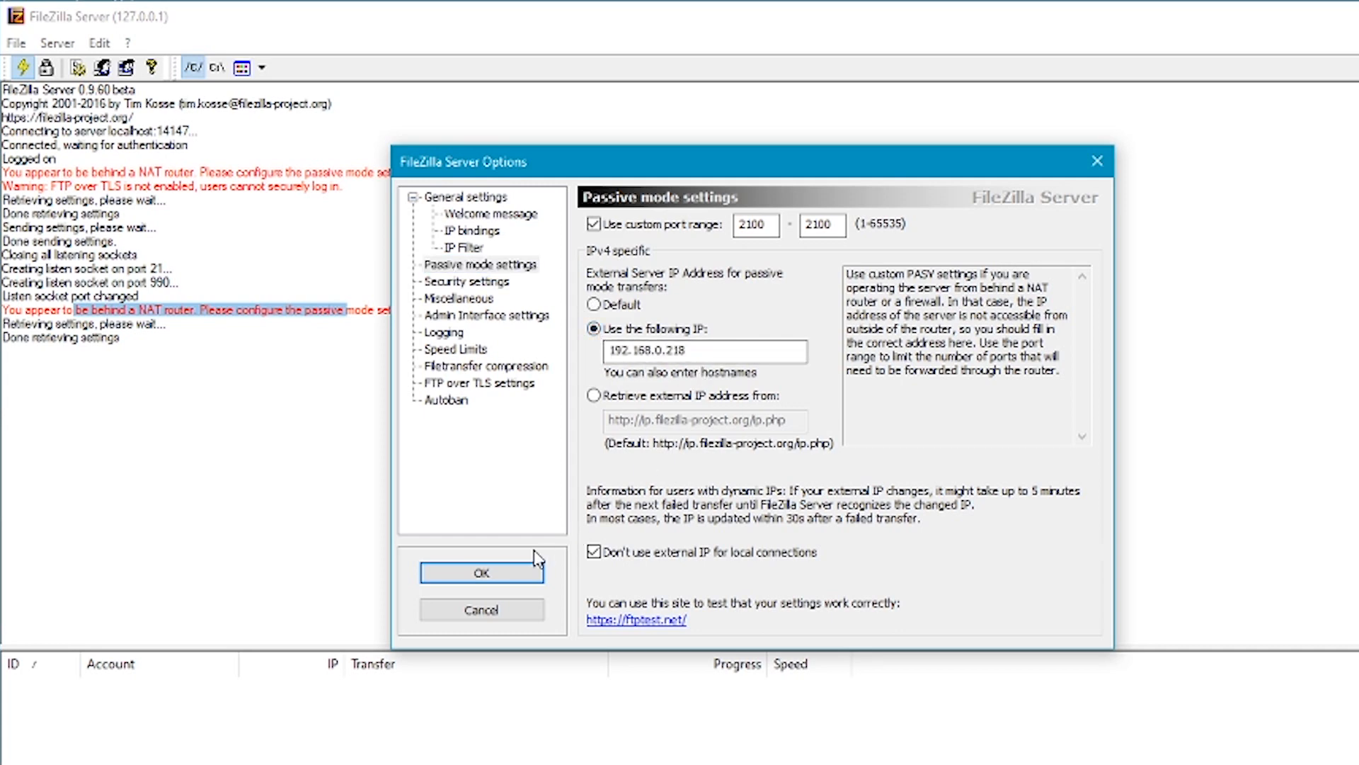
click(481, 572)
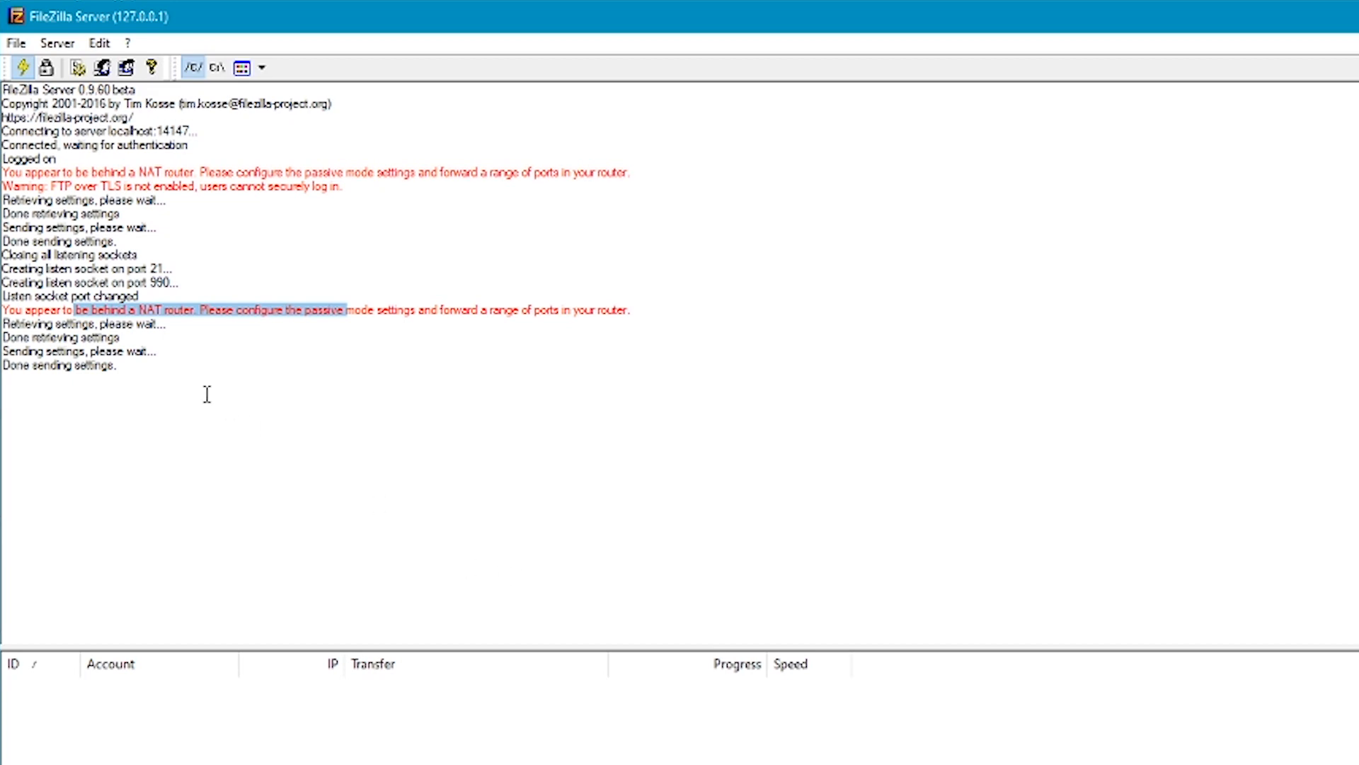
click(15, 44)
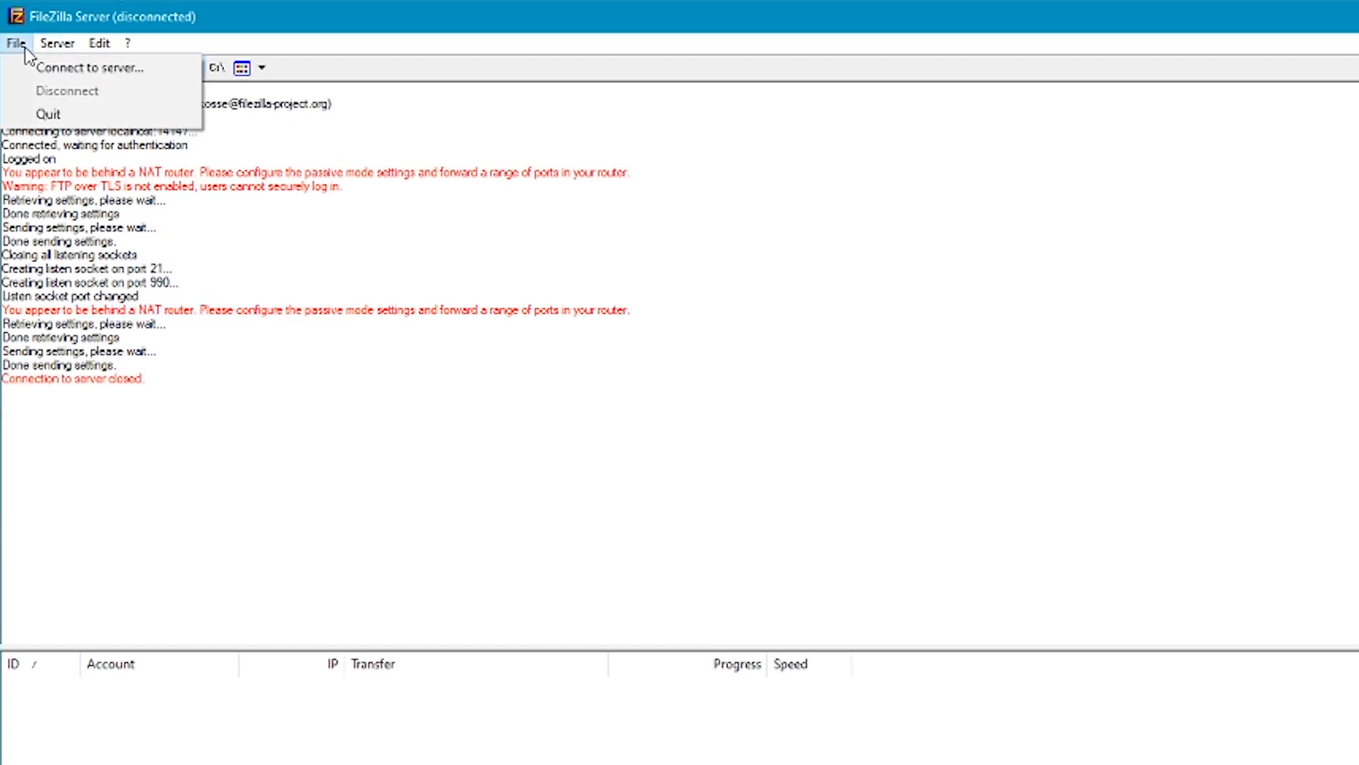
Reconnect the admin interface to localhost on port 14147 via File > Connect to server.
click(90, 68)
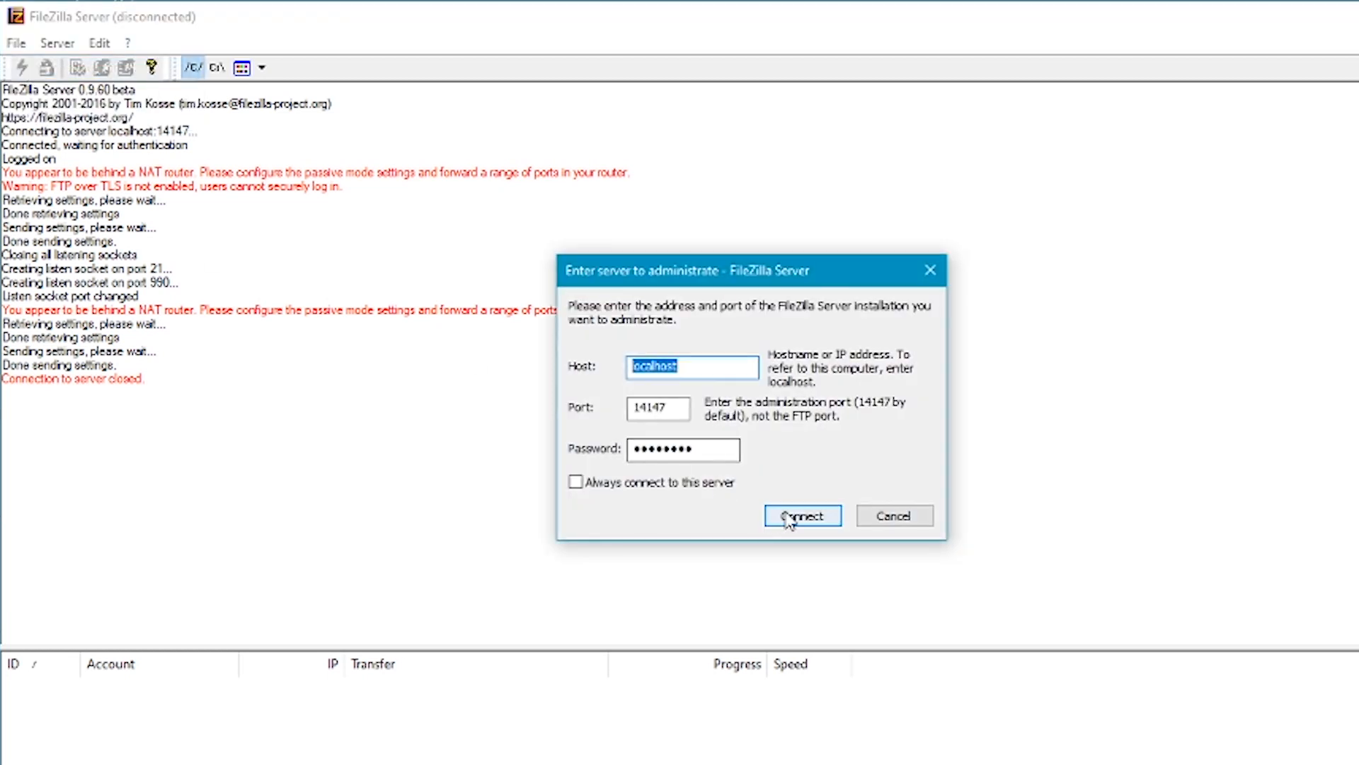
click(801, 515)
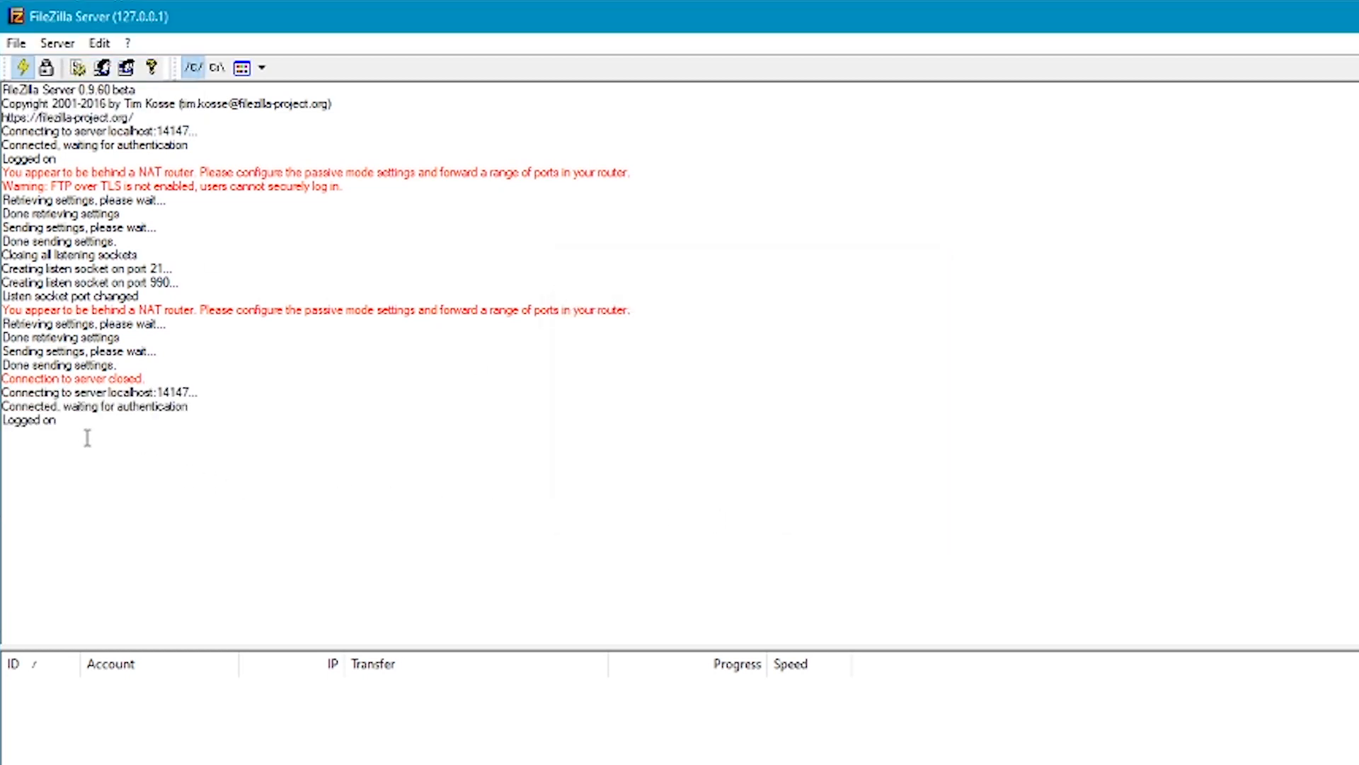
drag(13, 393, 53, 421)
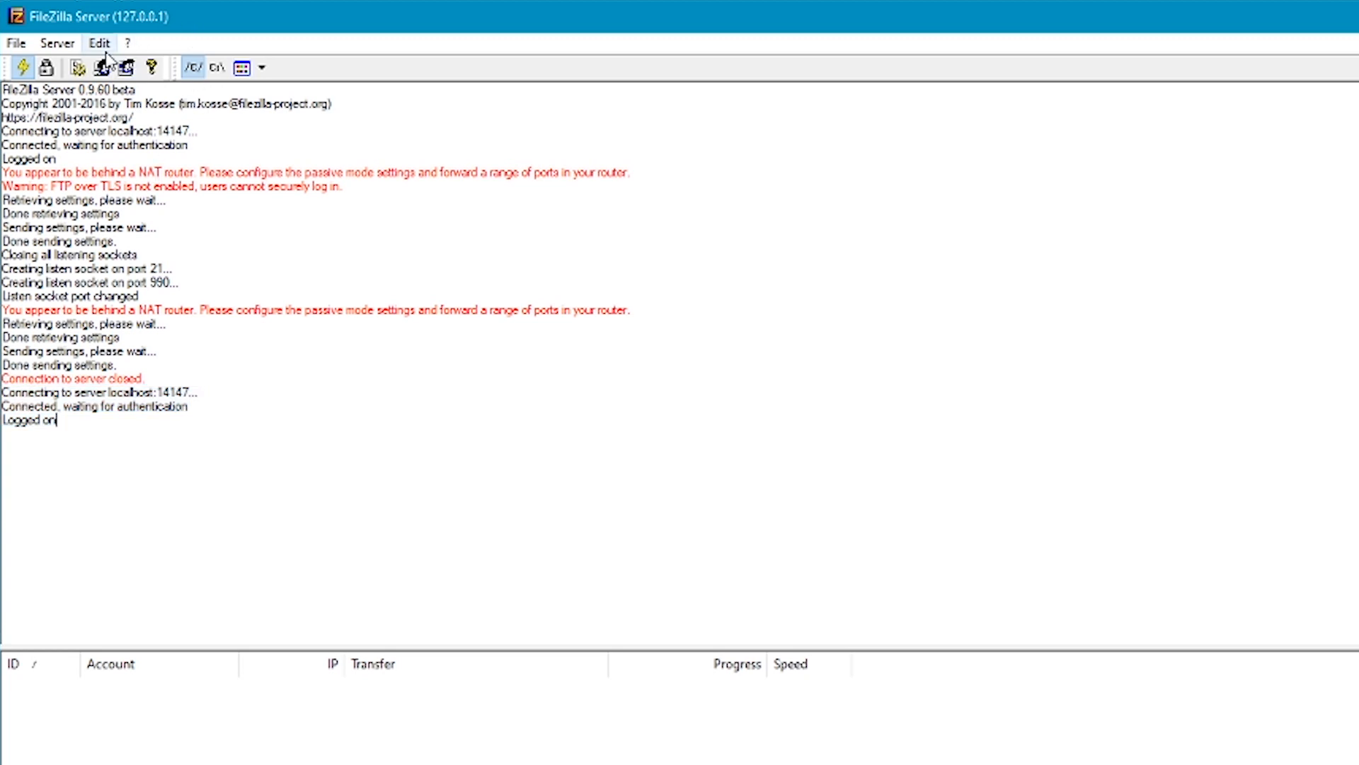
Add a new enabled account named 'user' with no group in Edit > Users.
click(100, 44)
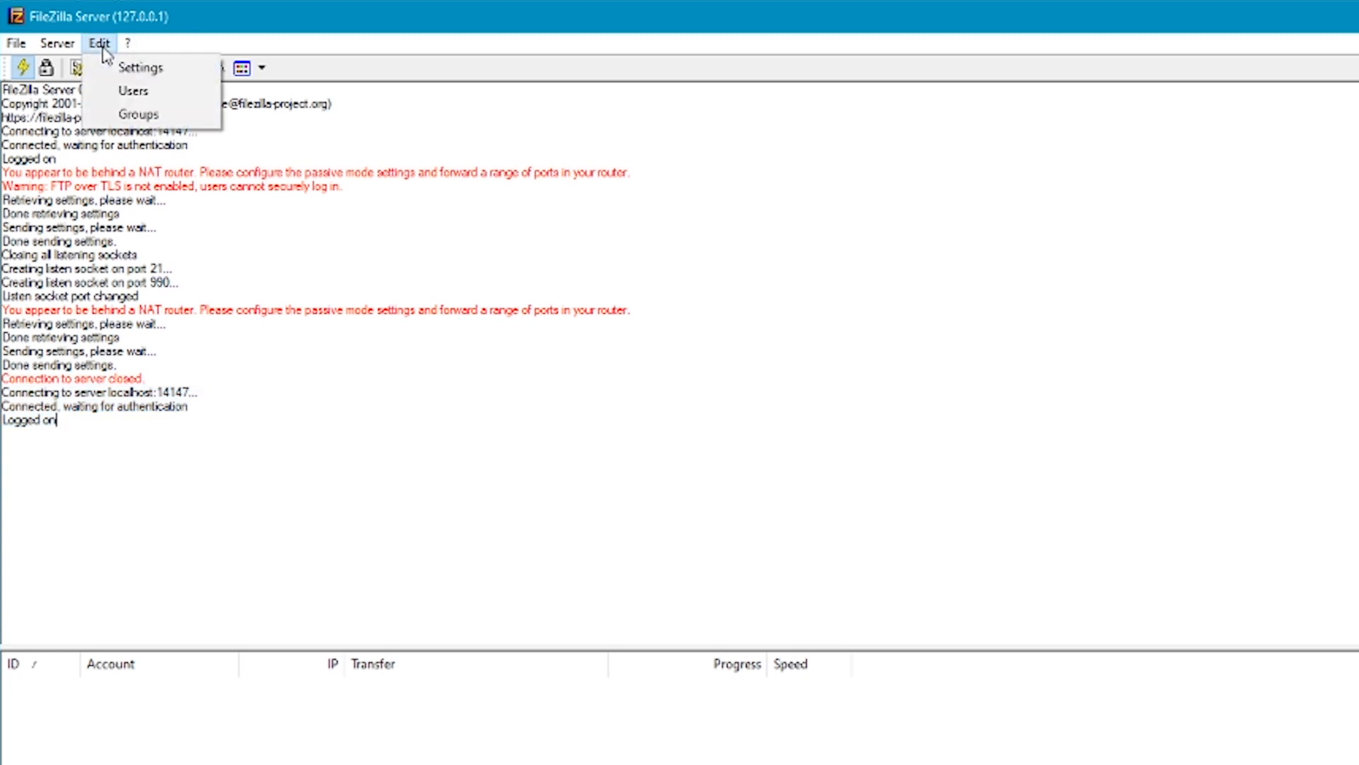
click(133, 90)
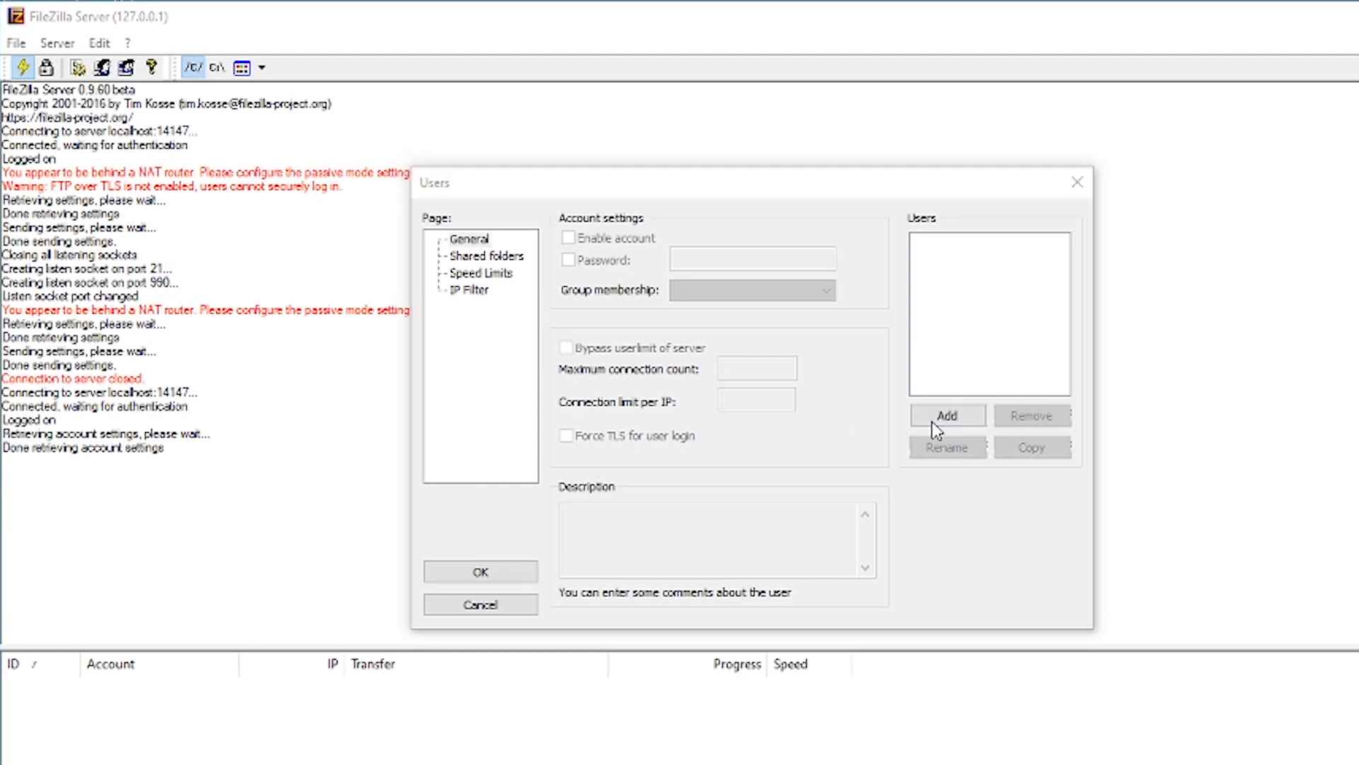
click(946, 414)
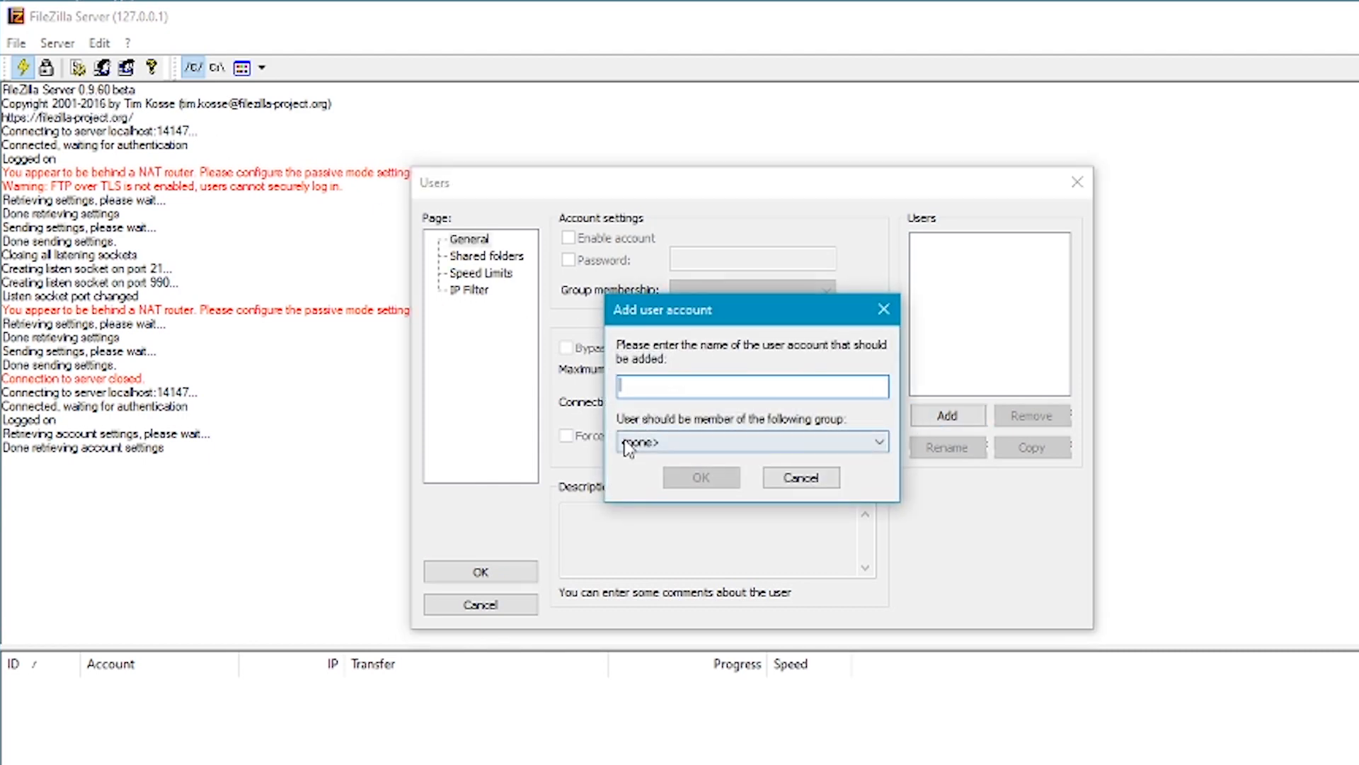
text(user)
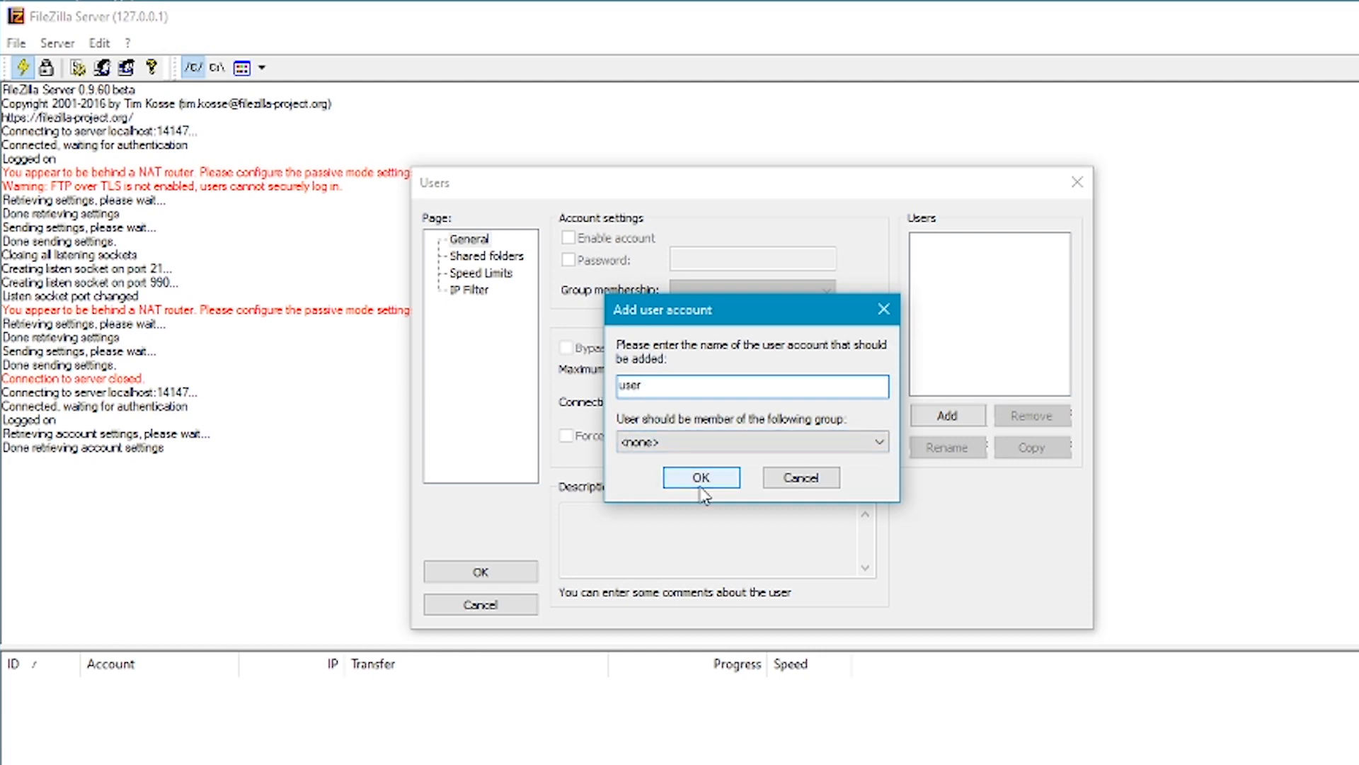
click(701, 477)
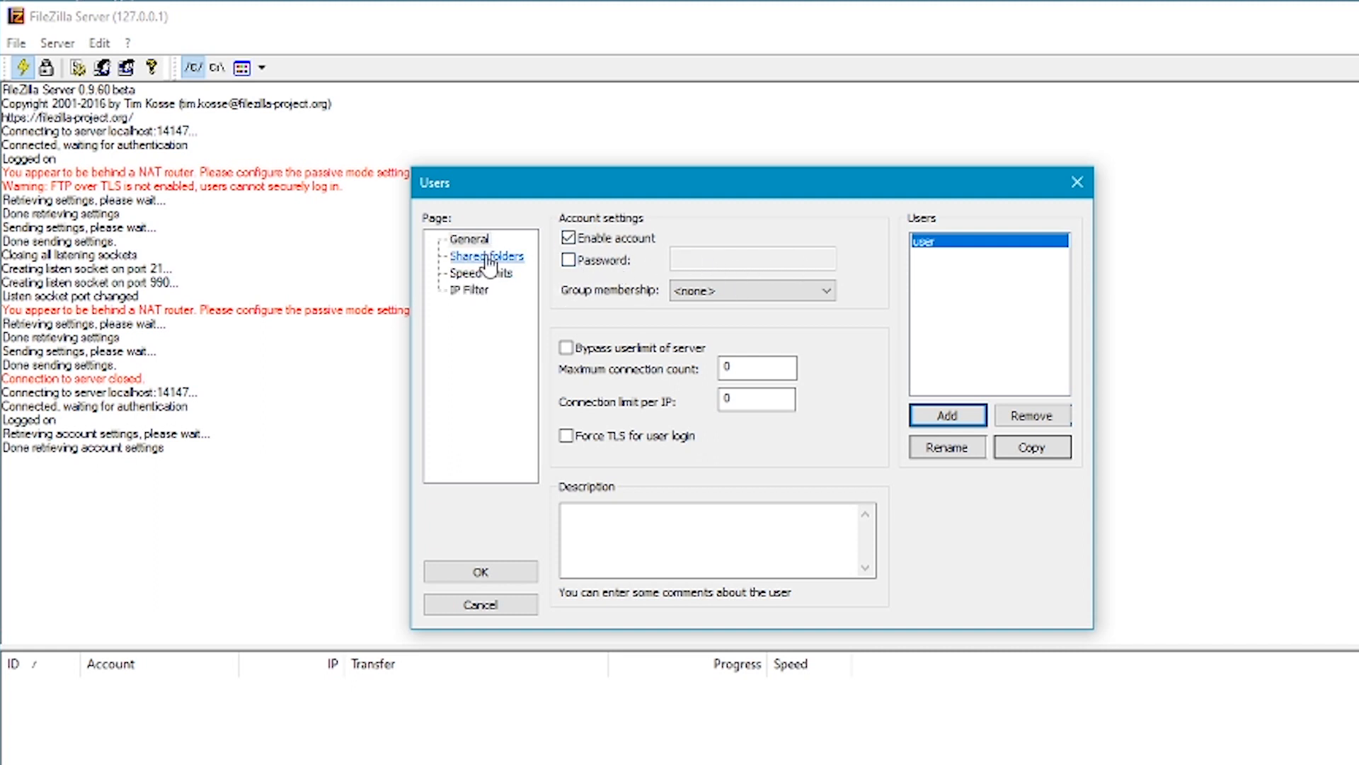
Add C:\Server as the user's shared home folder with read and list rights and save the account.
click(489, 256)
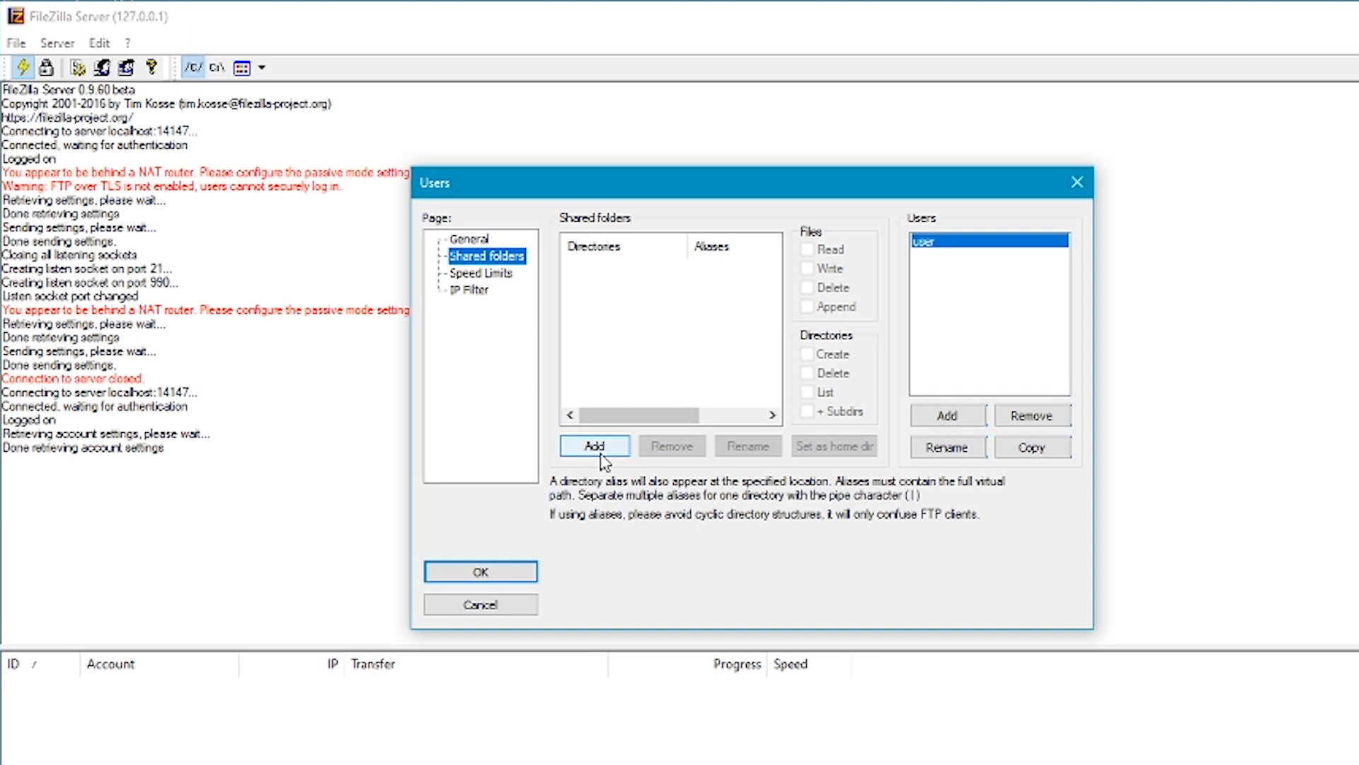
click(593, 445)
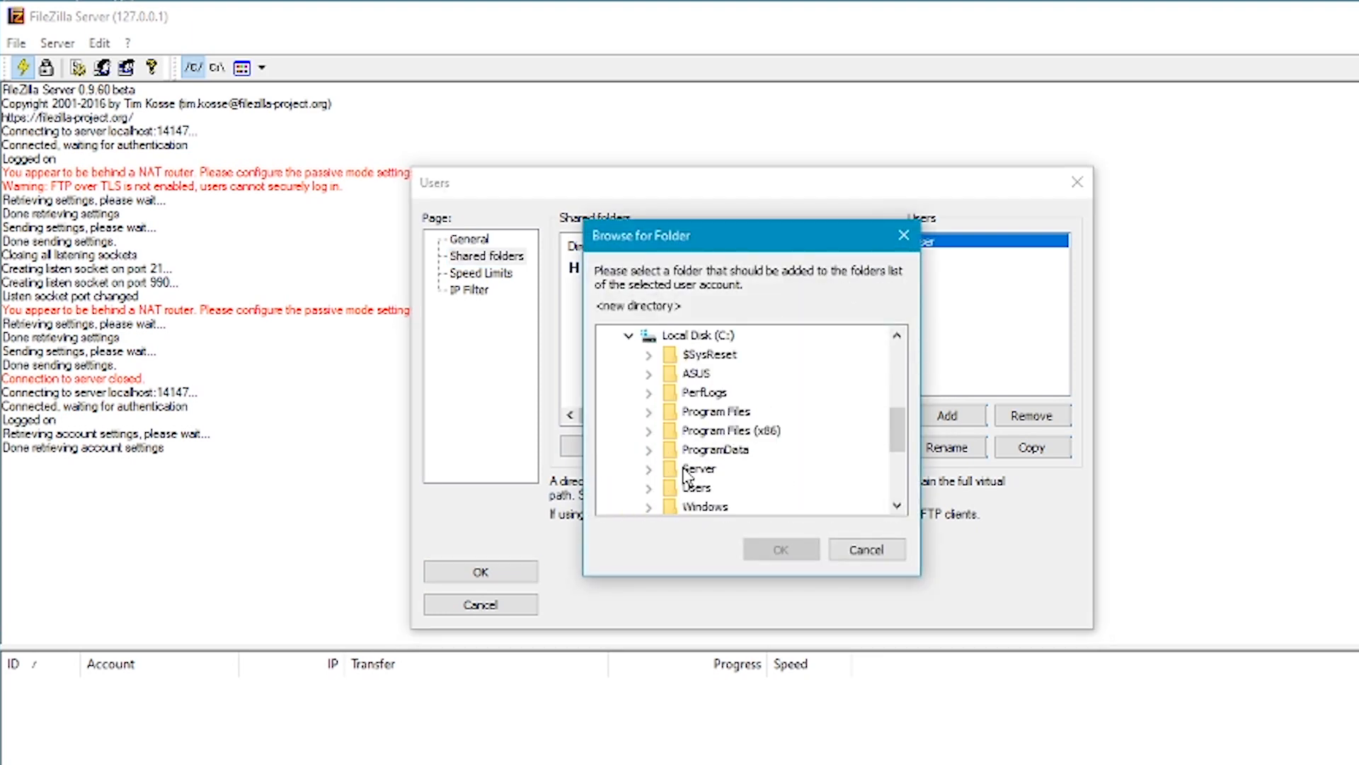
click(700, 469)
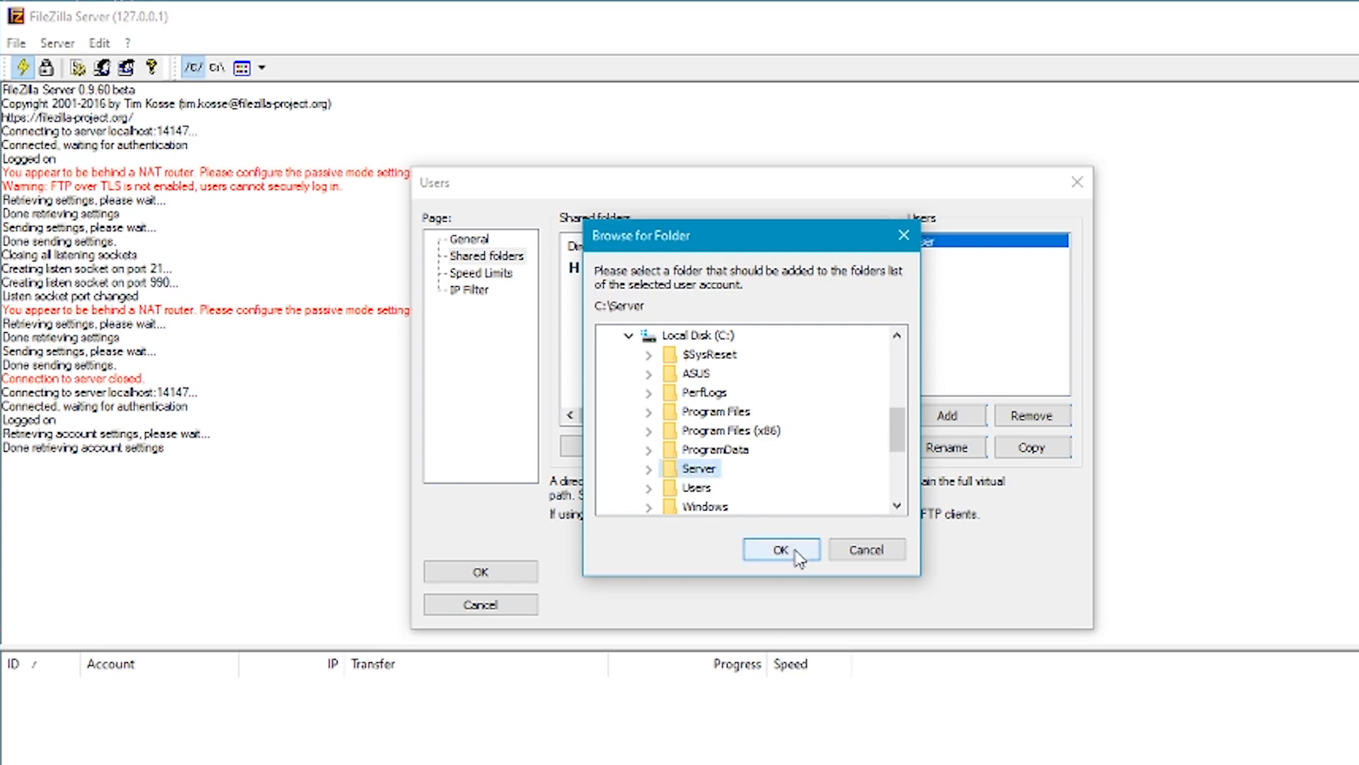
click(778, 550)
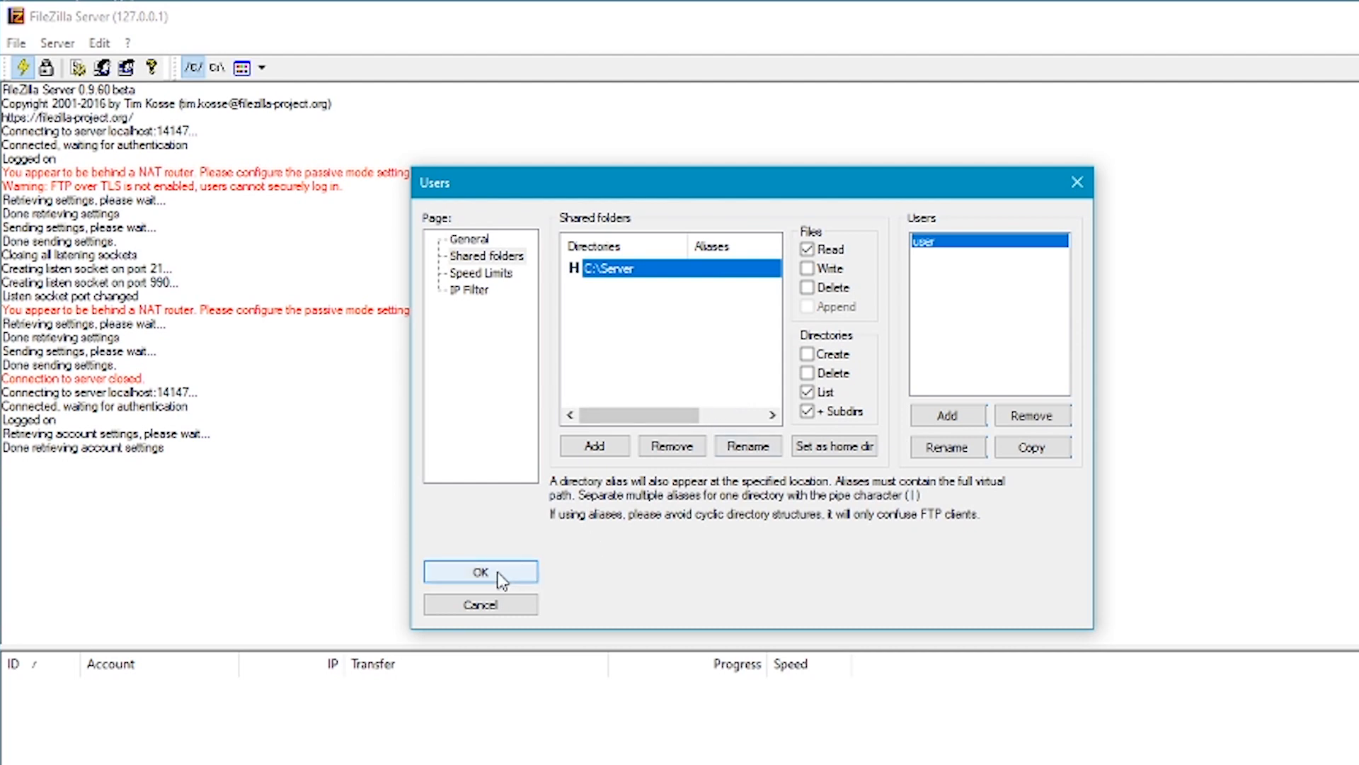
click(480, 570)
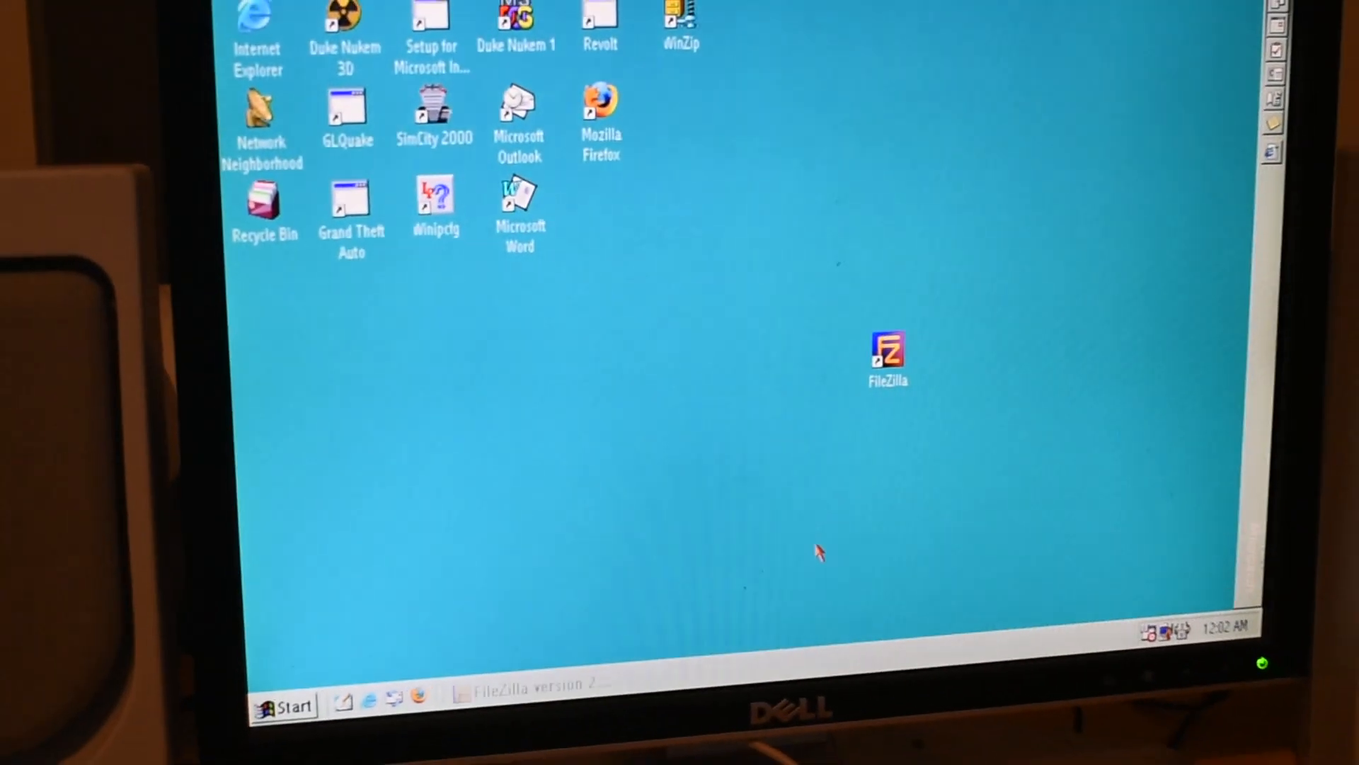
Launch the FileZilla client from the Windows 98 desktop shortcut.
double_click(887, 355)
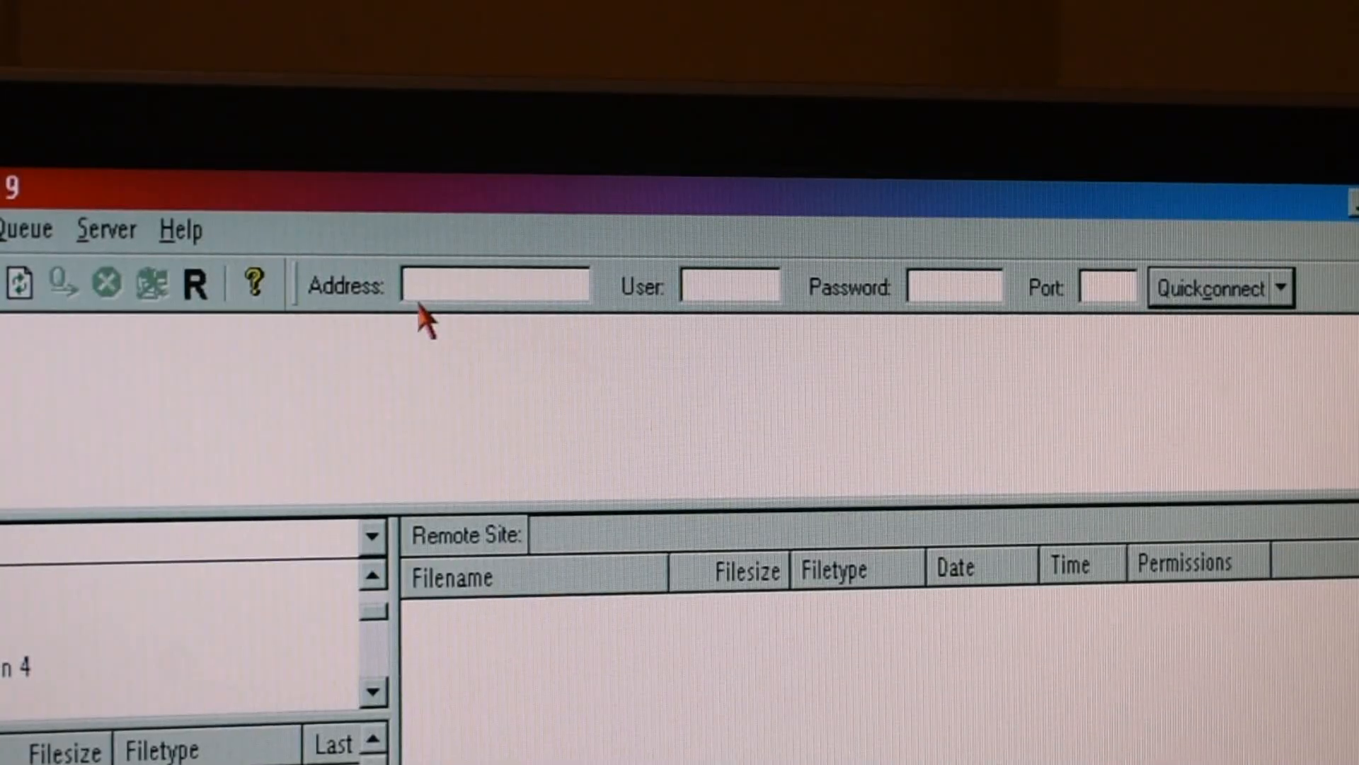
Quickconnect to 192.168.0.218 on port 990 as 'user'.
text(192.1)
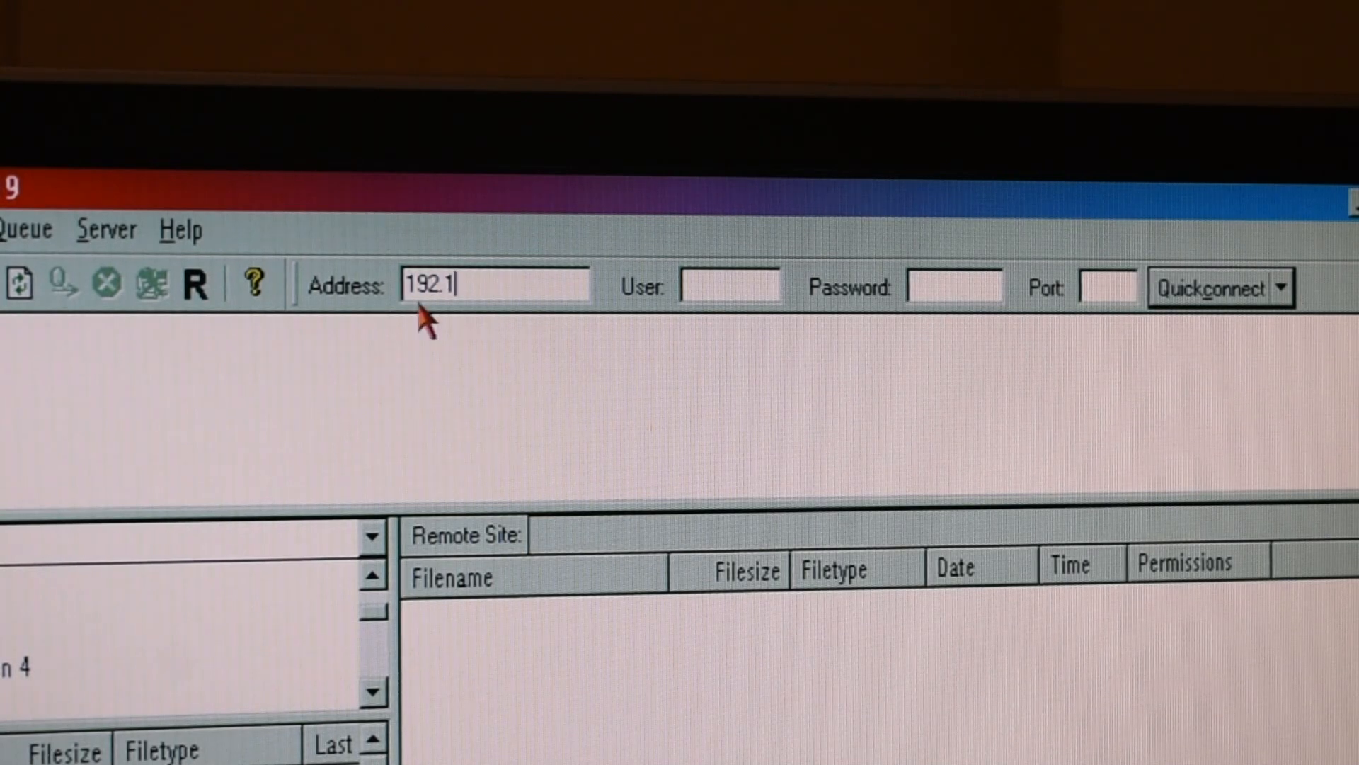
text(68.0.218)
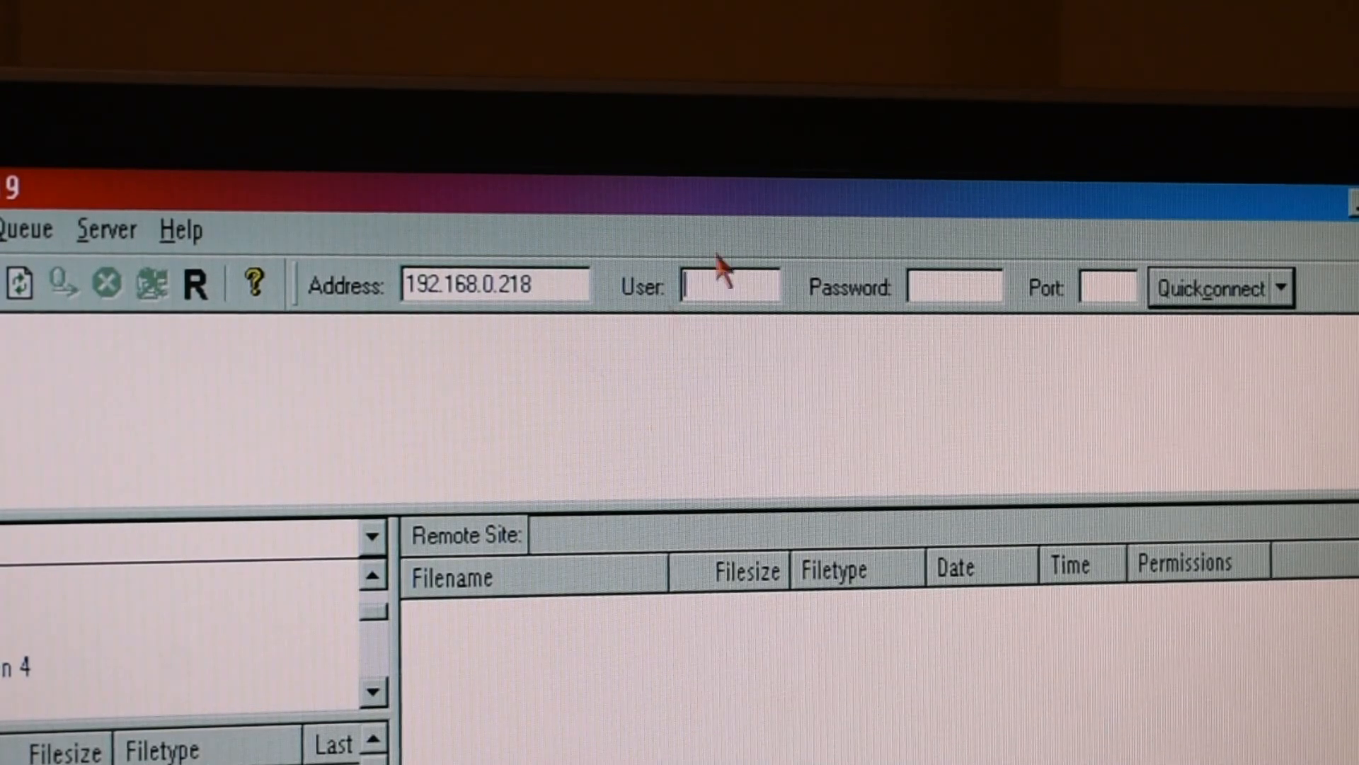
text(user)
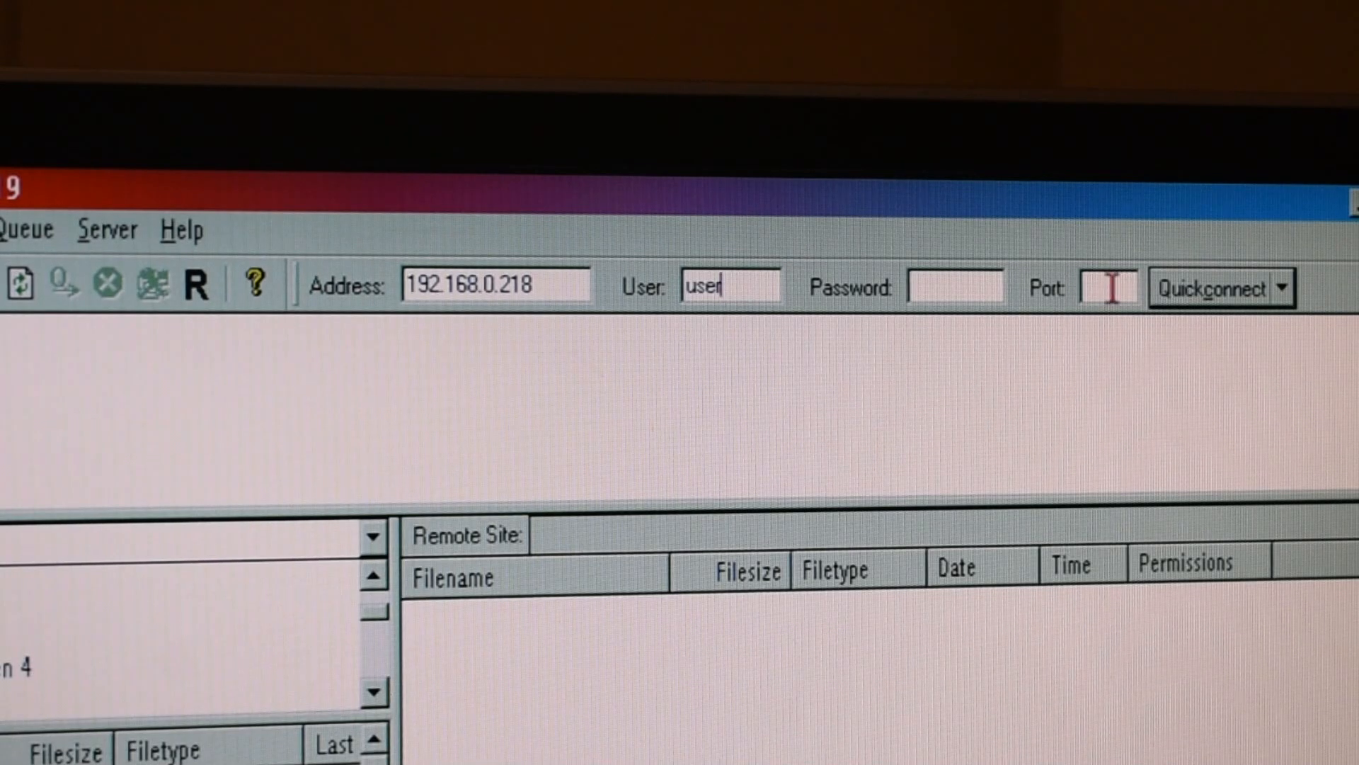
text(990)
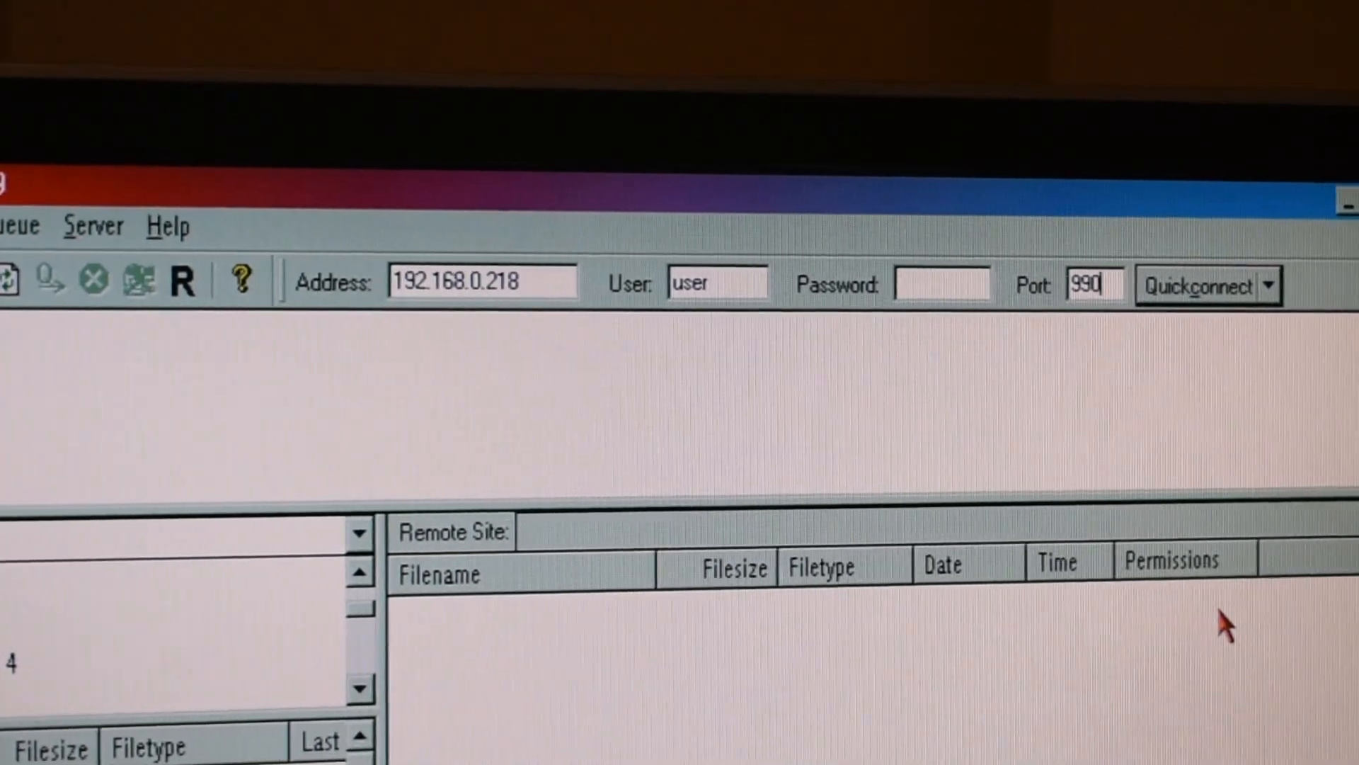
click(1200, 284)
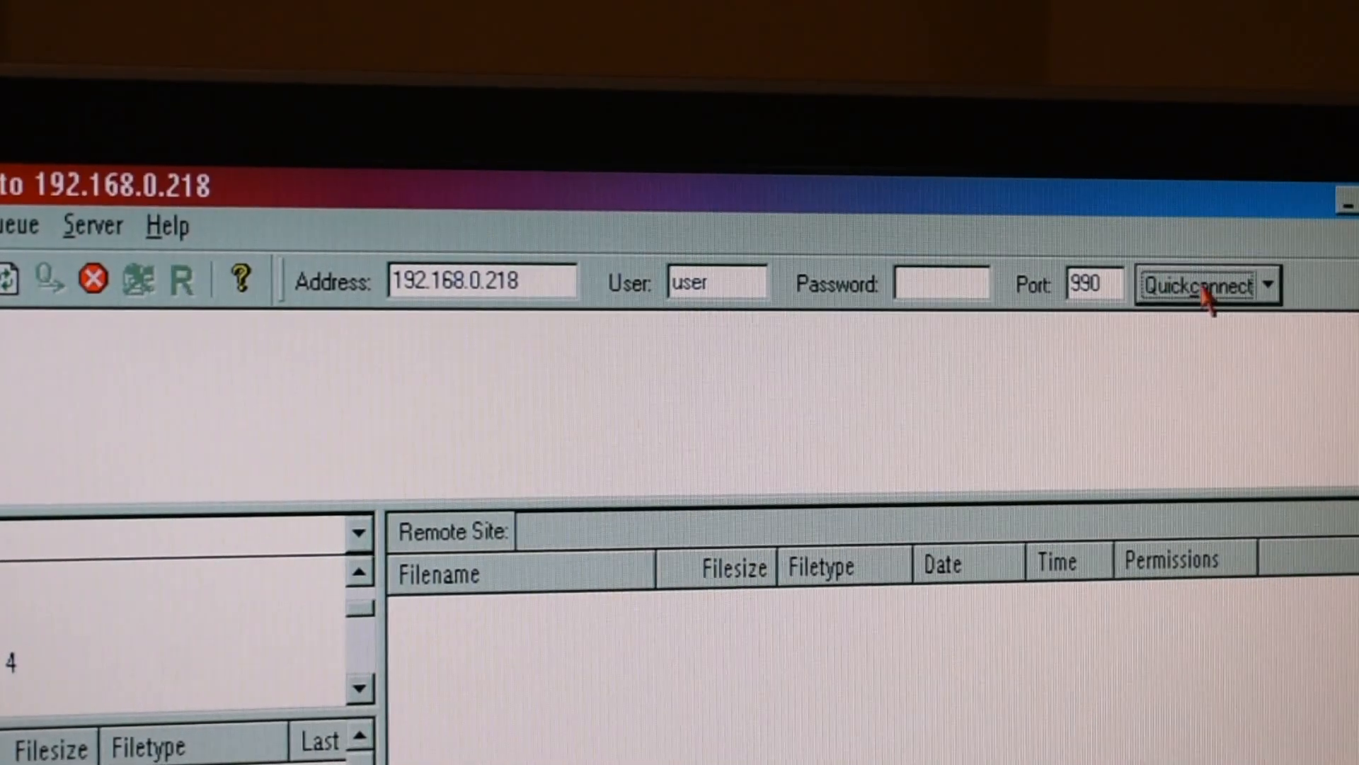
click(1197, 283)
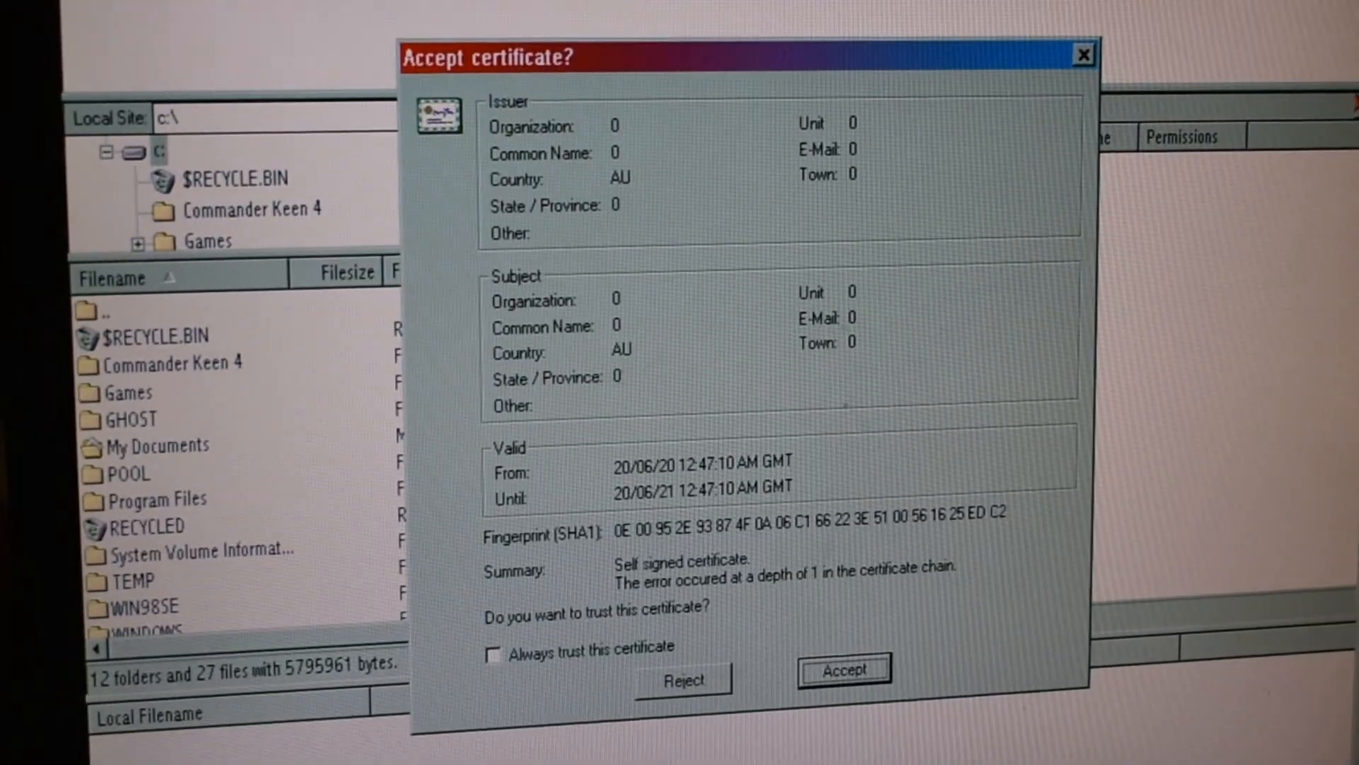
mouse_move(1144, 354)
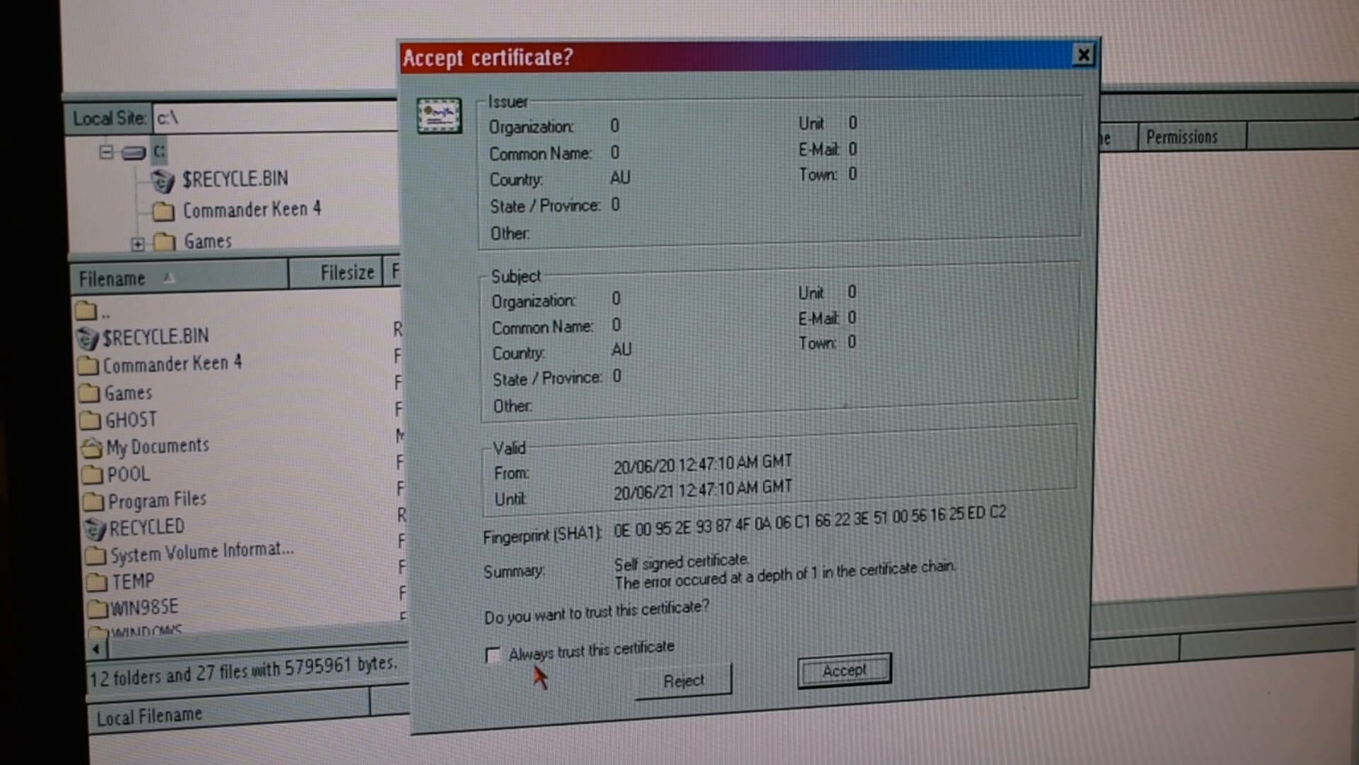
Accept the server's self-signed certificate with 'Always trust this certificate' ticked.
click(493, 652)
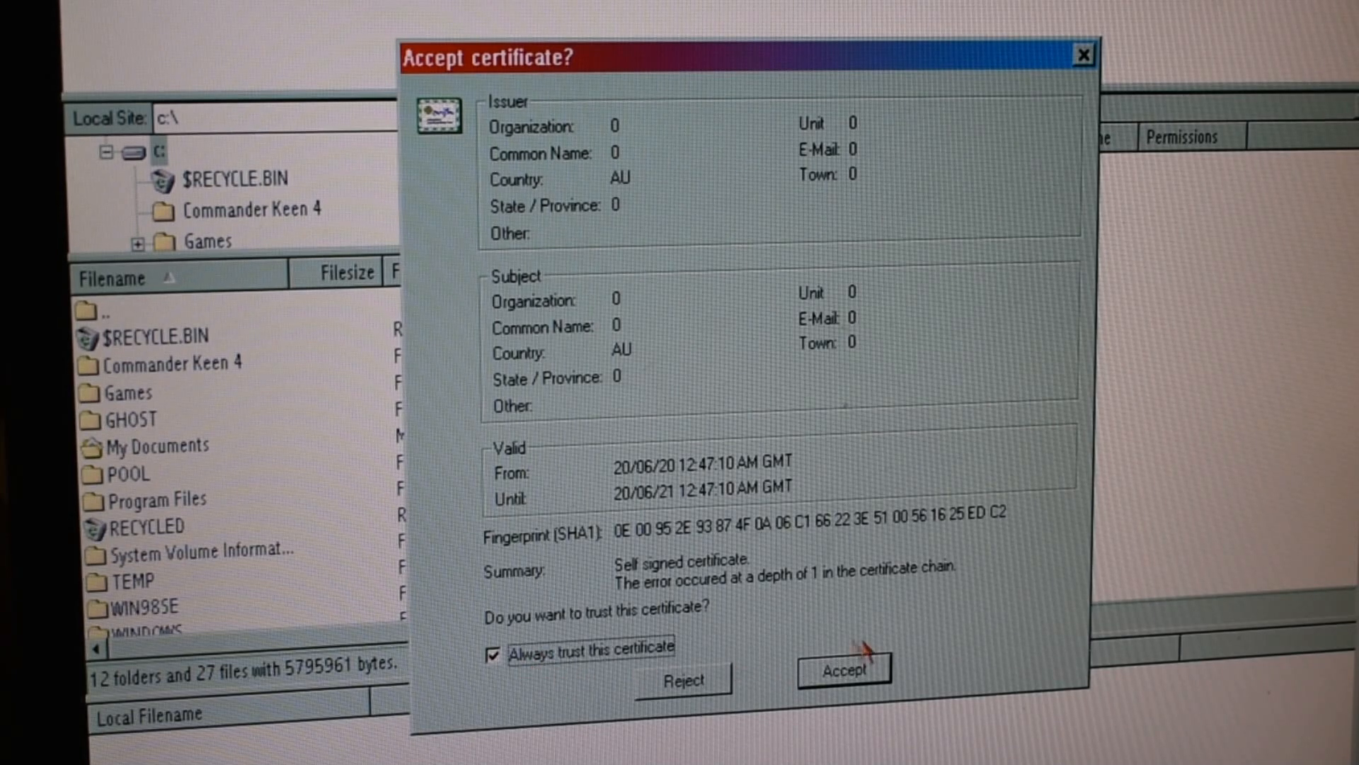
click(841, 668)
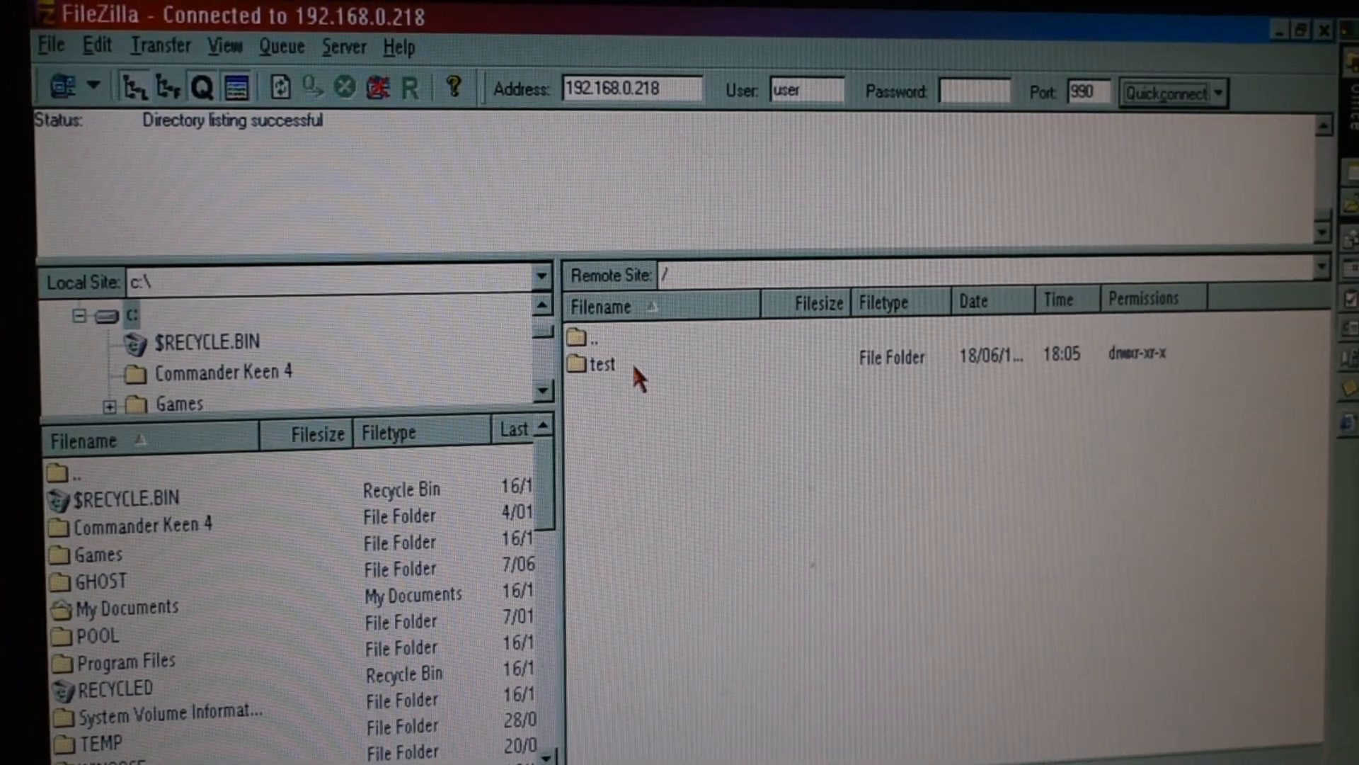
Download the remote test folder into the local C:\Games folder.
click(600, 363)
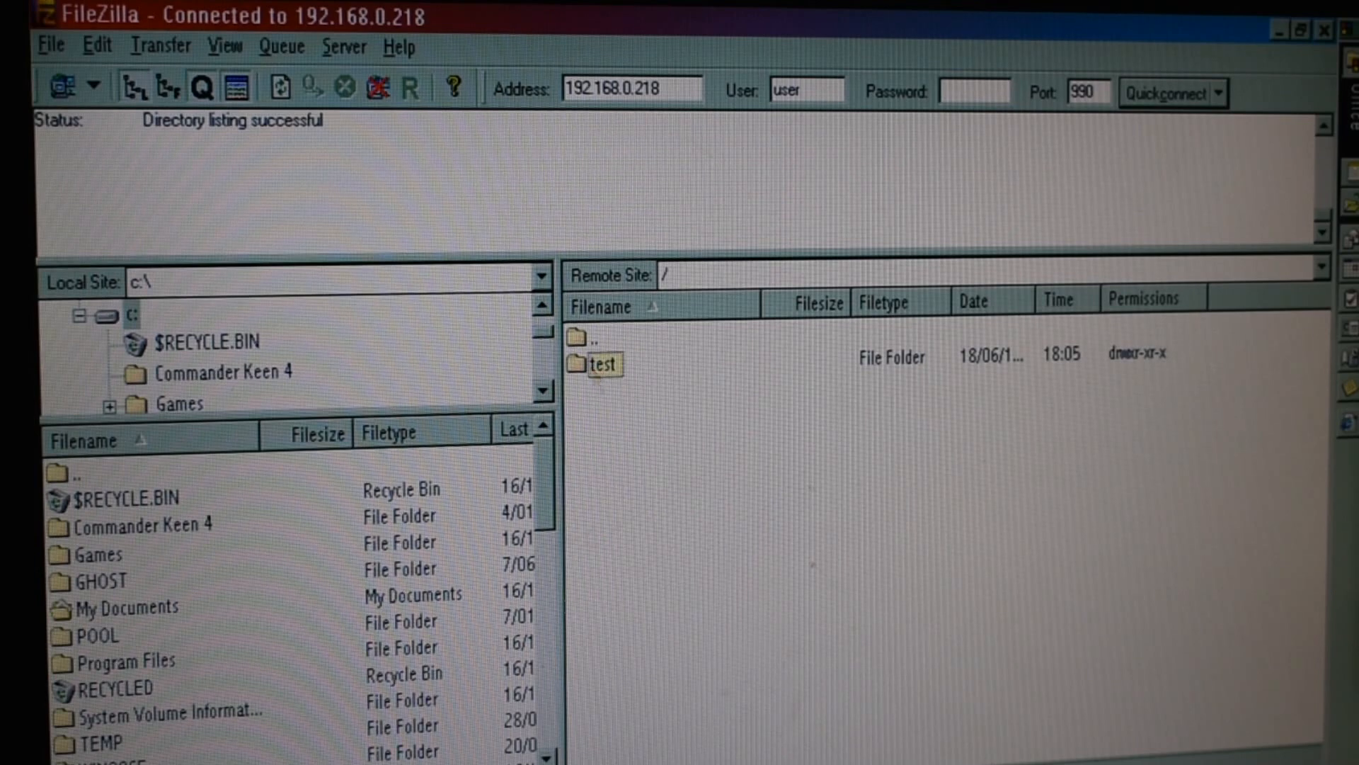
double_click(602, 363)
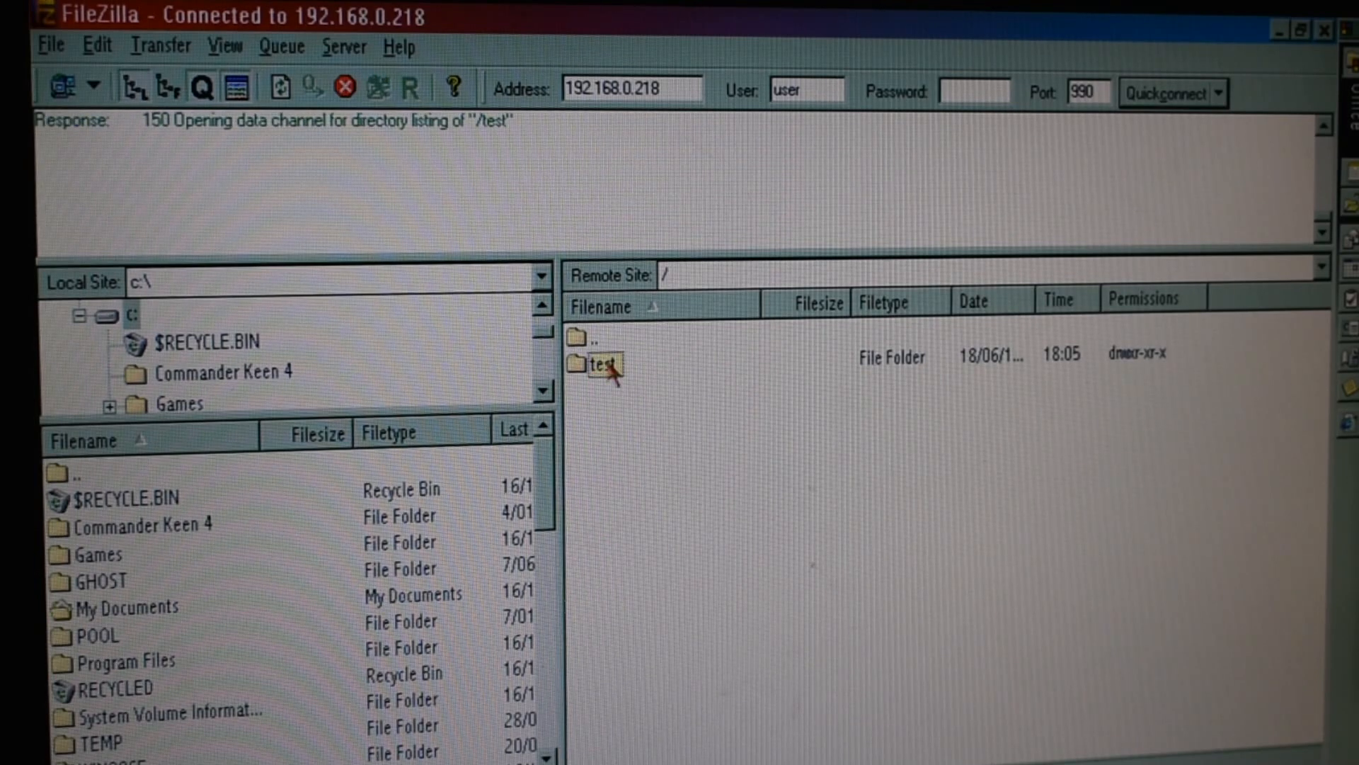
double_click(604, 362)
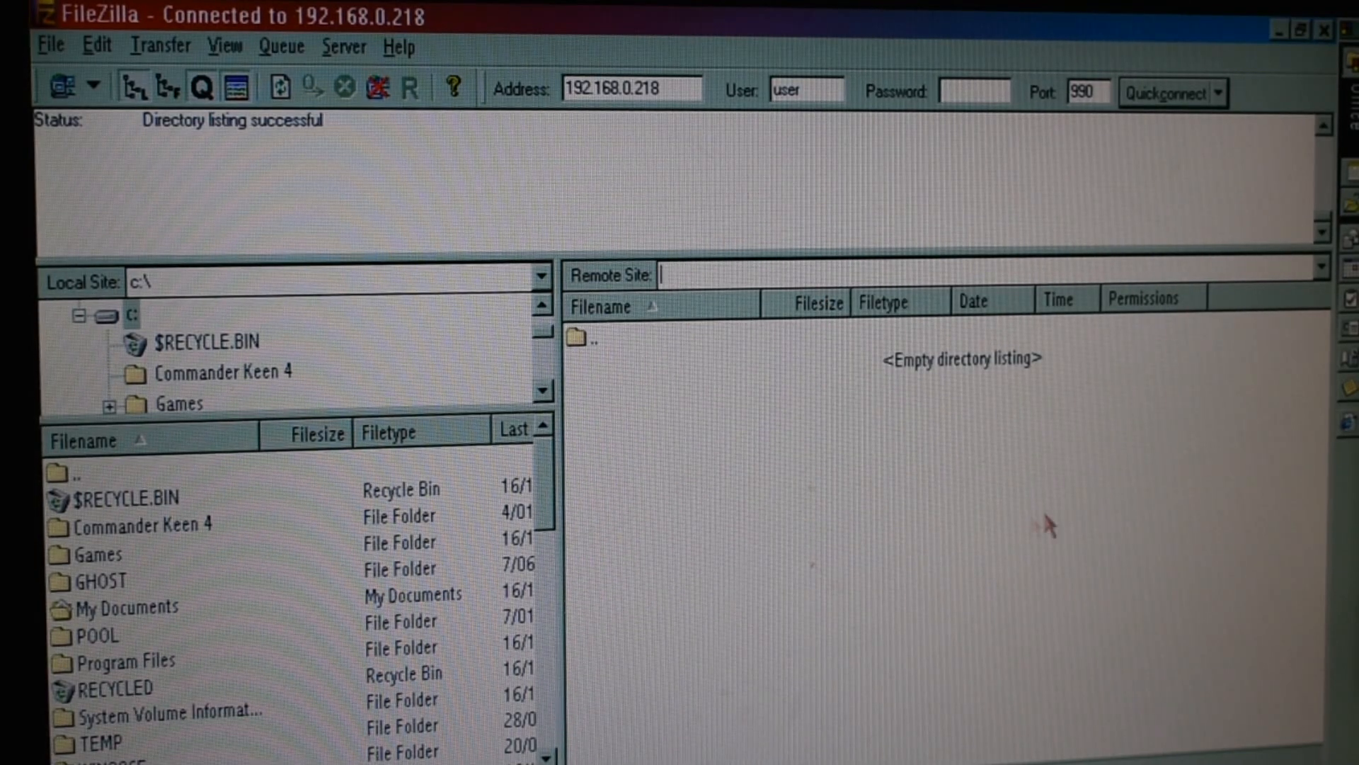
mouse_move(420, 403)
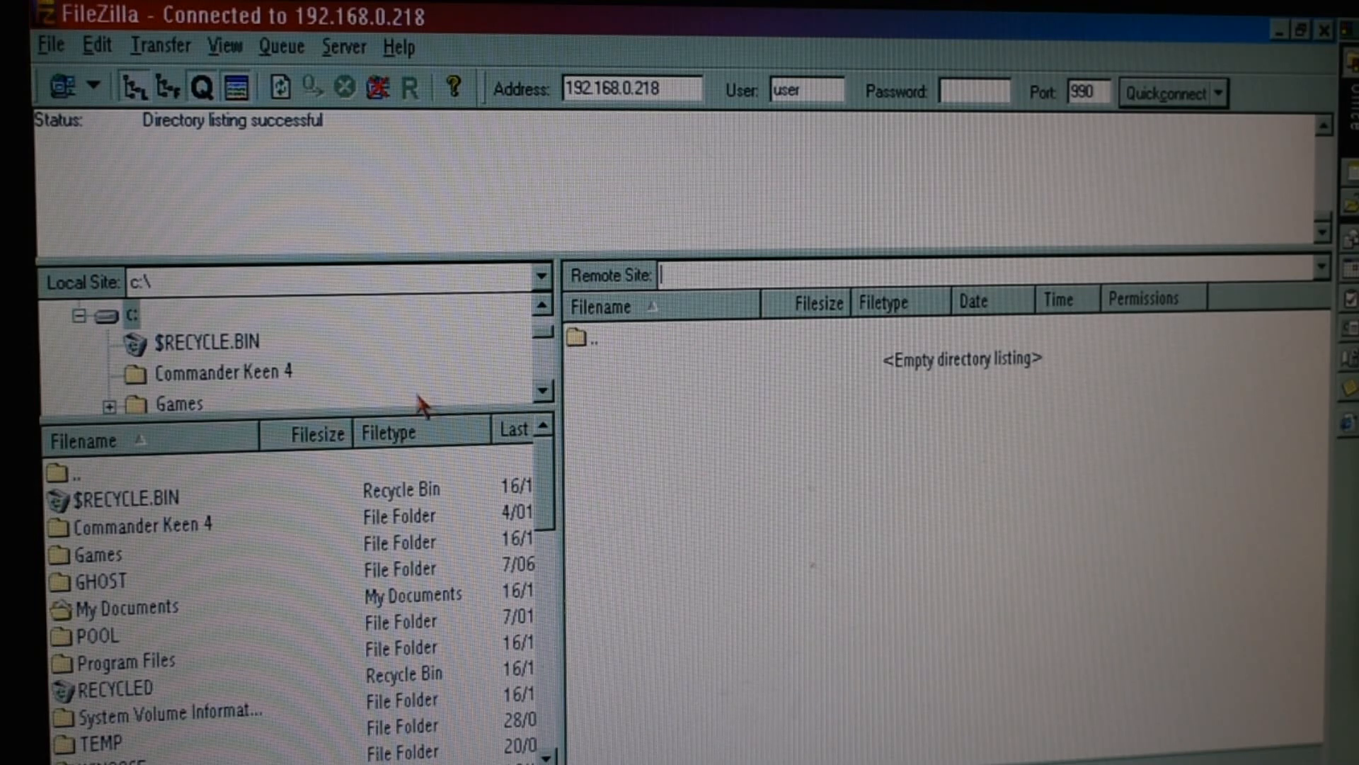
mouse_move(663, 303)
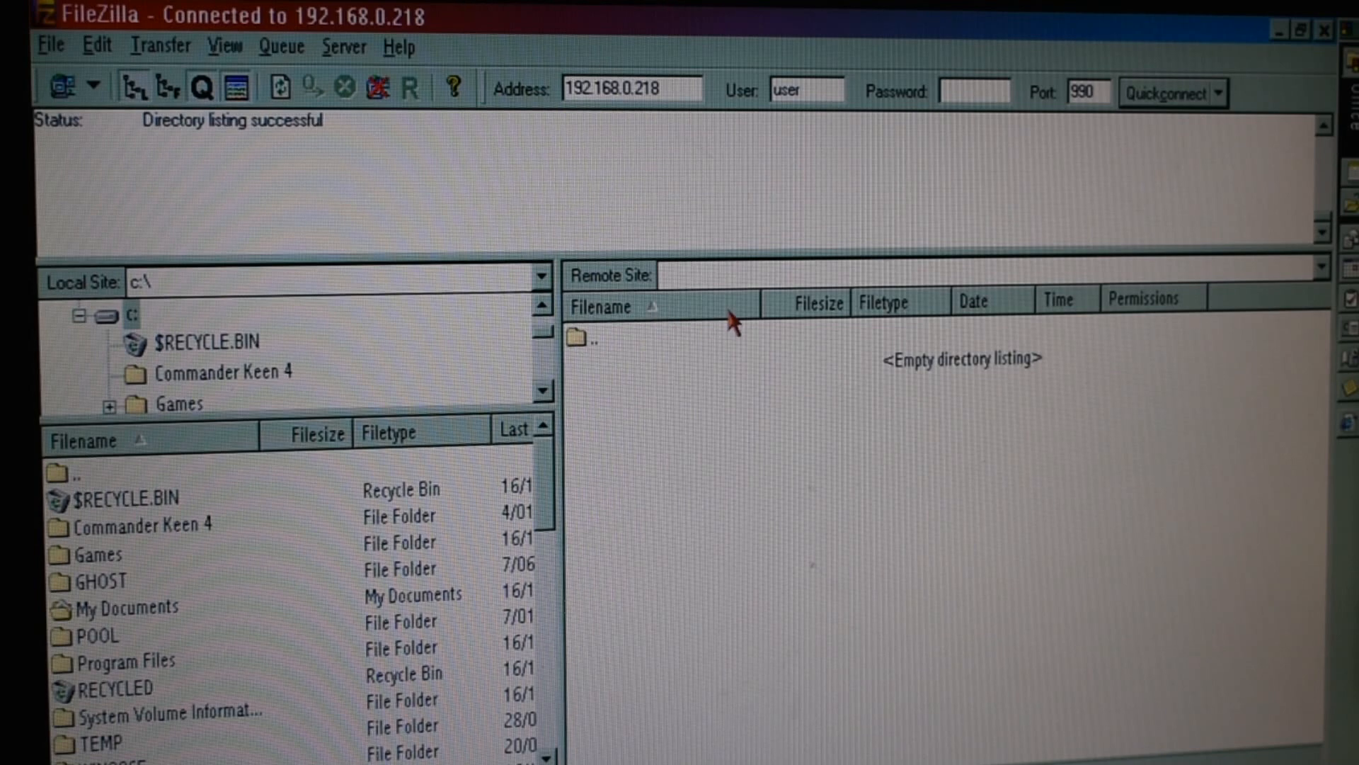
mouse_move(106, 54)
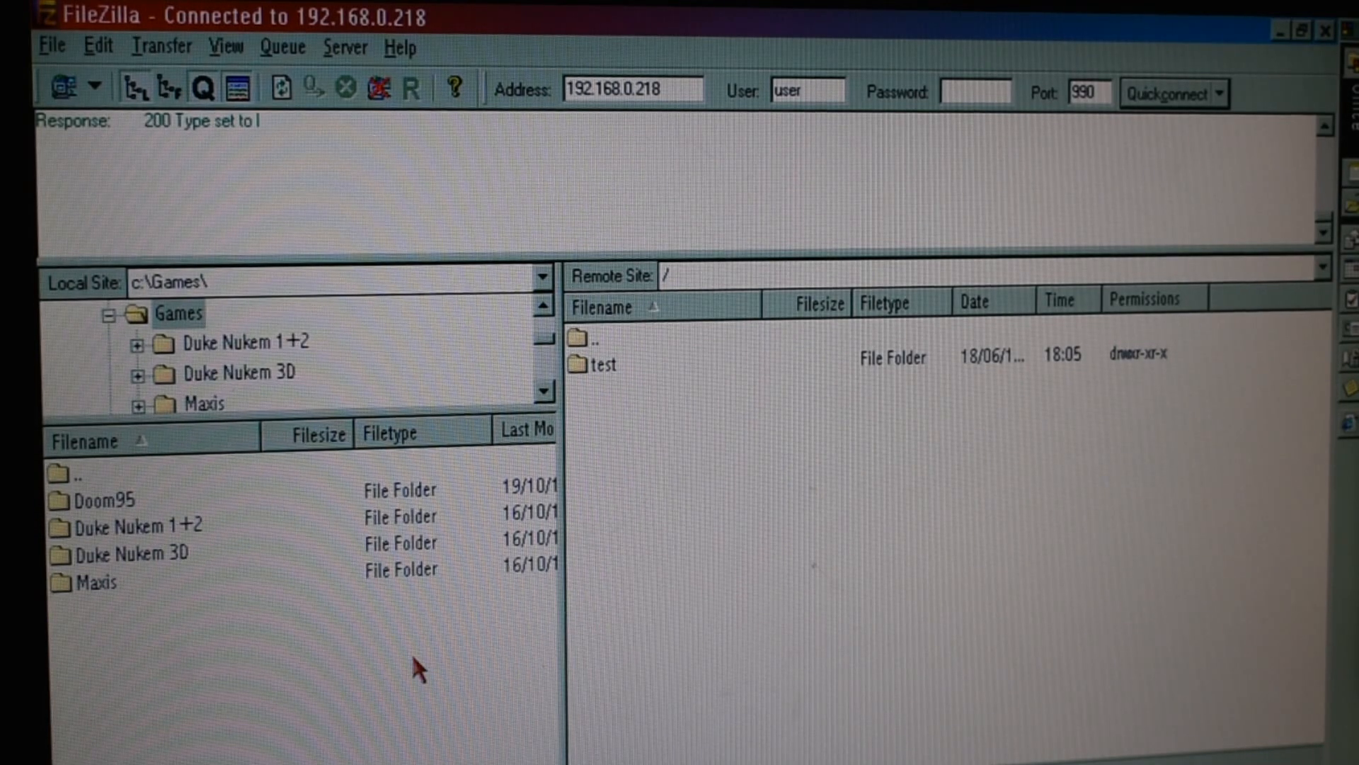
mouse_move(399, 652)
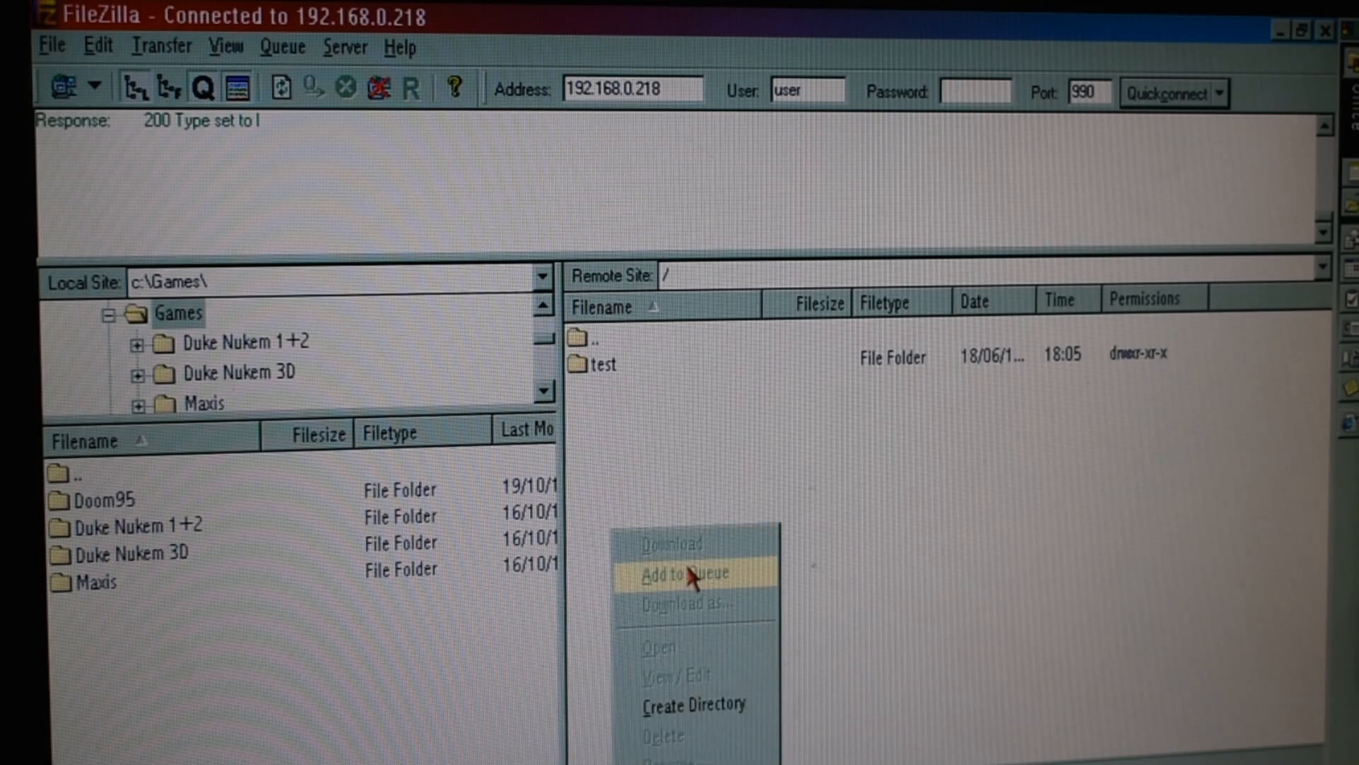
click(683, 572)
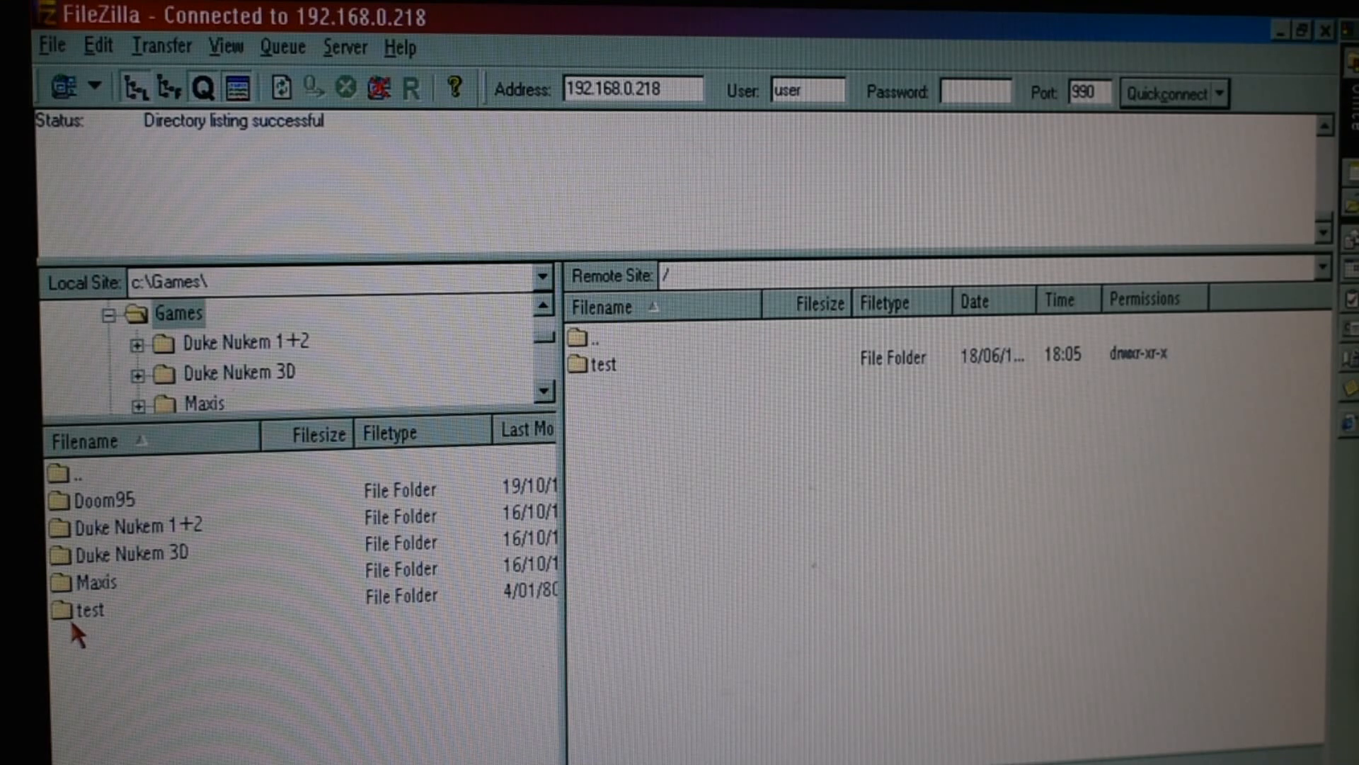
mouse_move(702, 473)
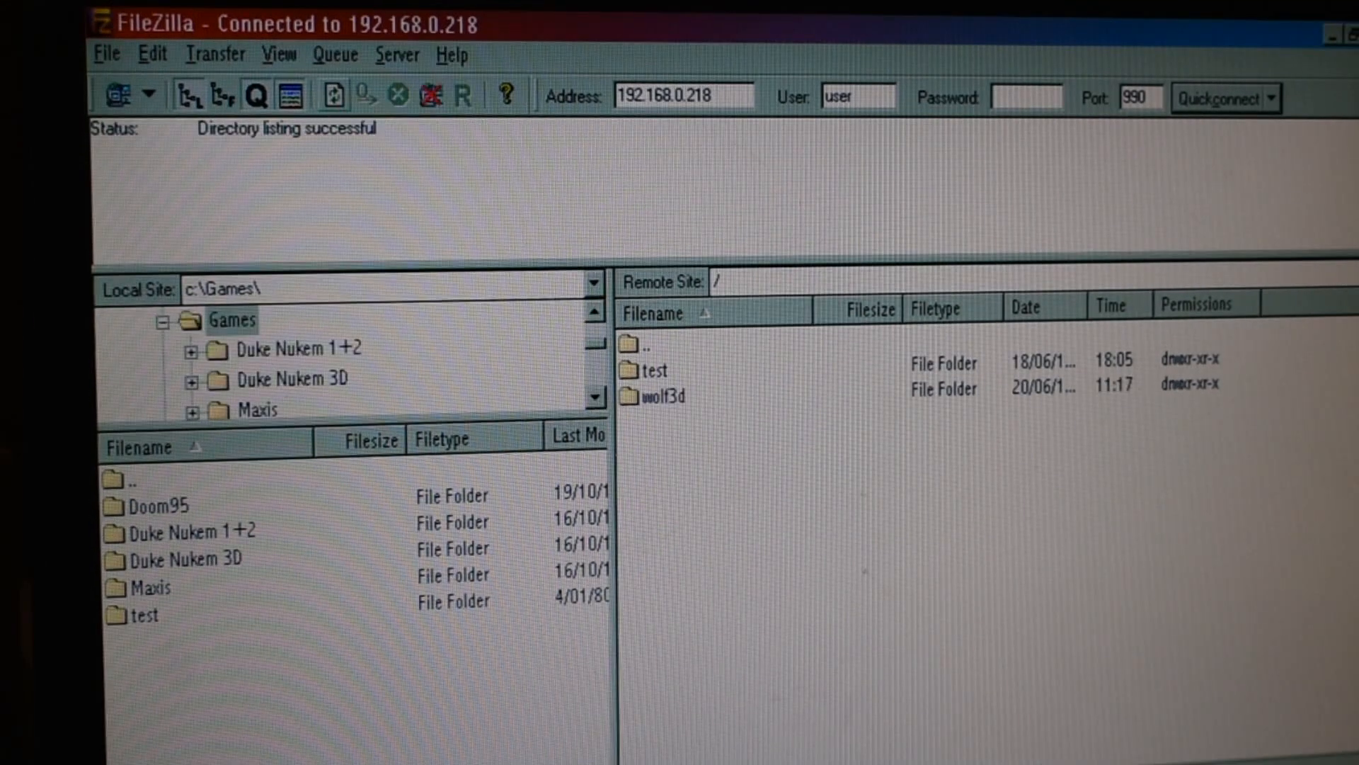
mouse_move(661, 421)
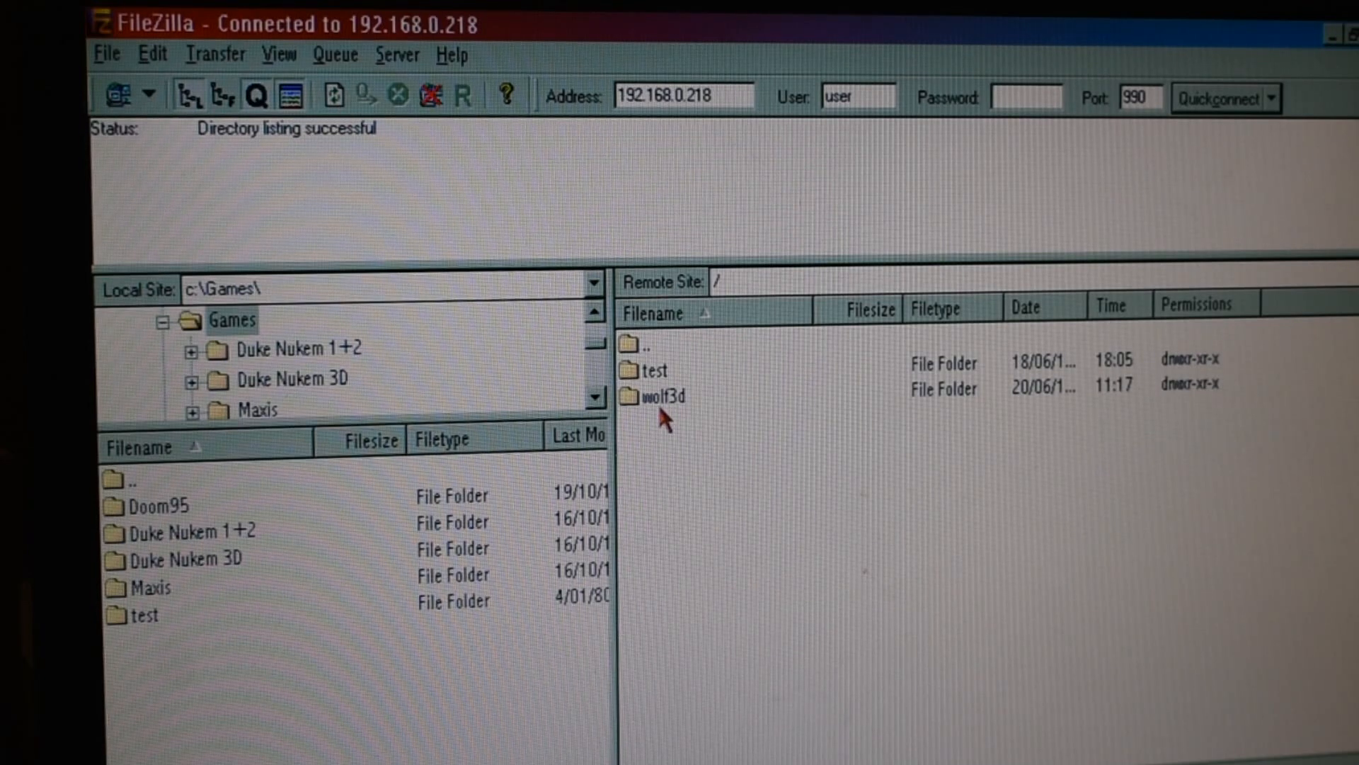
Download the remote wolf3d folder into C:\Games and close the client.
click(666, 397)
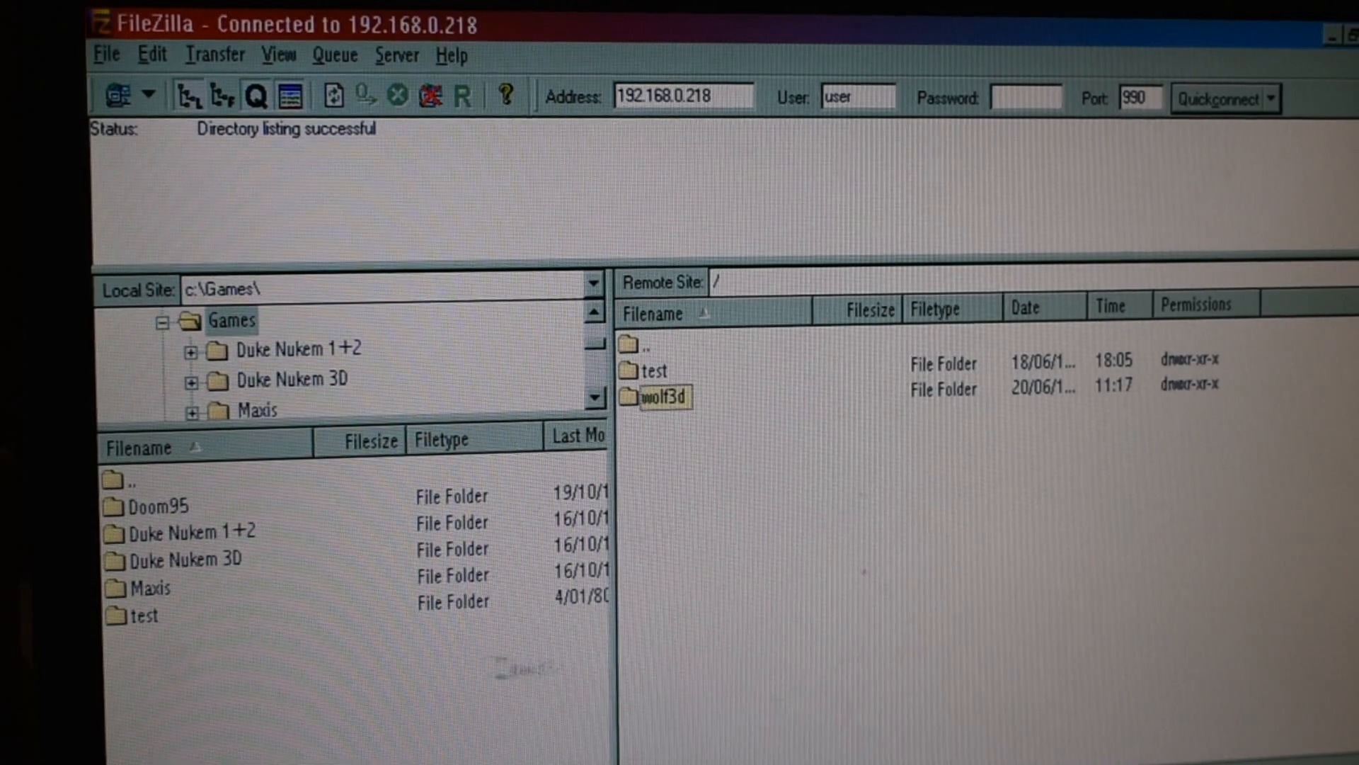
double_click(666, 397)
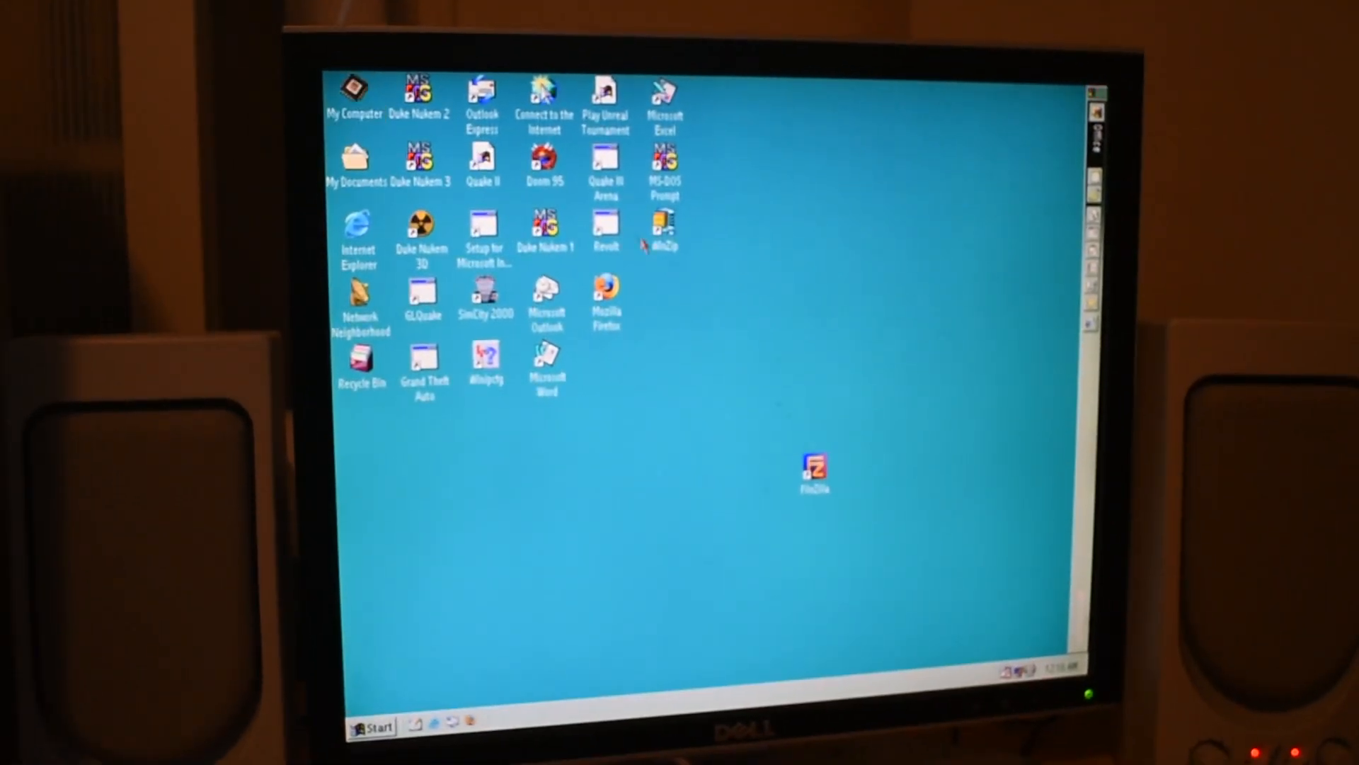
Browse My Computer to C:\Games\wolf3d and run Wolf3d.exe.
double_click(353, 87)
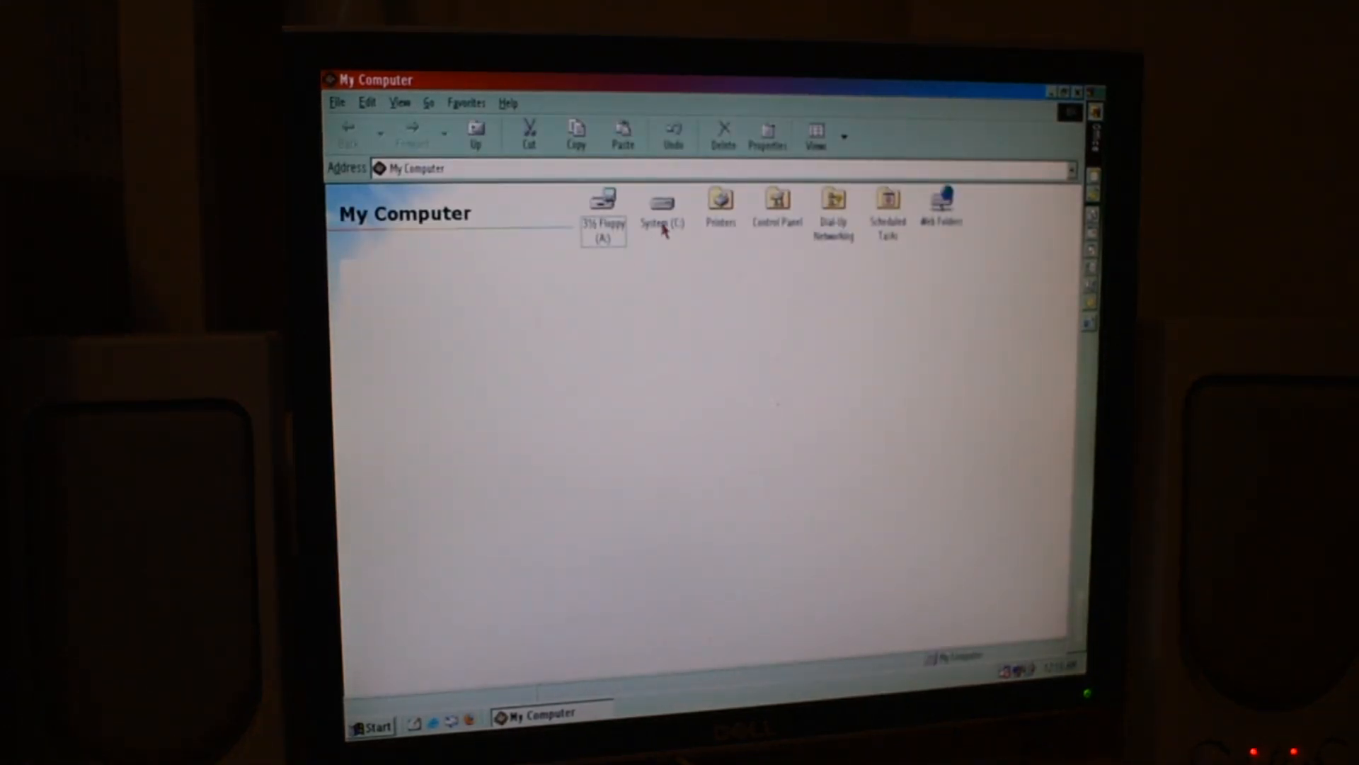
double_click(662, 208)
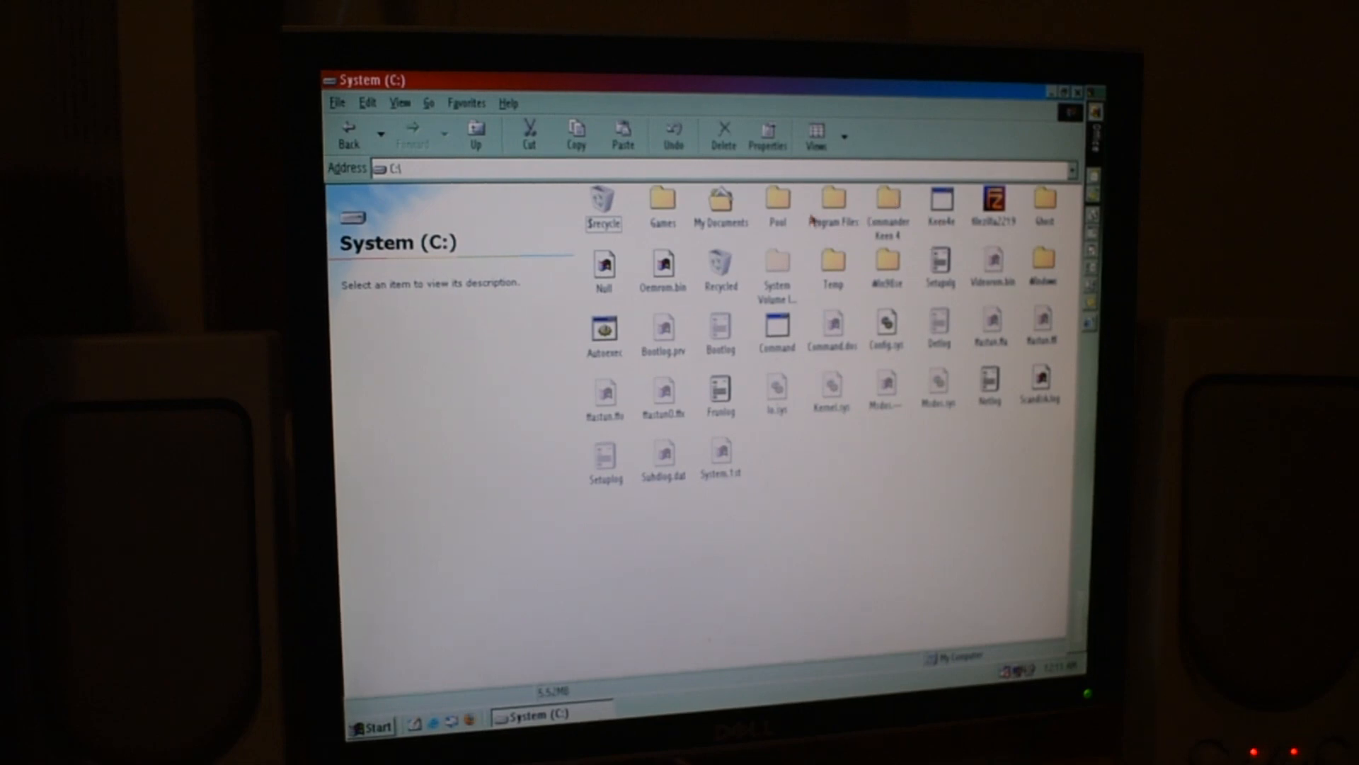
double_click(662, 199)
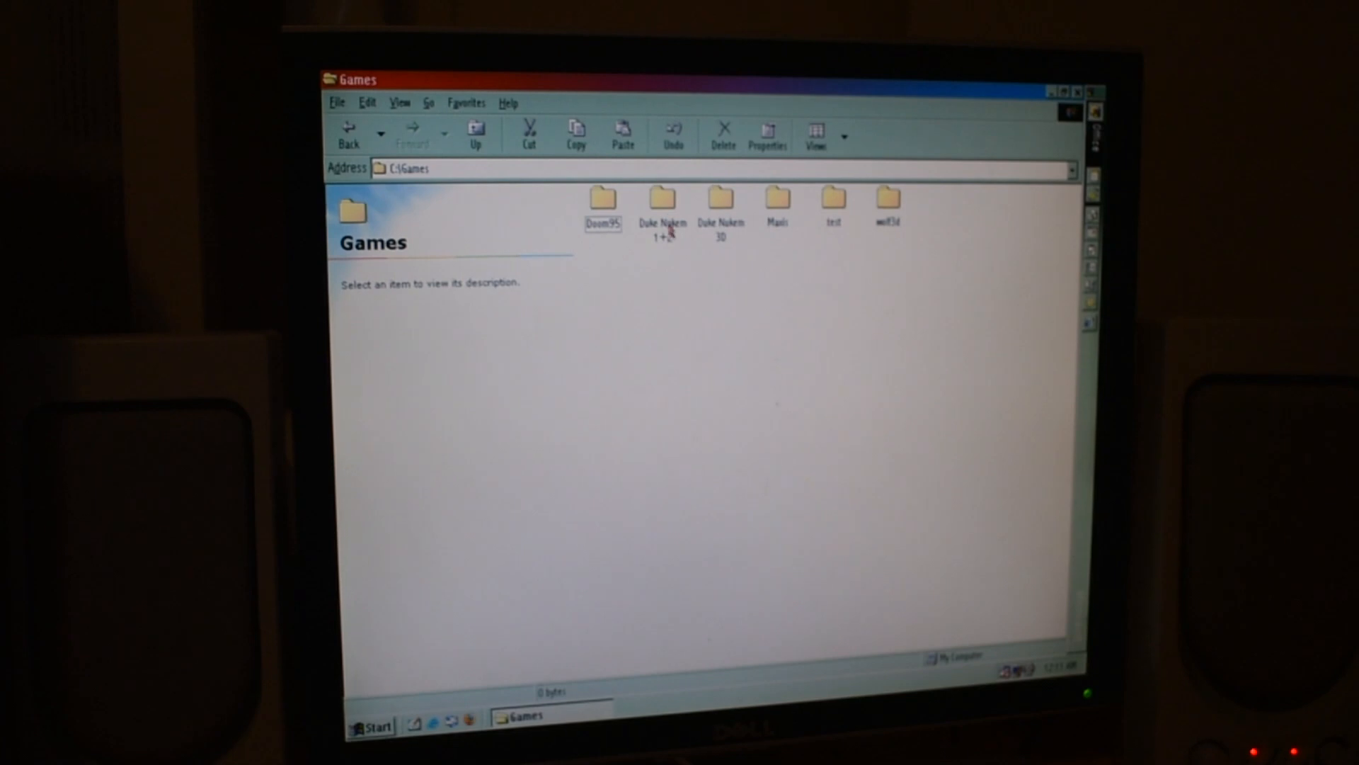
click(886, 199)
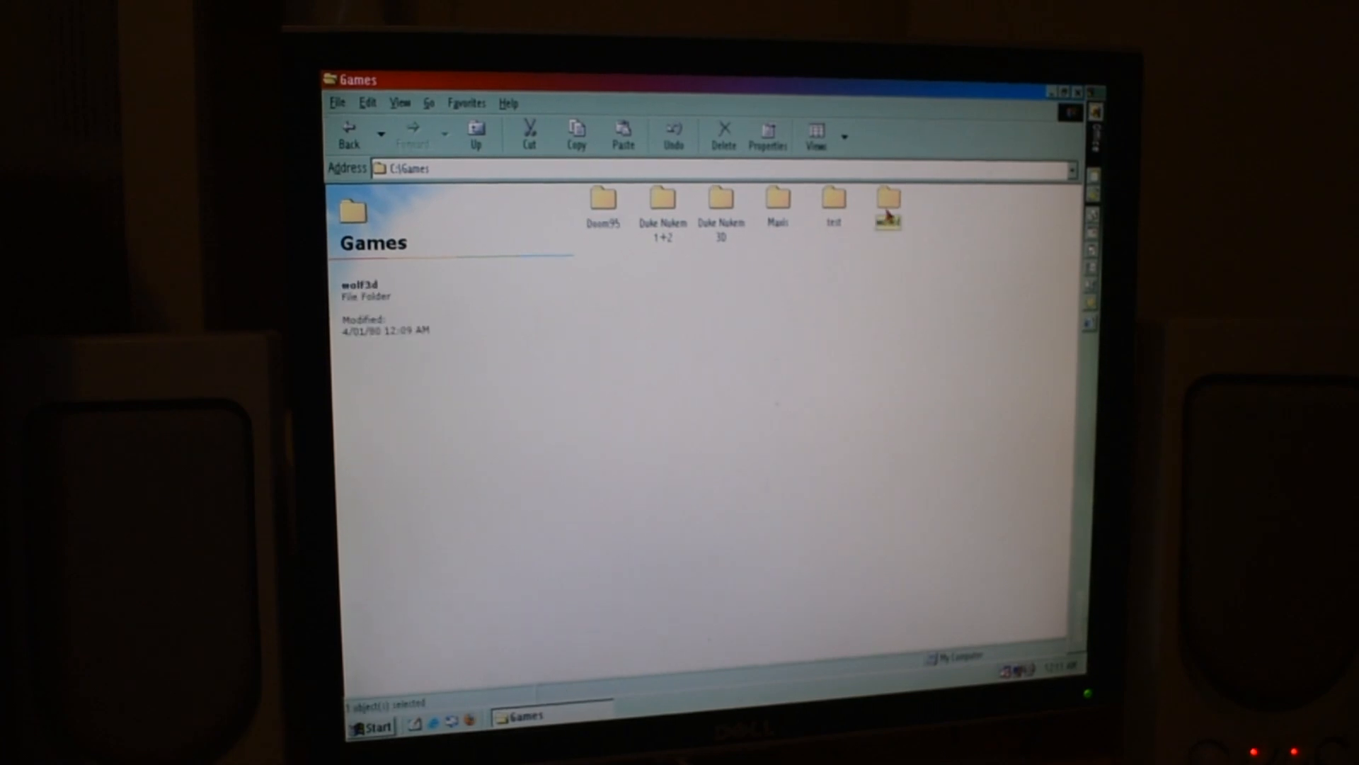
double_click(887, 200)
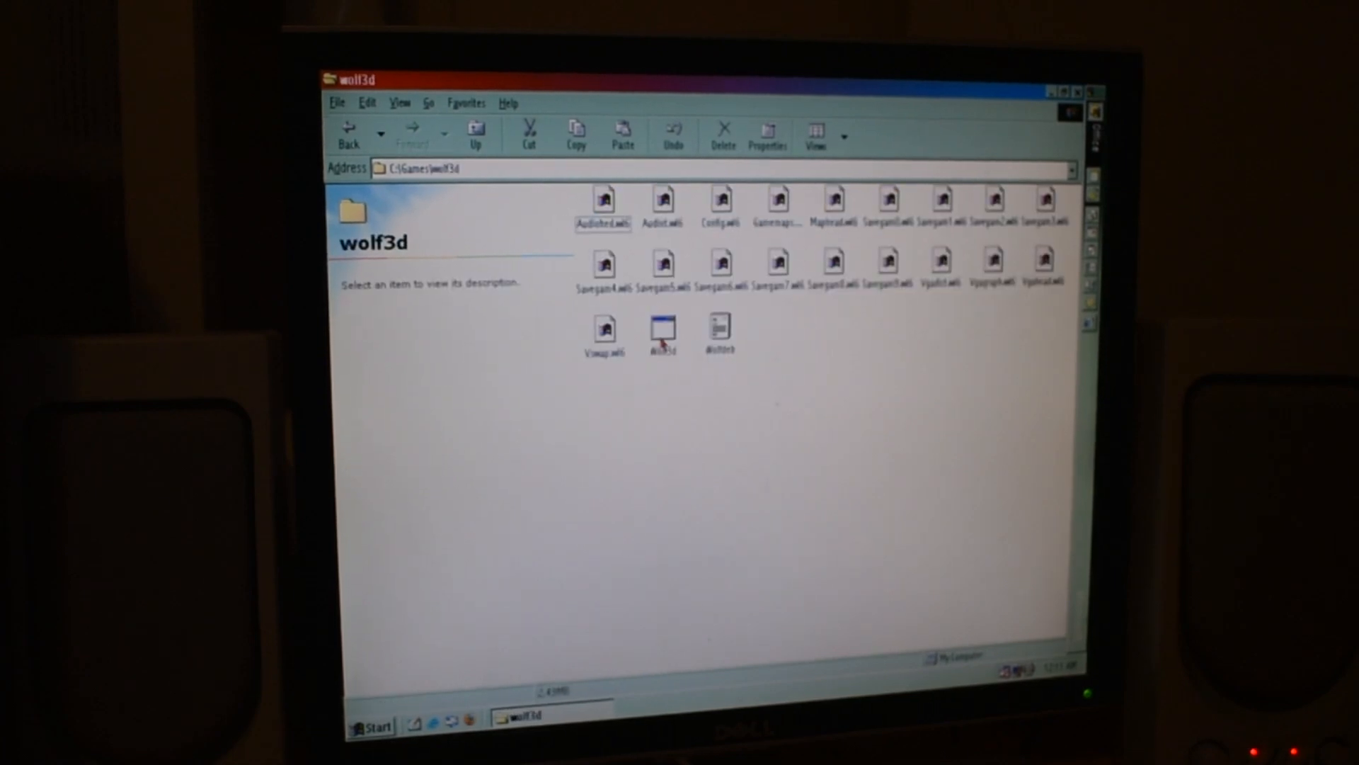
double_click(661, 334)
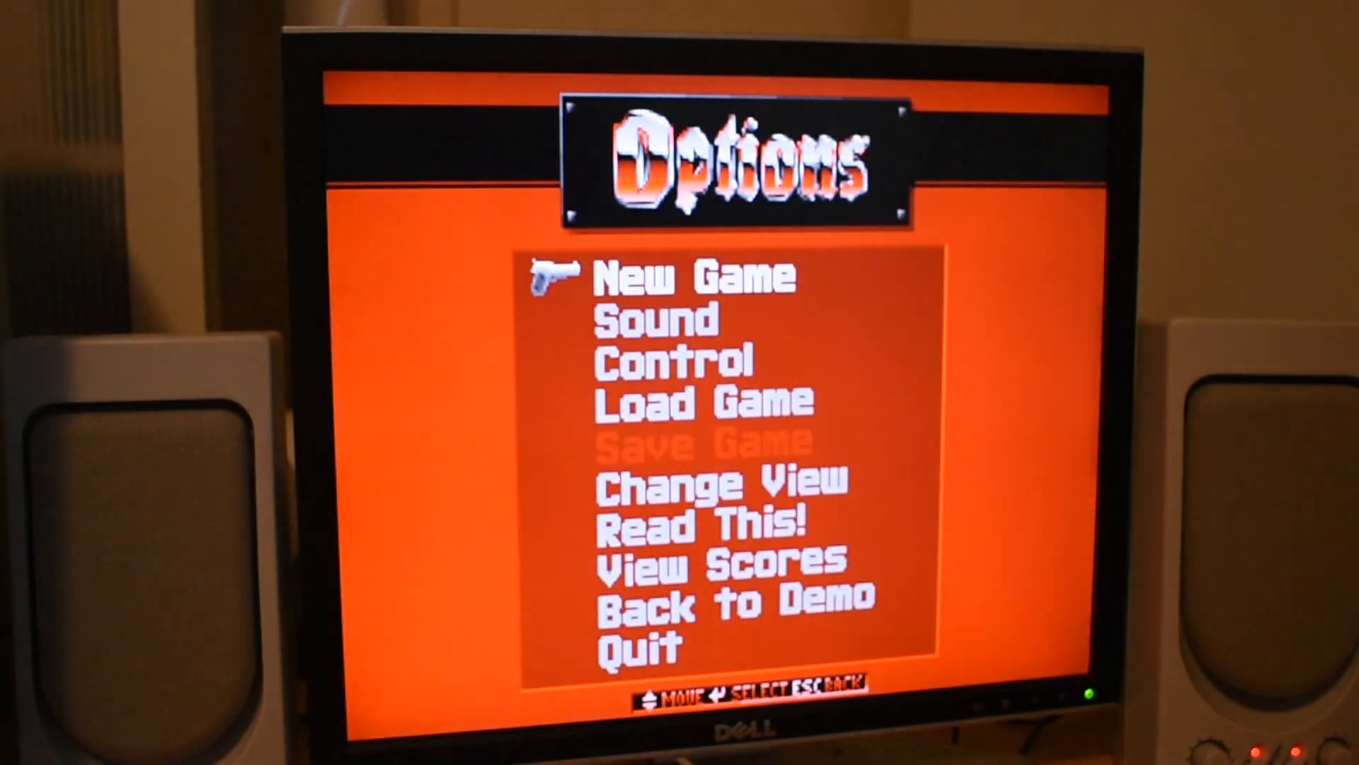
Start a new Wolfenstein 3D game from the Options menu, reaching the Level 1 Get Psyched screen.
click(691, 276)
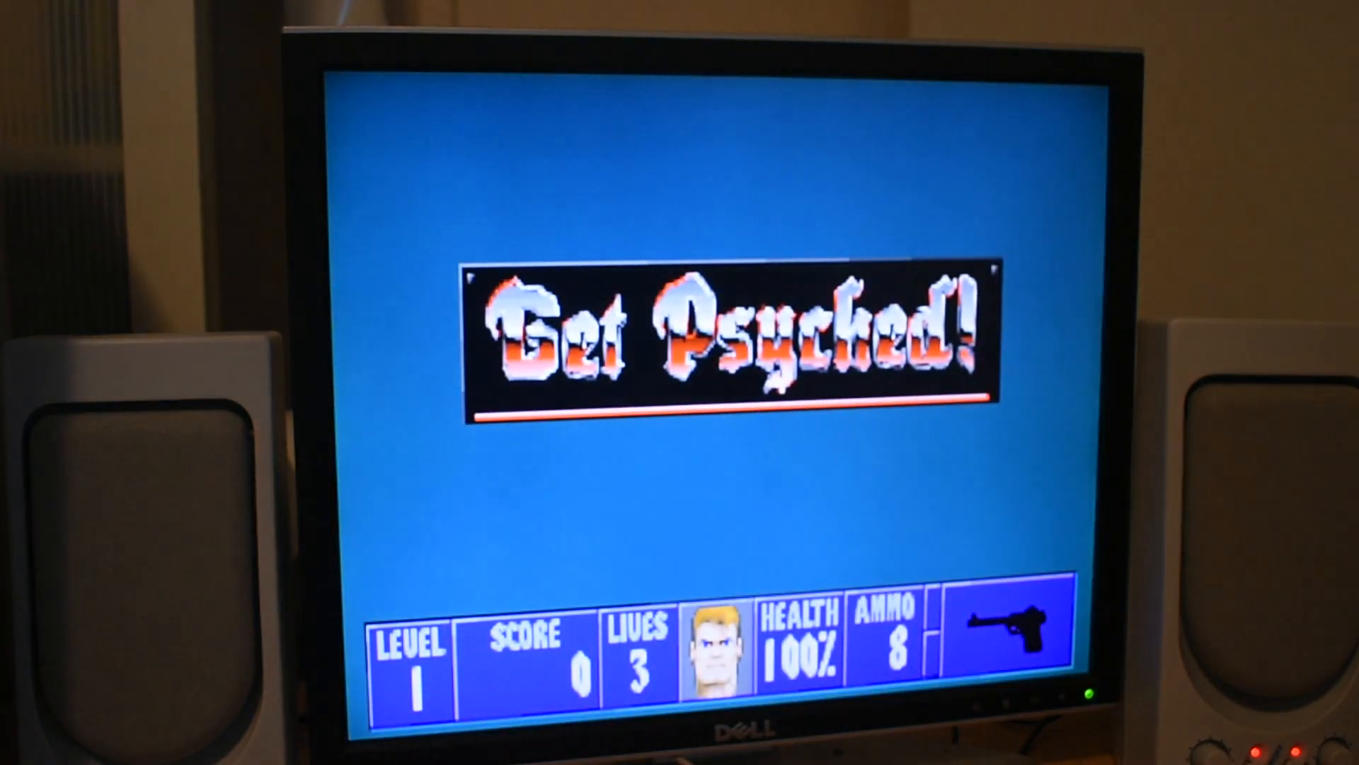